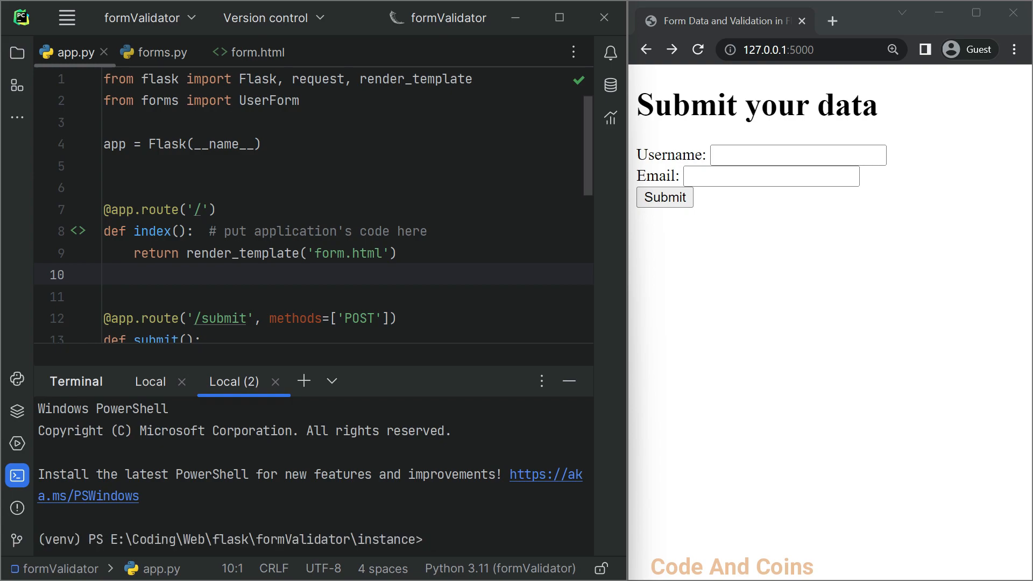
Run pip install Flask-SQLAlchemy in PyCharm's terminal
type("pip")
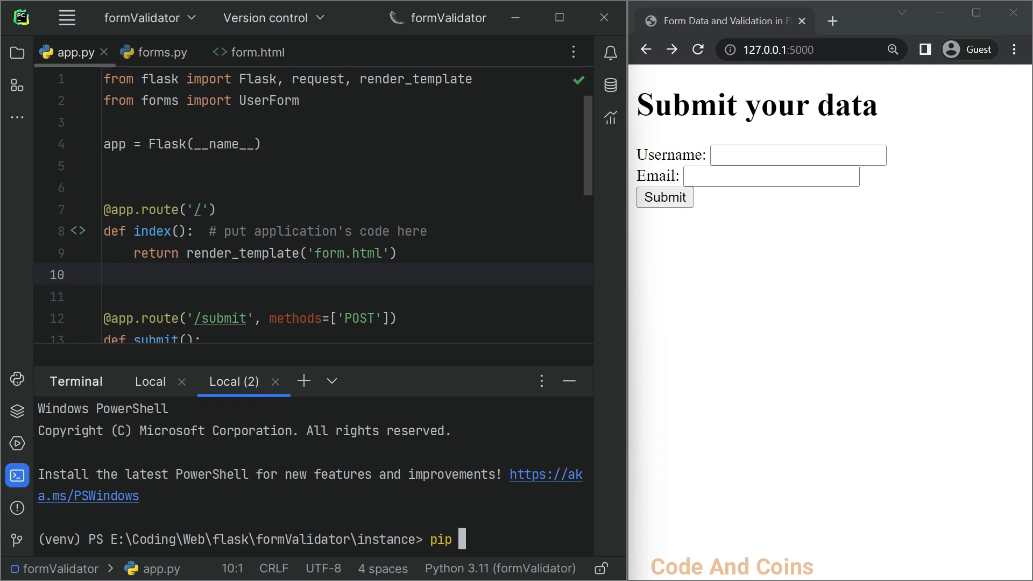
type("install Flask-SQLA")
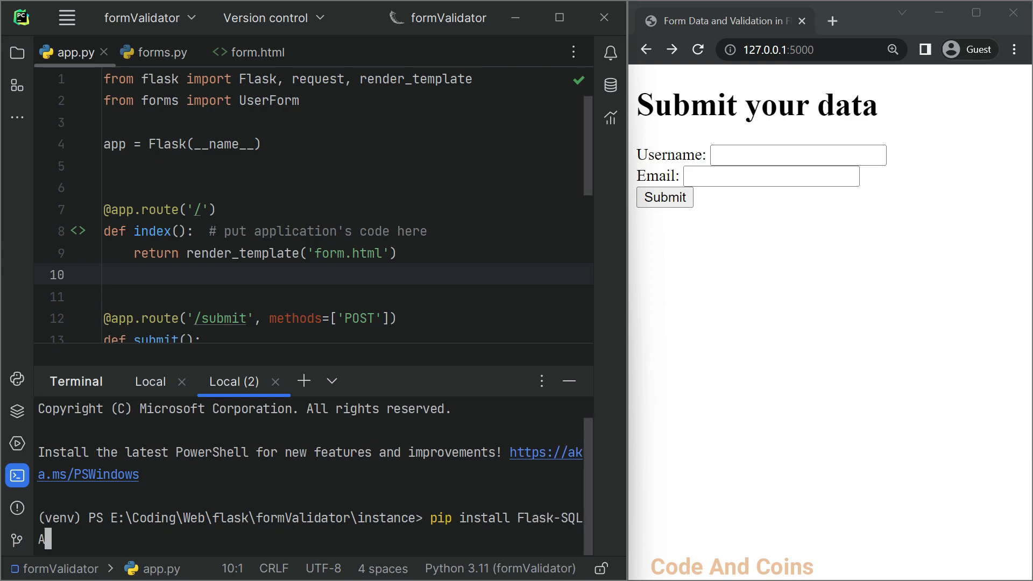
type("lchemy")
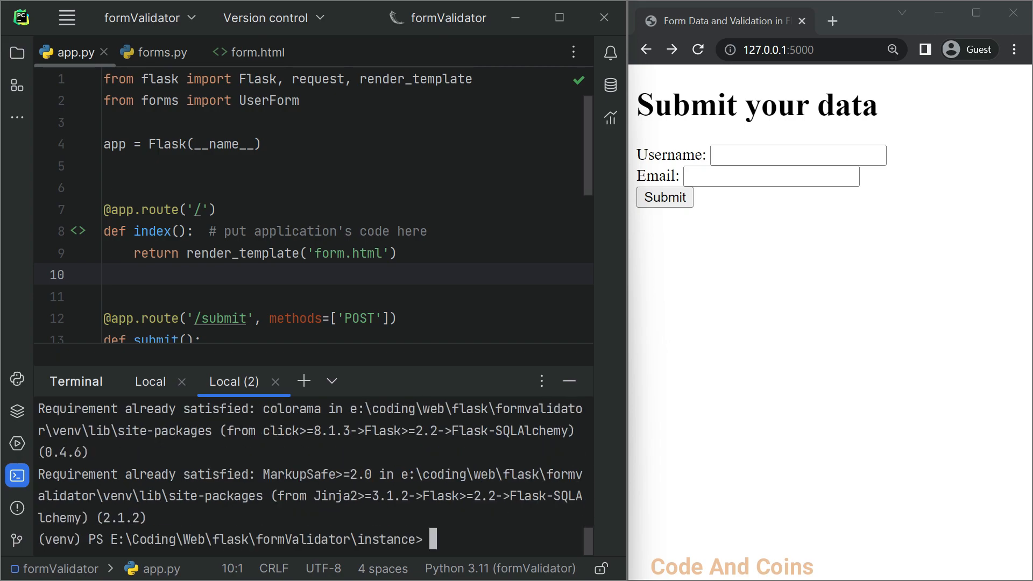
Add 'from flask_sqlalchemy import SQLAlchemy' below the UserForm import in app.py
left_click(567, 381)
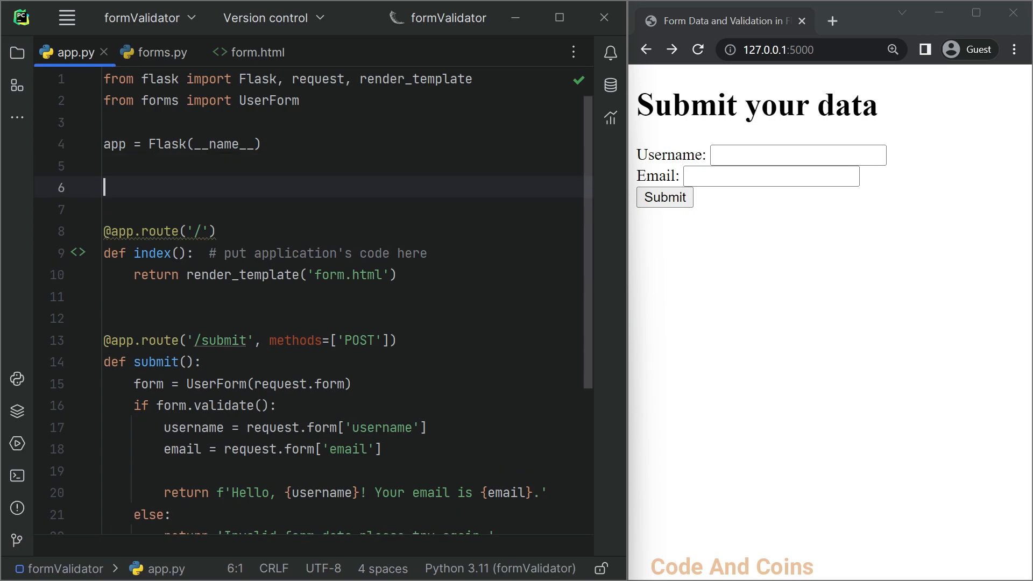
left_click(297, 100)
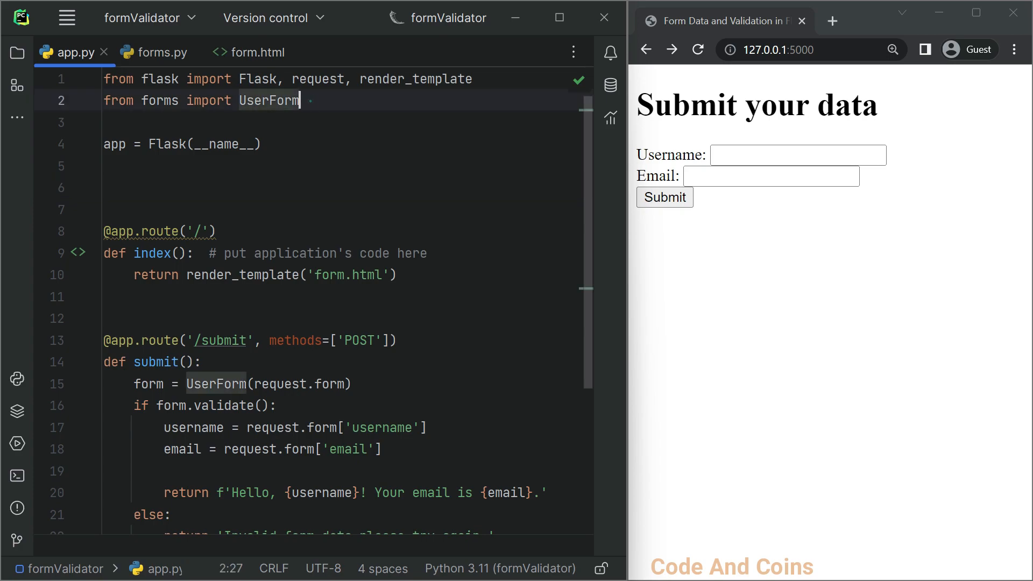
type("from")
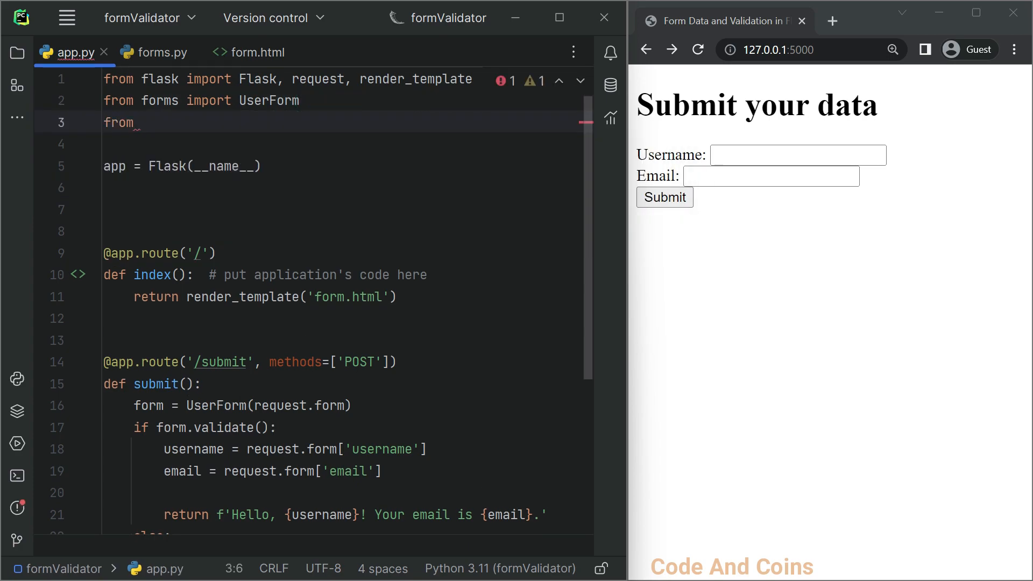
type("flask_sqlalchemy")
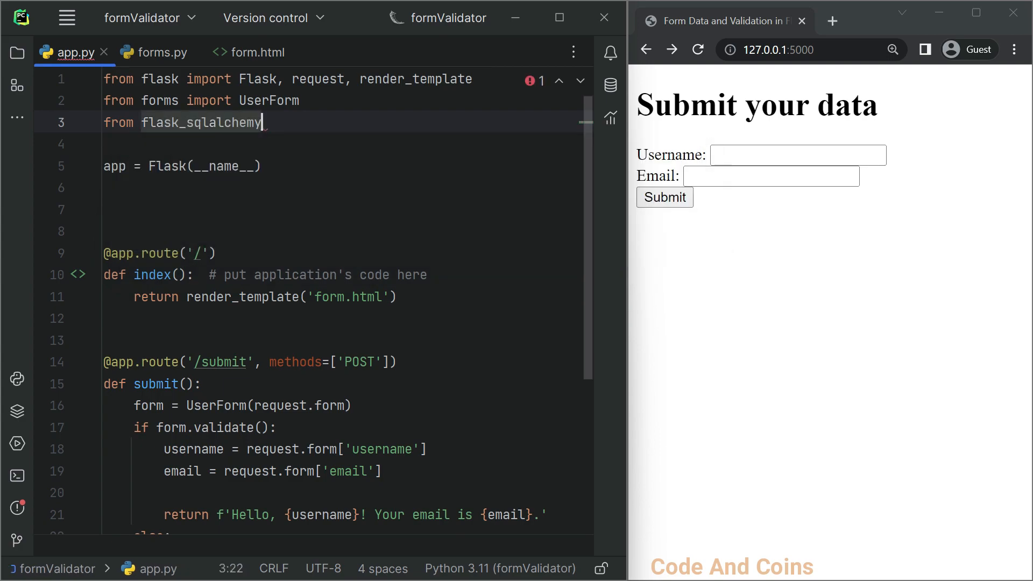
type("import SQLAlchemy")
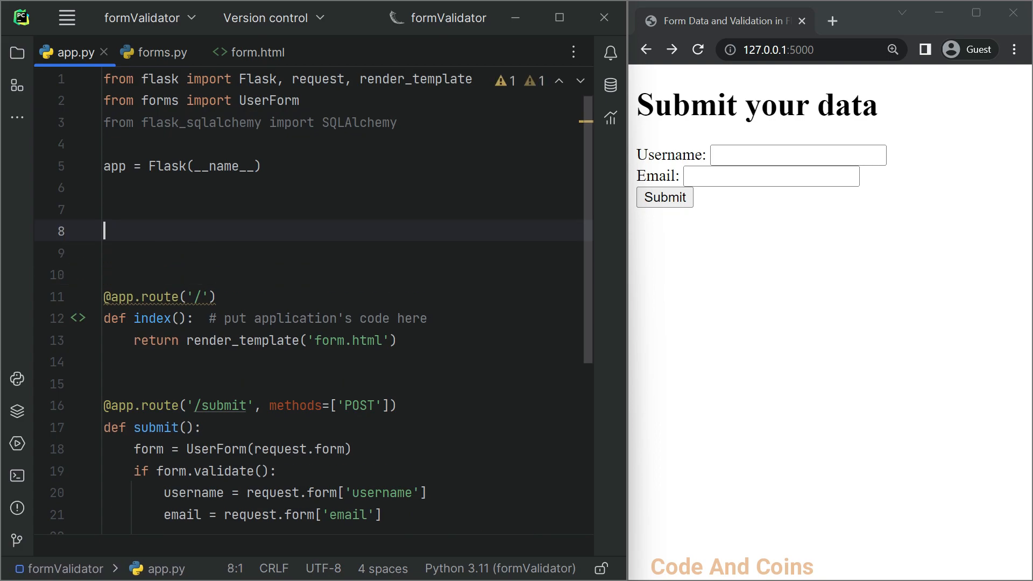
Set the SQLite users.db URI, disable modification tracking, and create db = SQLAlchemy(app)
type("app.config")
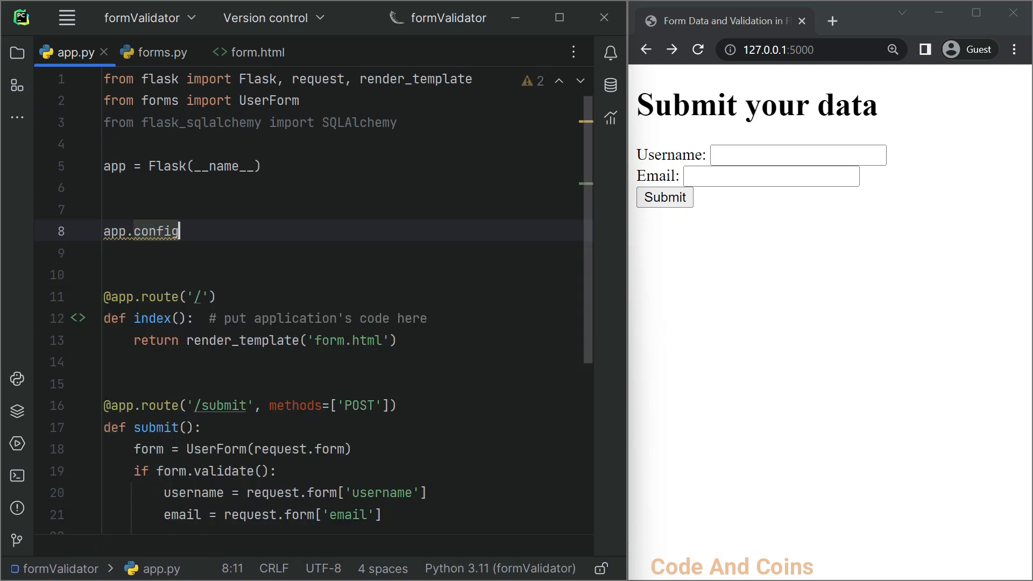
type("['SQL']")
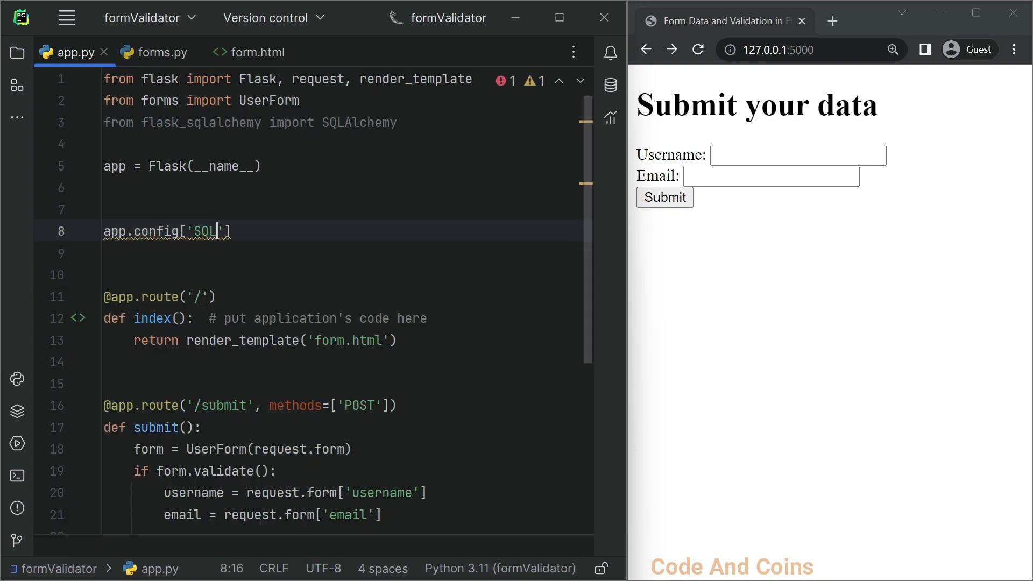
type("ALCHMEY_DATABASE_UR")
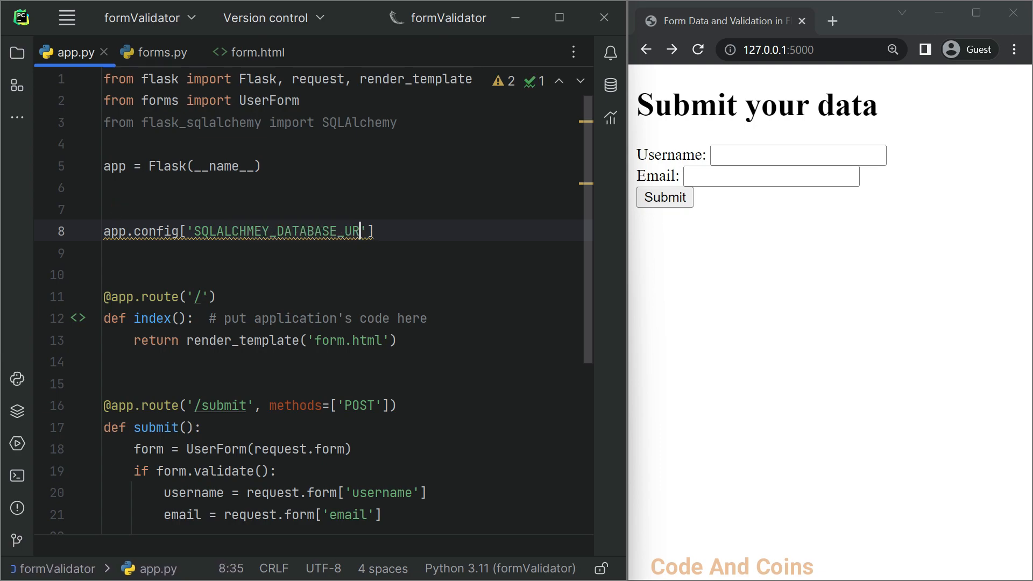
type("] = 'sqli")
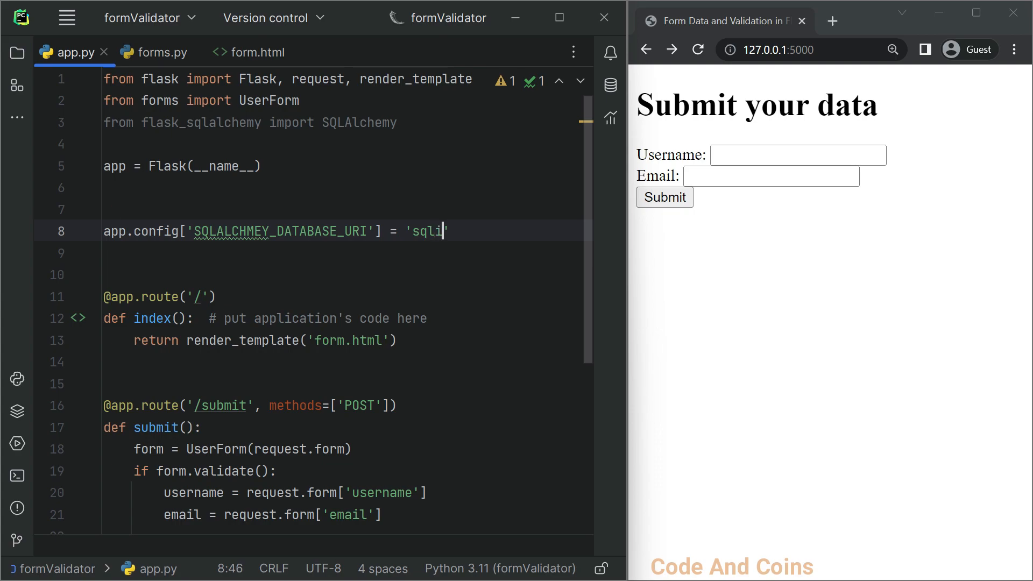
type("te:///users.db'")
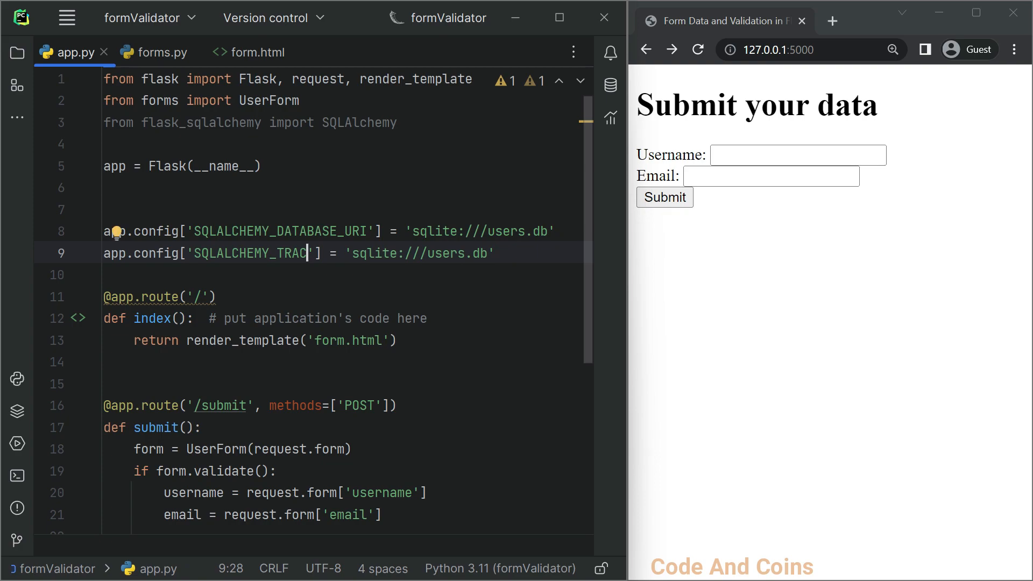
type("K_M")
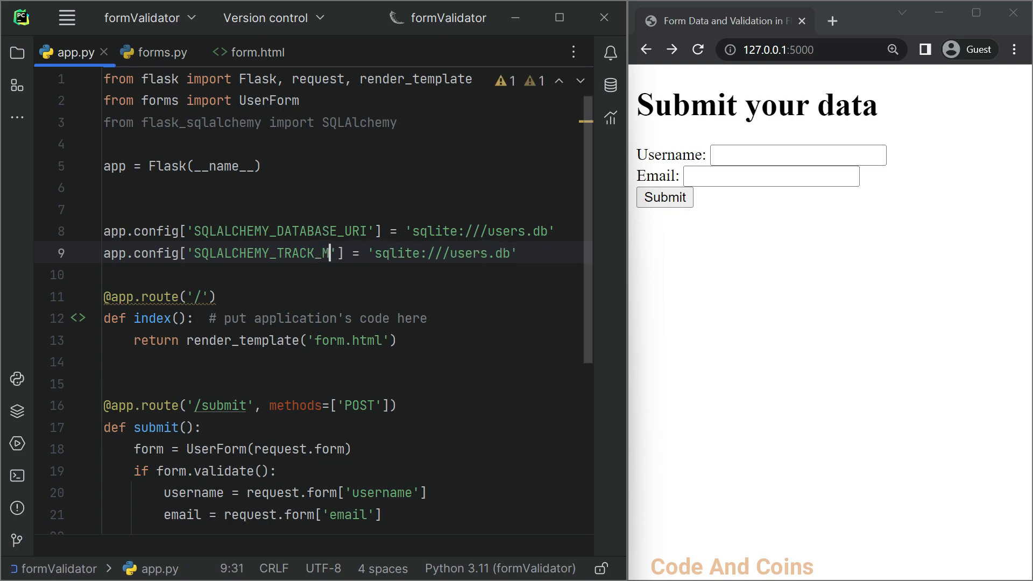
type("ODIFICATION")
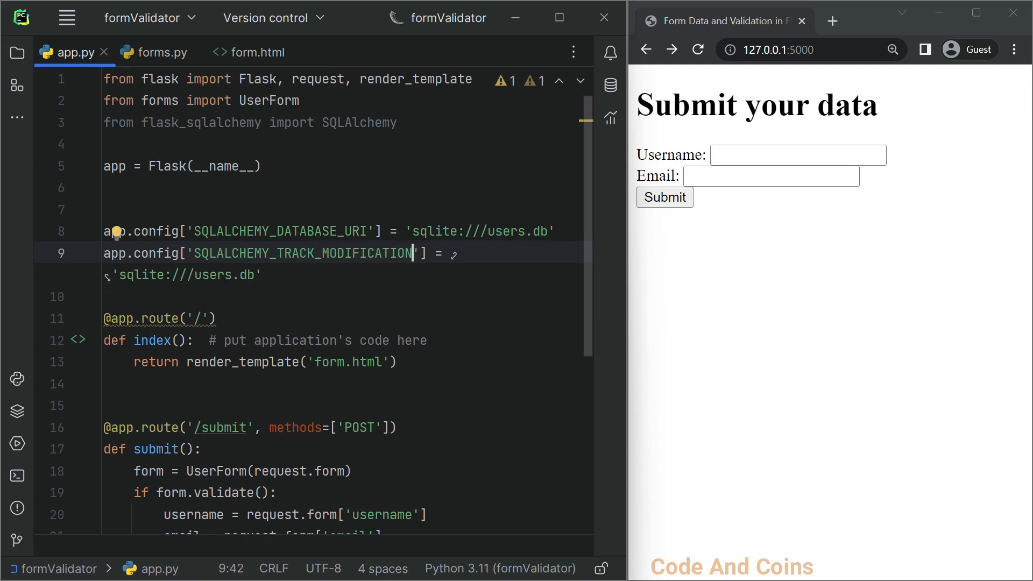
type("F")
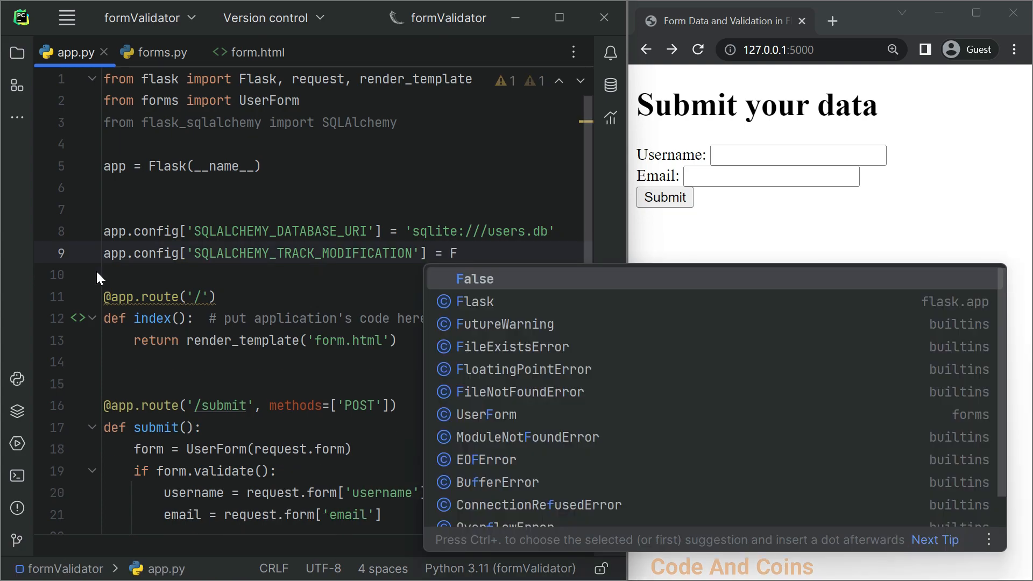
type("db = SQLAlchemy")
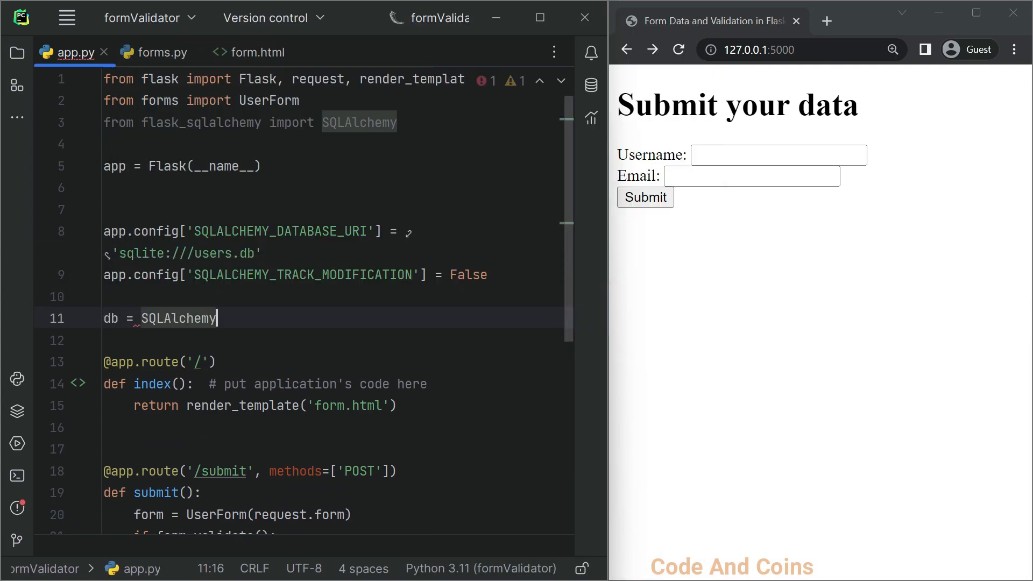
type("(app)")
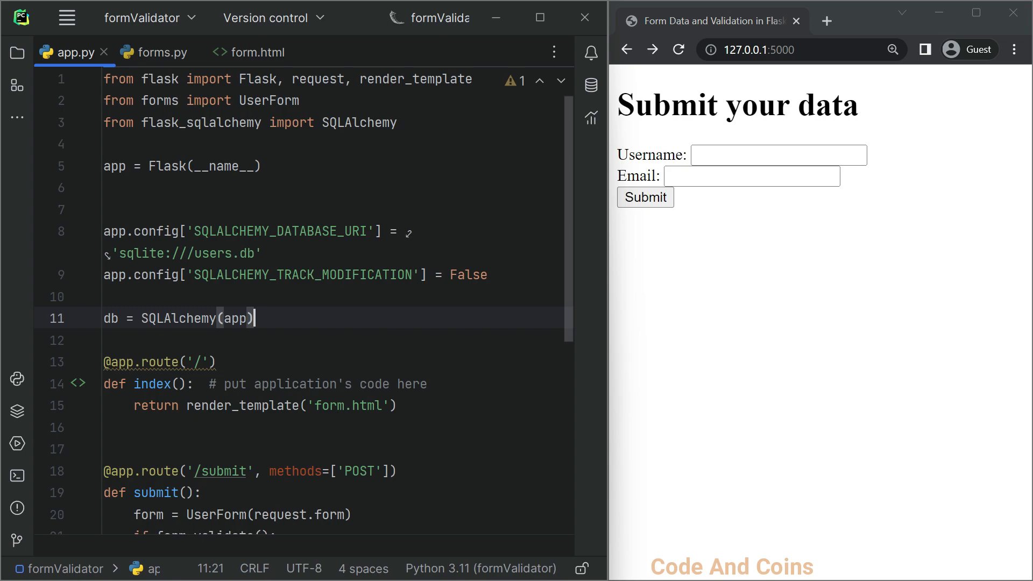
Start the User model class with an id primary-key column
key("enter")
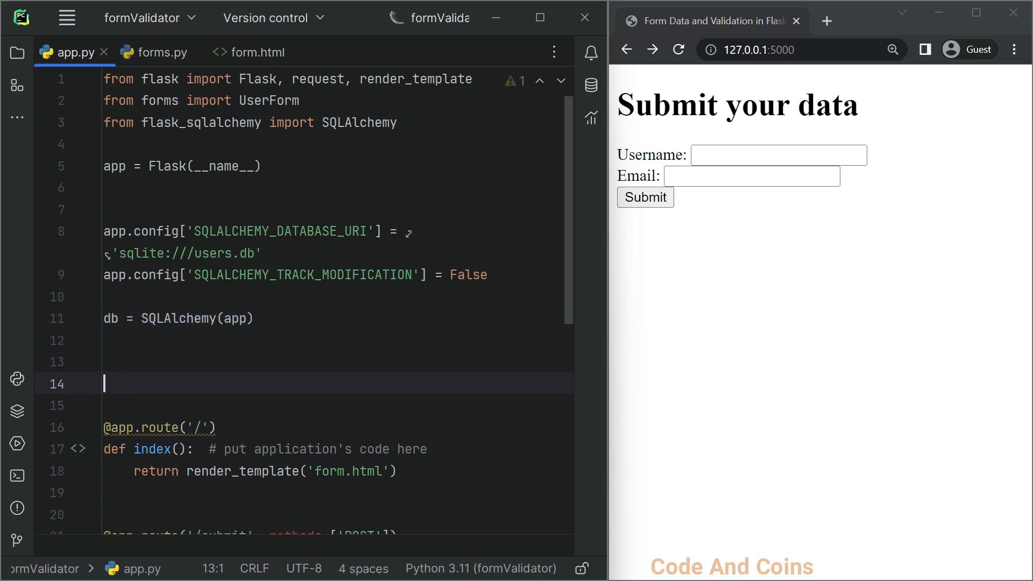
type("class")
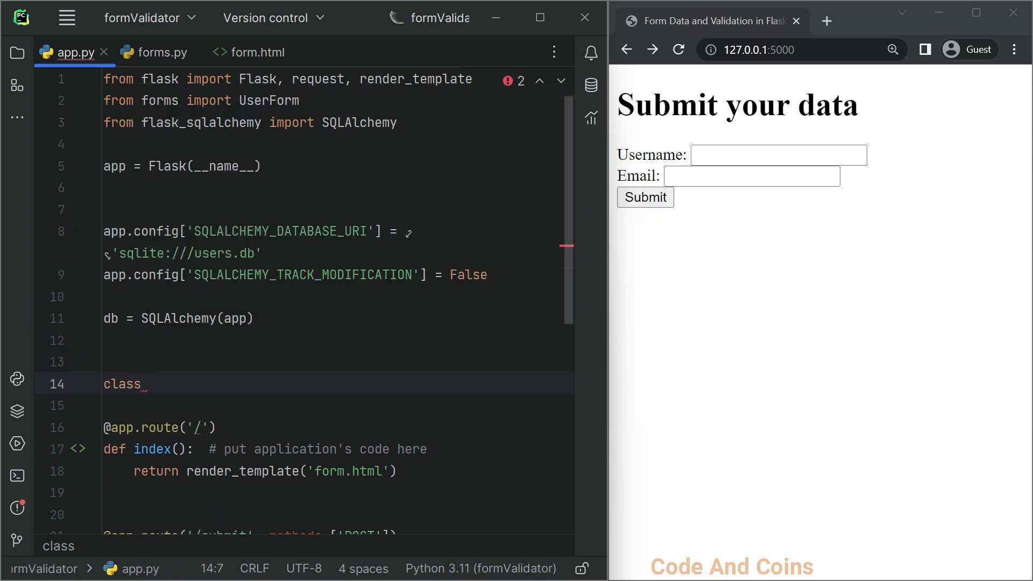
type("User(db.Model):")
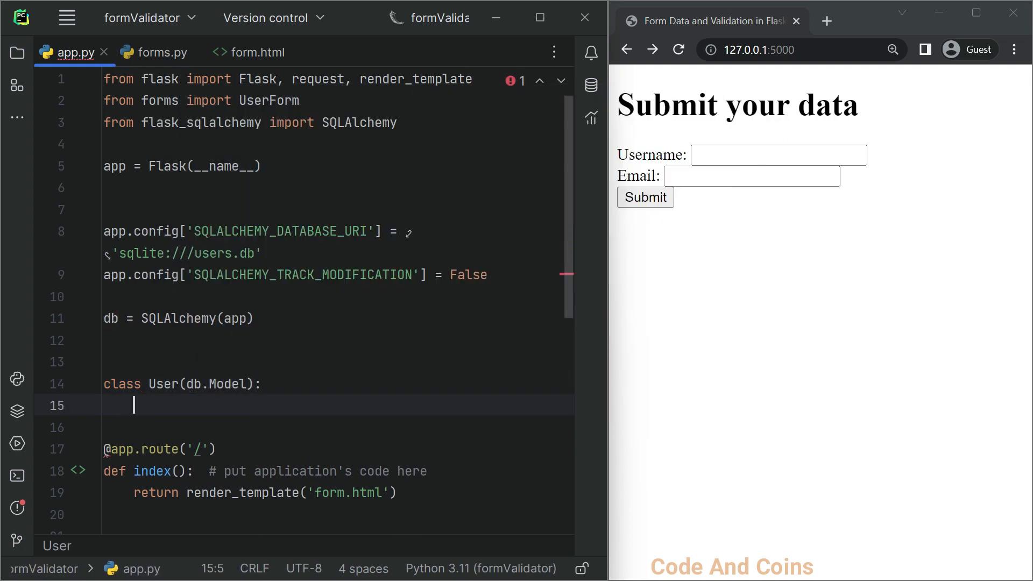
type("id = db.Column(db.Integer")
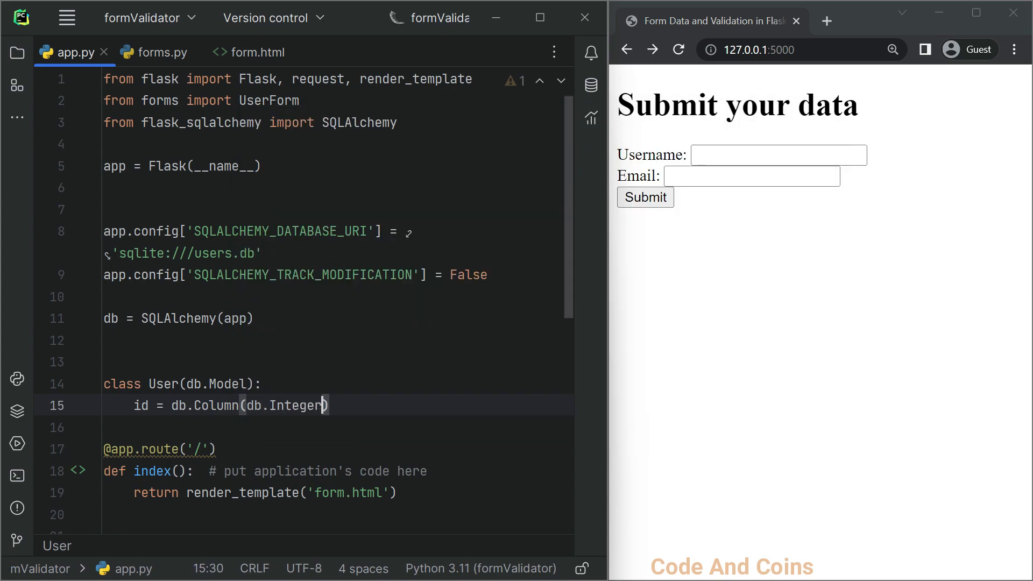
type(", primary")
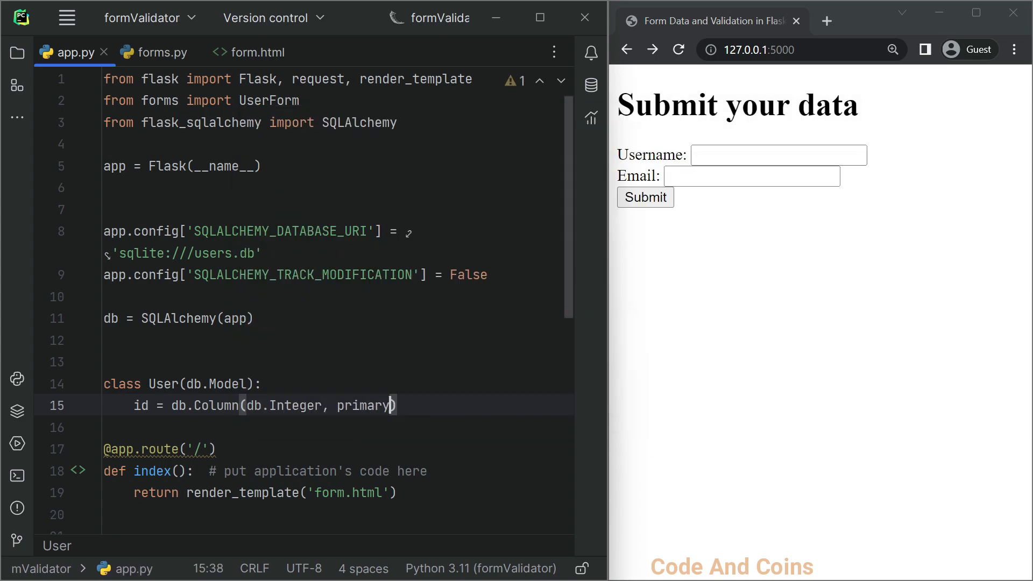
type("_key=")
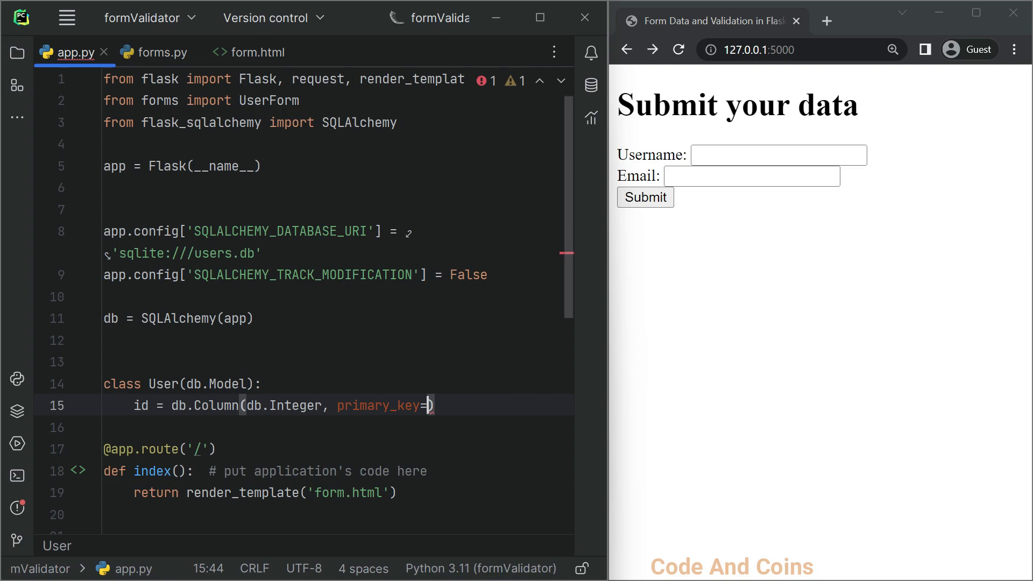
type("True")
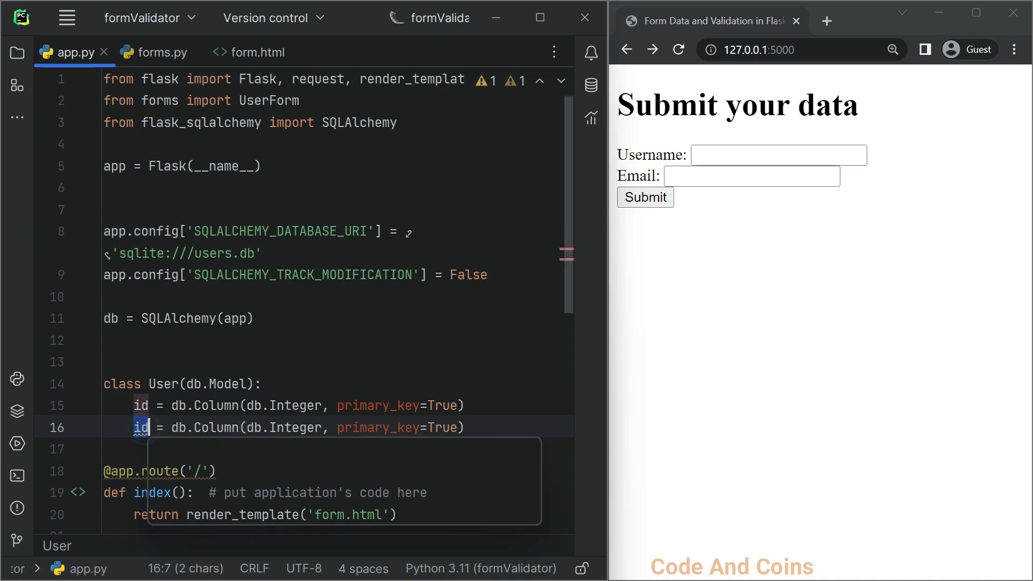
Add non-null username (String 25) and email columns to User
type("username")
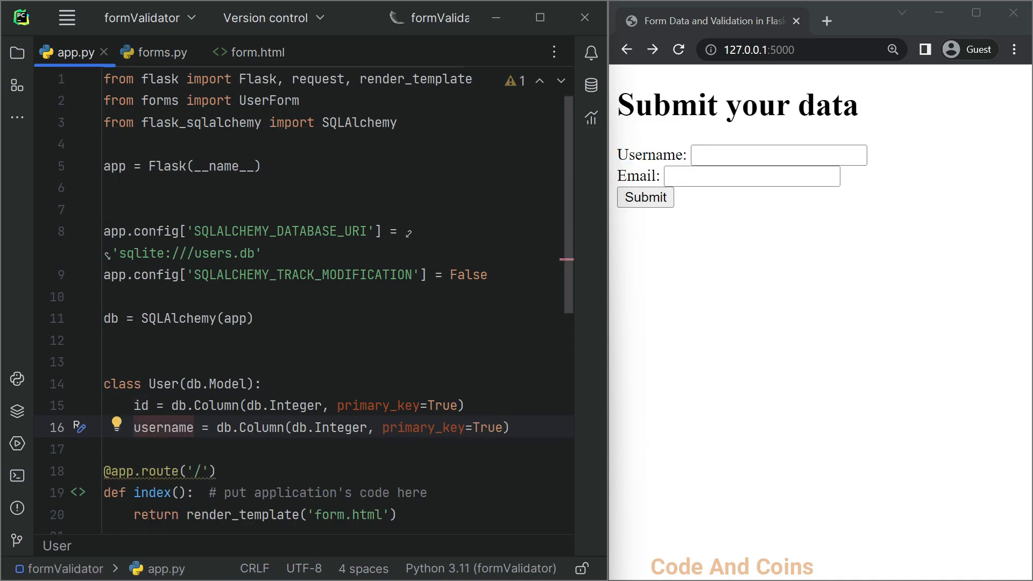
type("St")
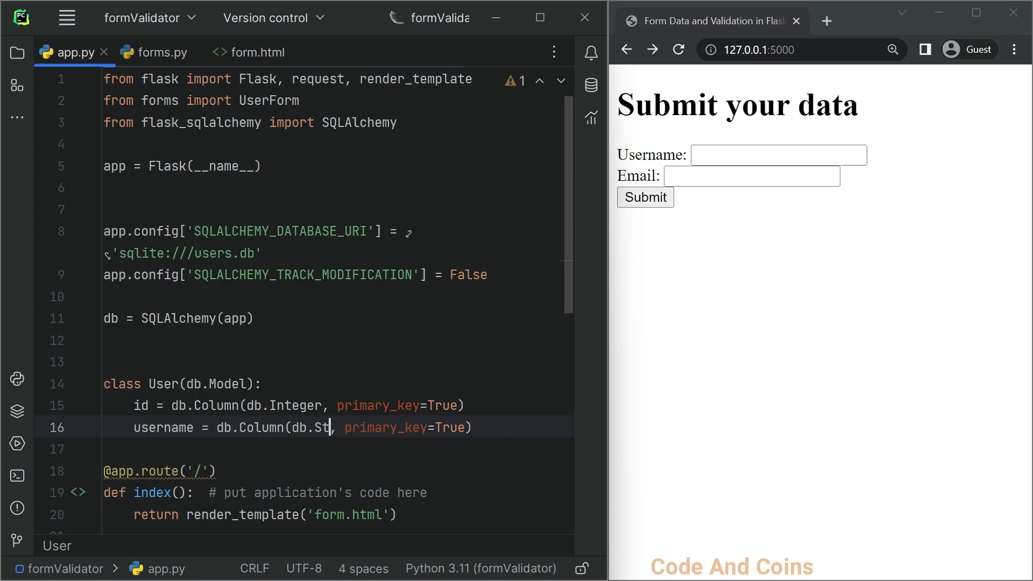
type("ring(25)")
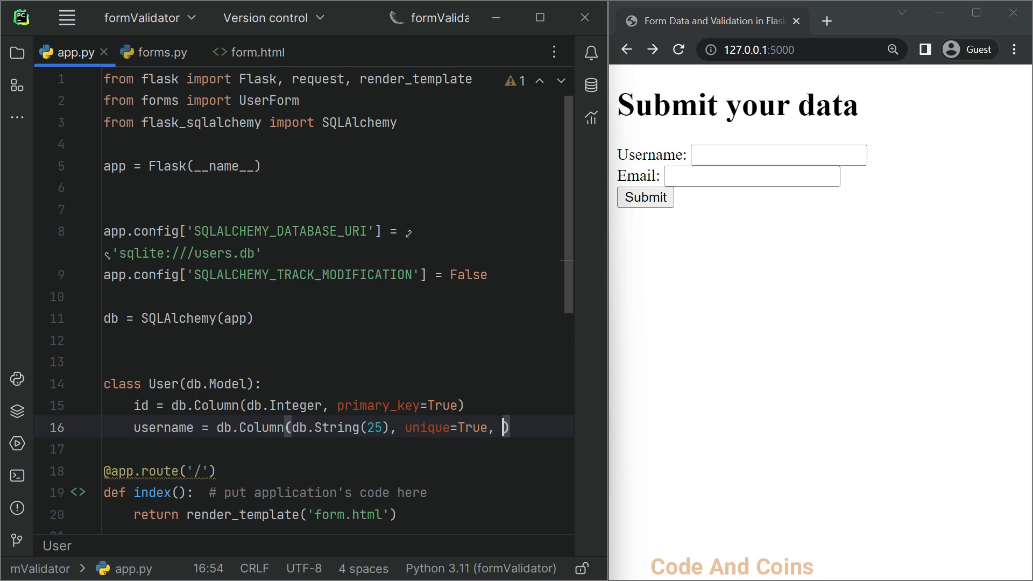
type("nullable")
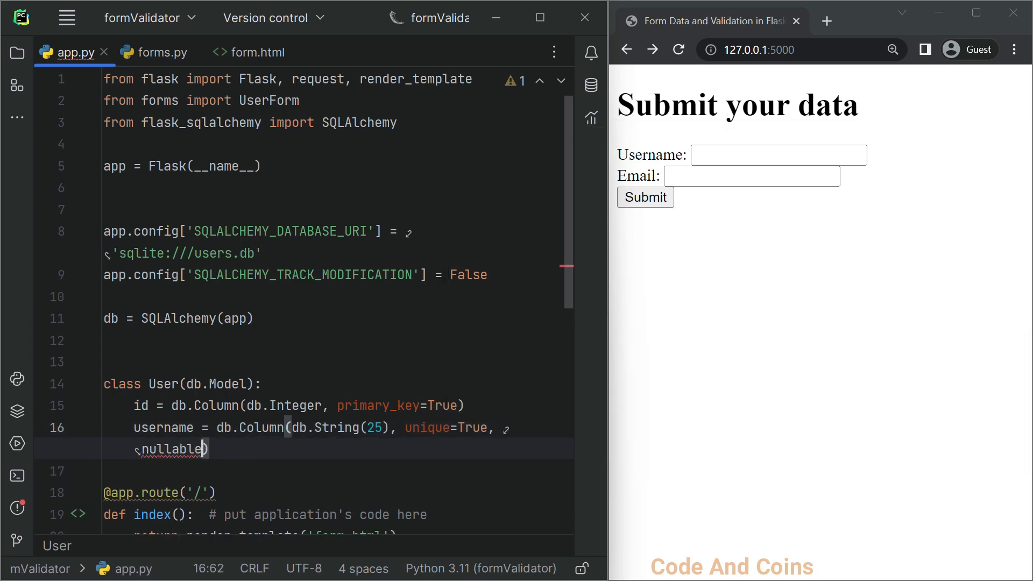
type("=False")
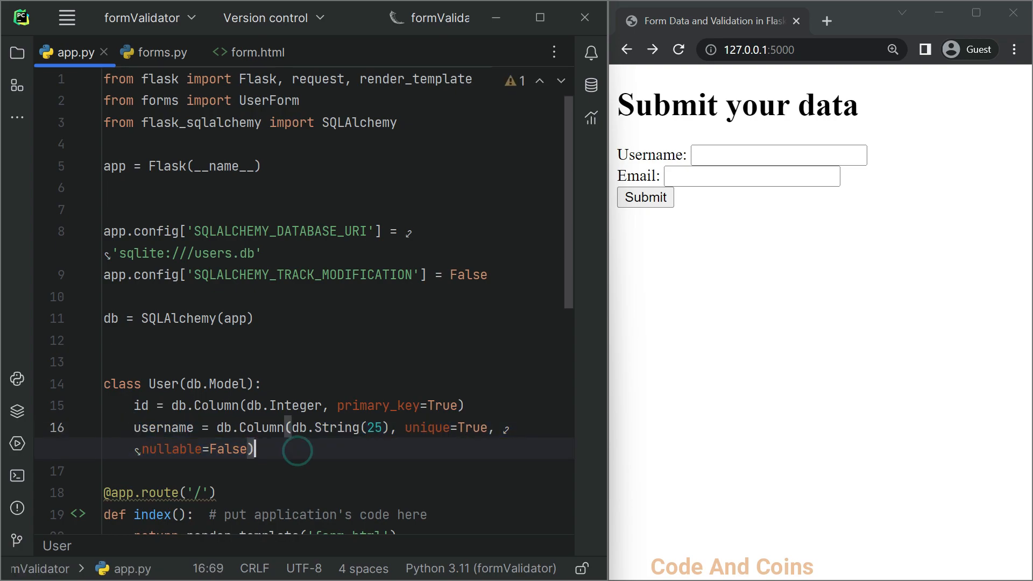
type("e")
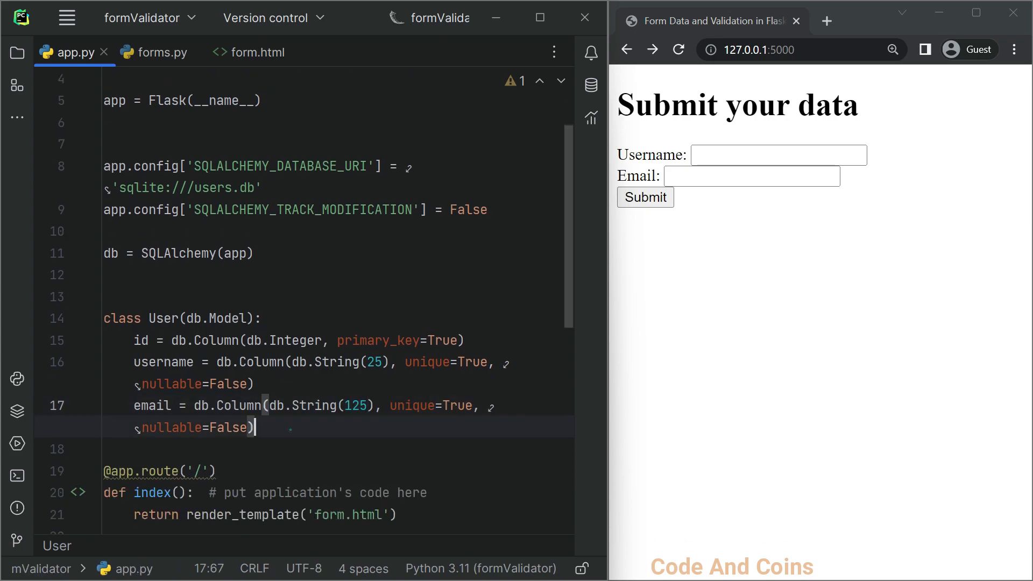
Add a __repr__ method returning f'<User {self.username}>'
type("def __repr__")
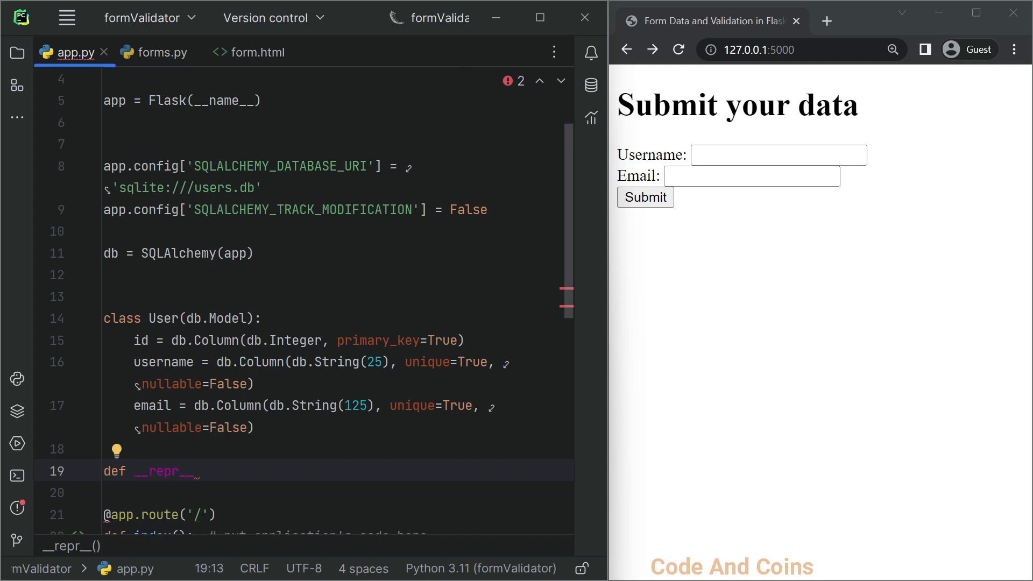
type("(self)")
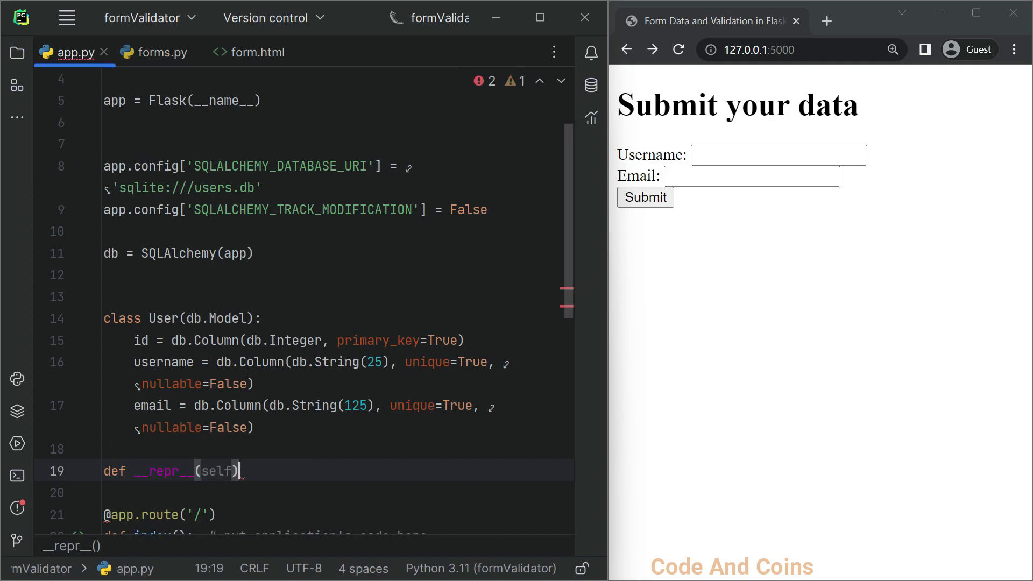
type("return")
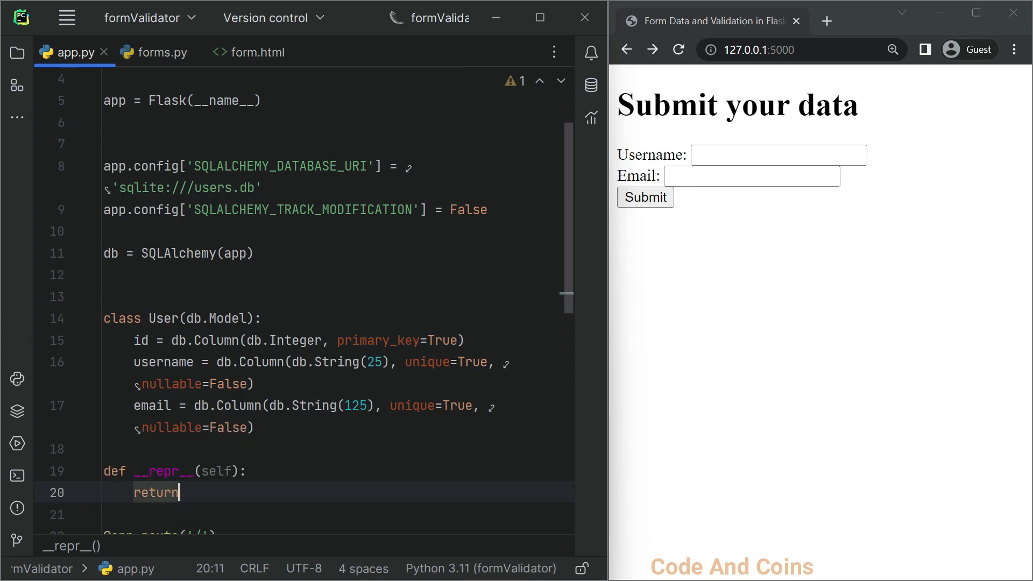
type("f'<")
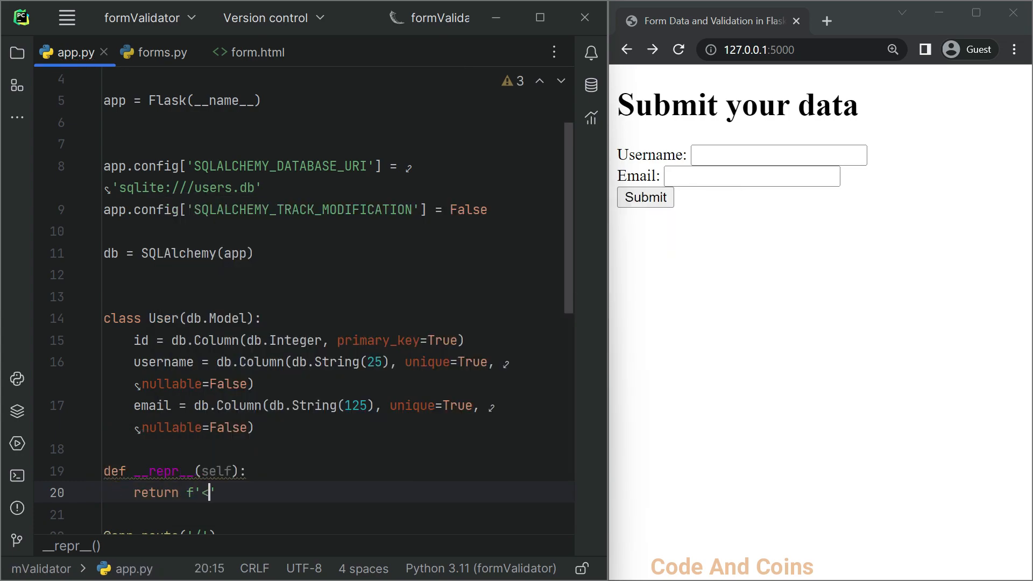
type("User {s")
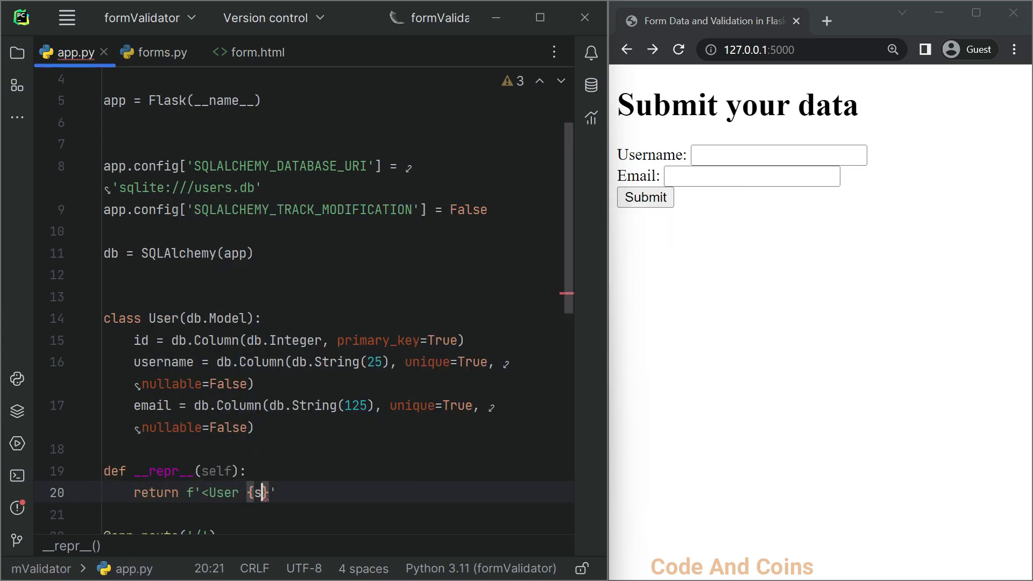
type("elf.user")
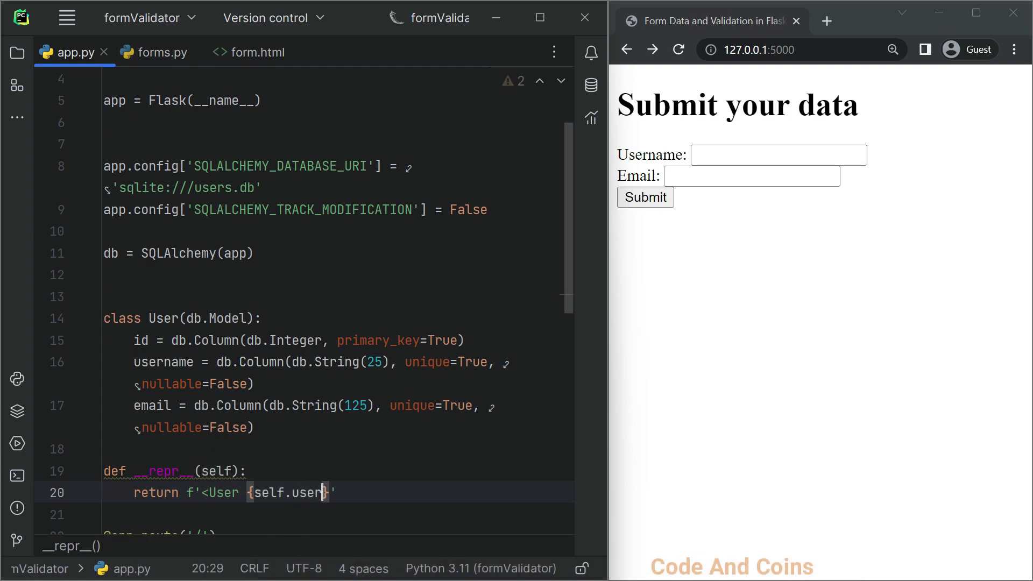
type("name>")
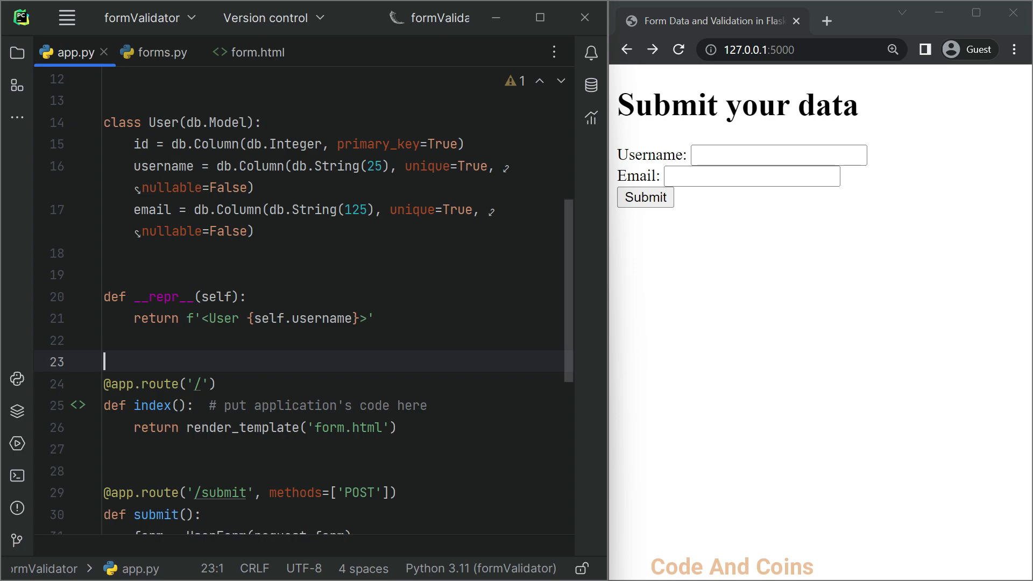
Type a with app.app_context(): block below the model and begin a db. call
type("with")
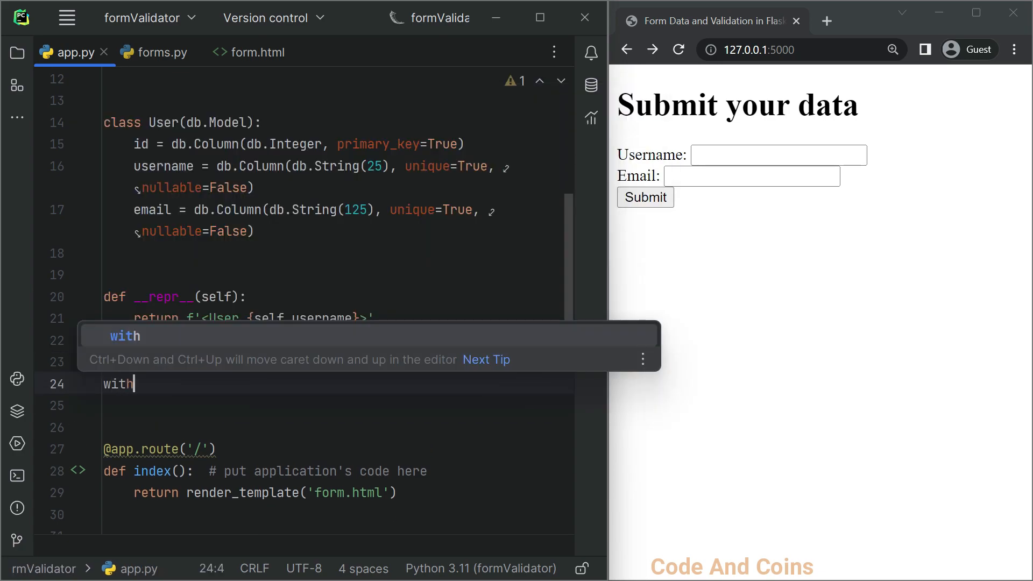
type("app")
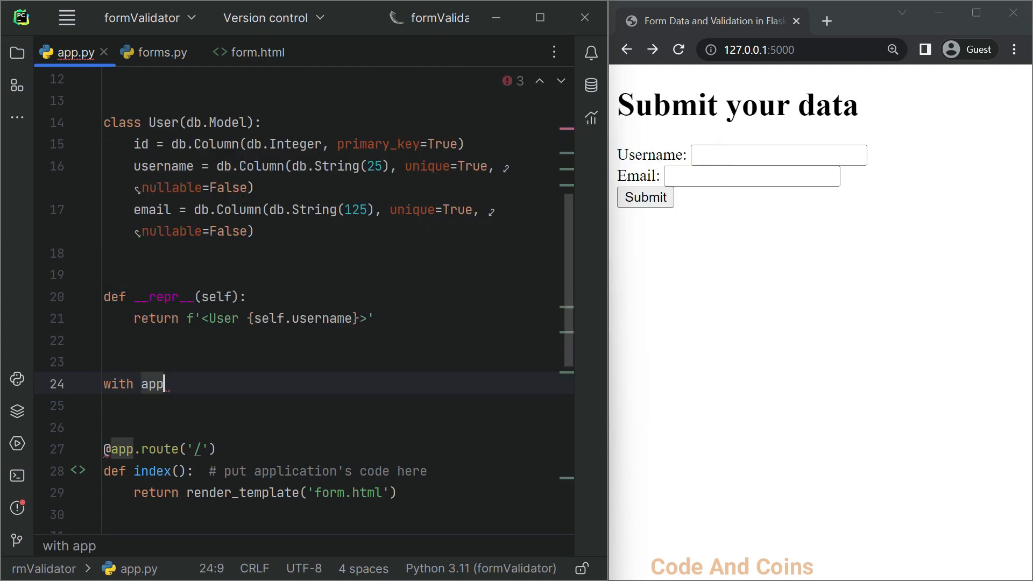
type(".app_context()")
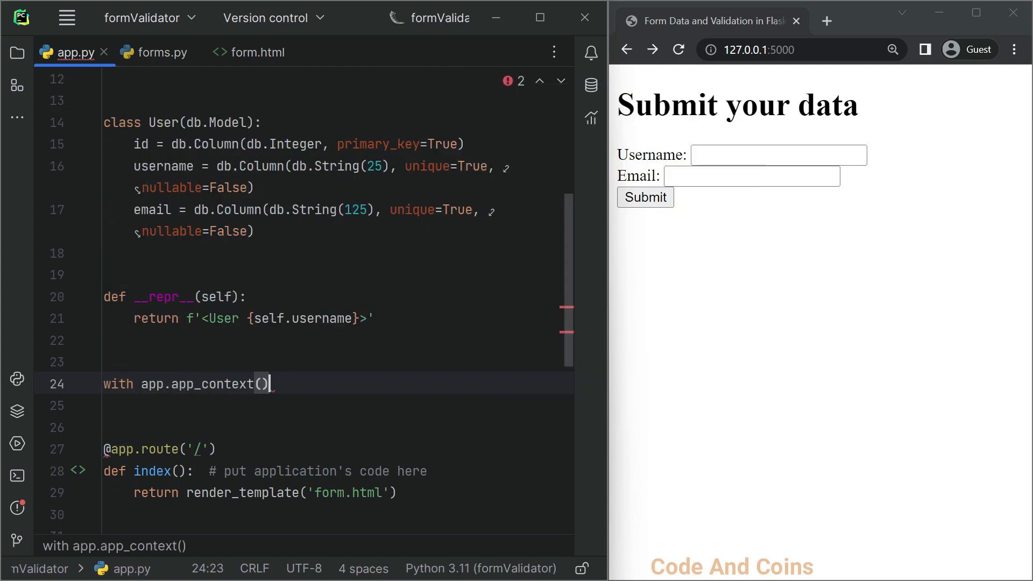
type("db.create_all(")
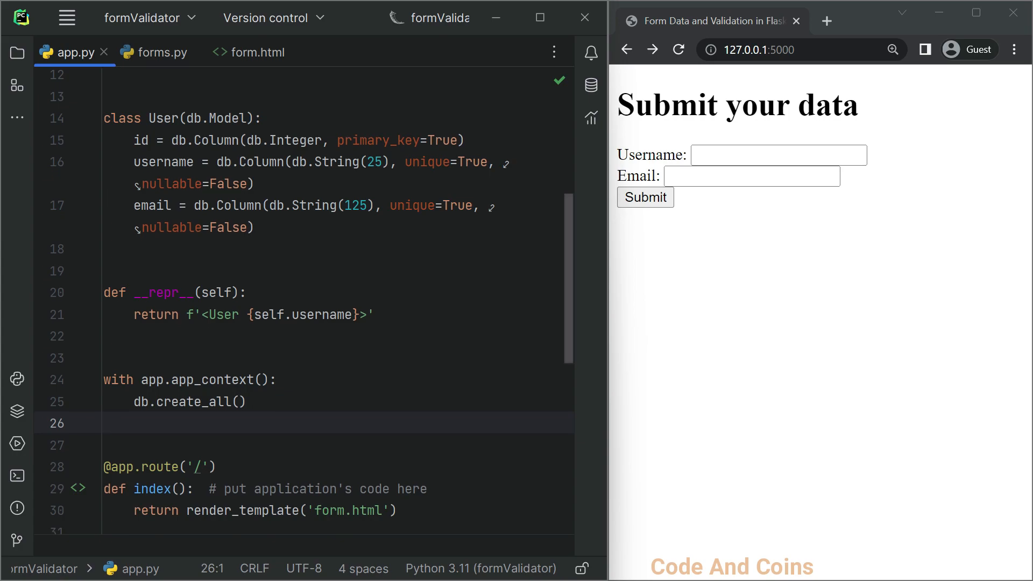
Create User(username=username, email=email) and add it to db.session
type("use")
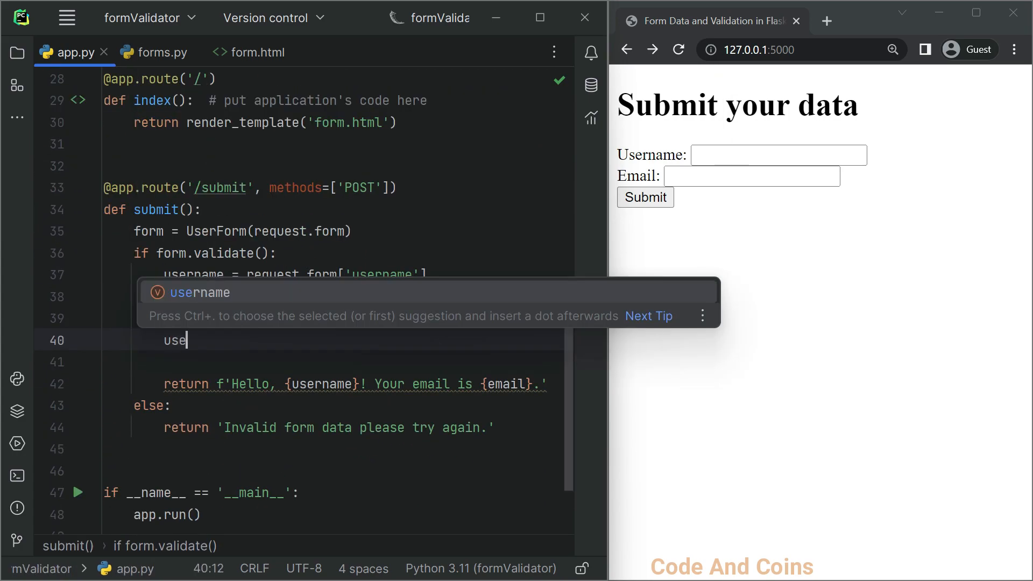
type("r = User(")
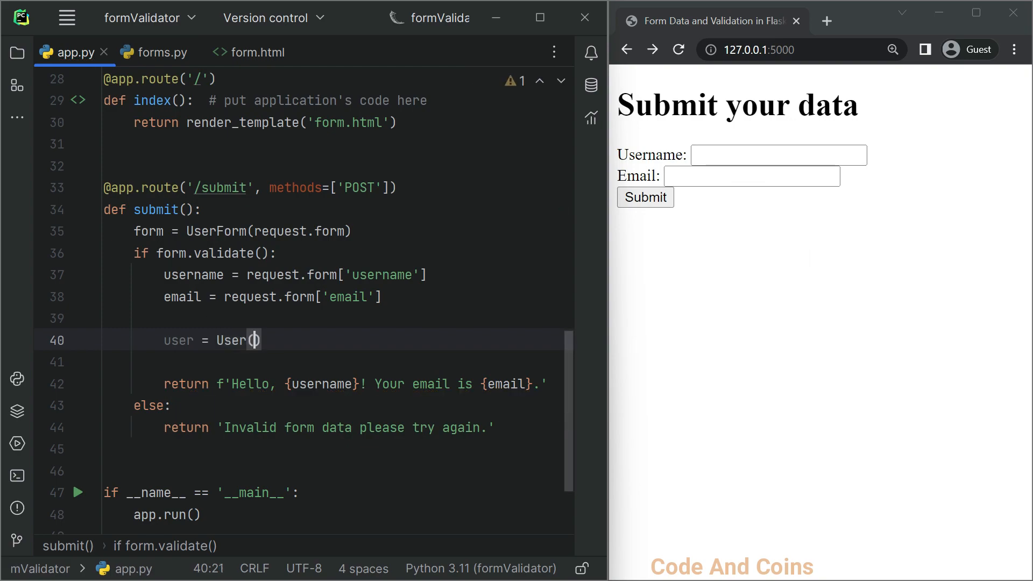
type("username=username")
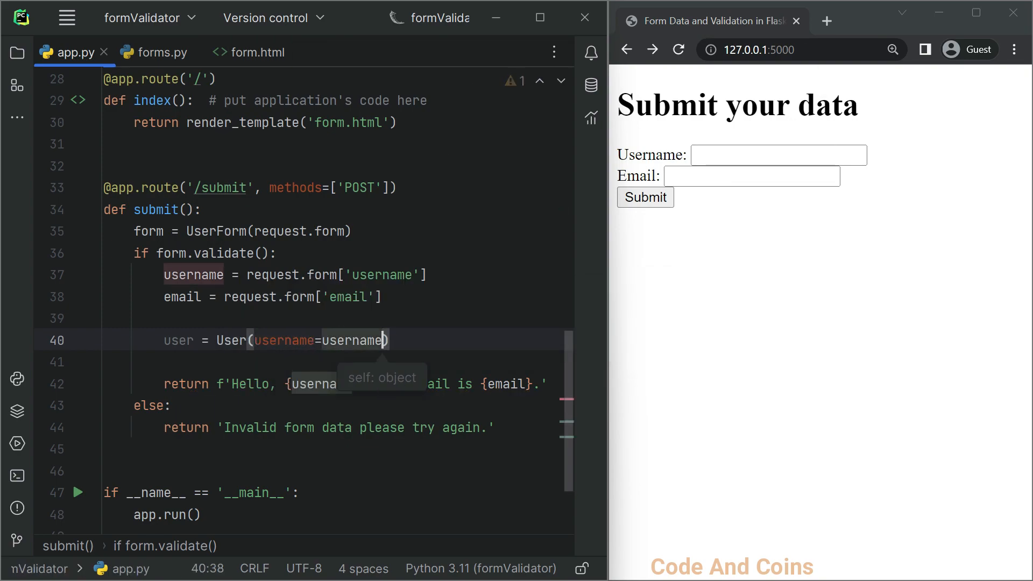
type(", email=")
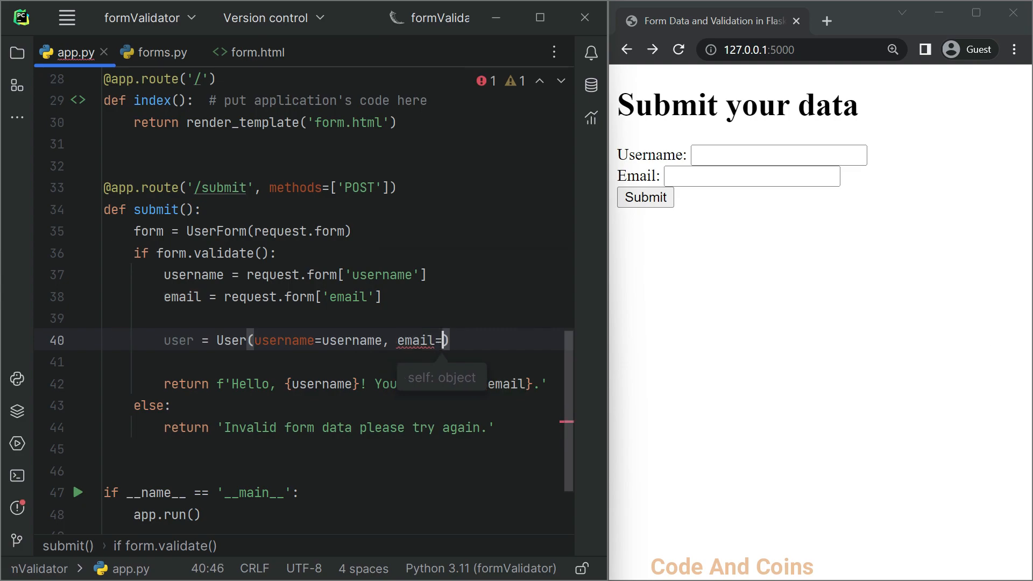
type("db")
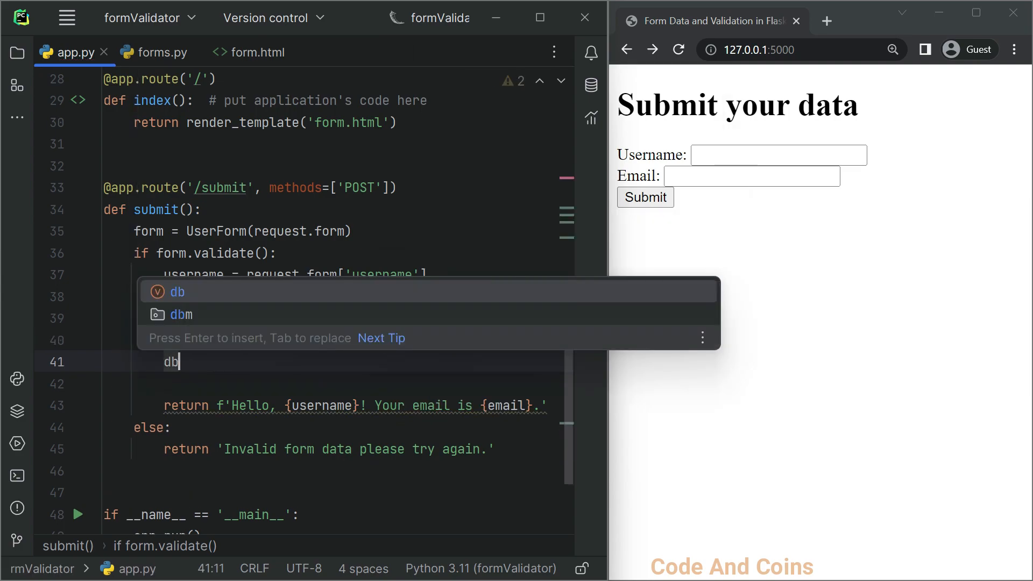
type(".session.add()")
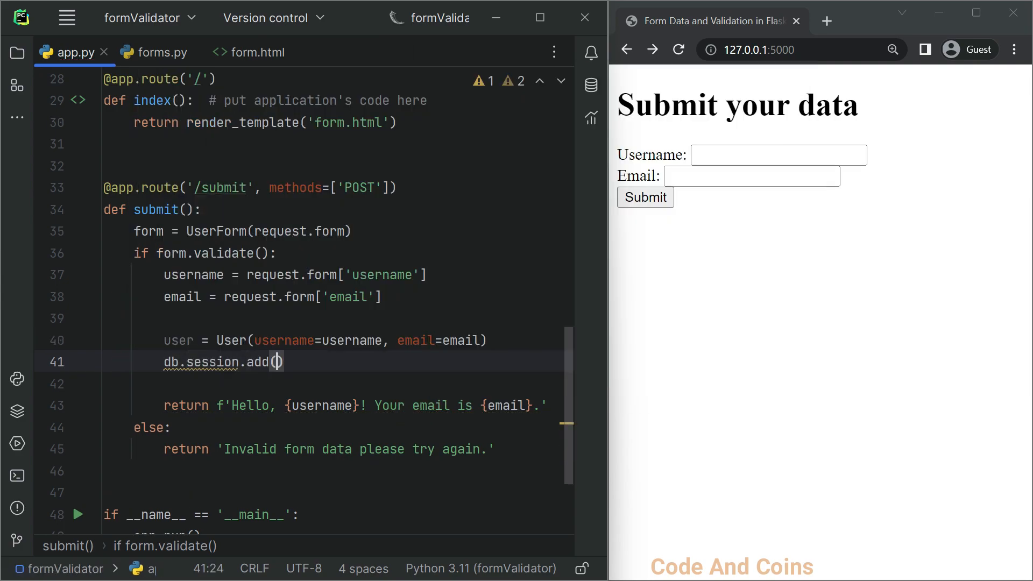
type("user")
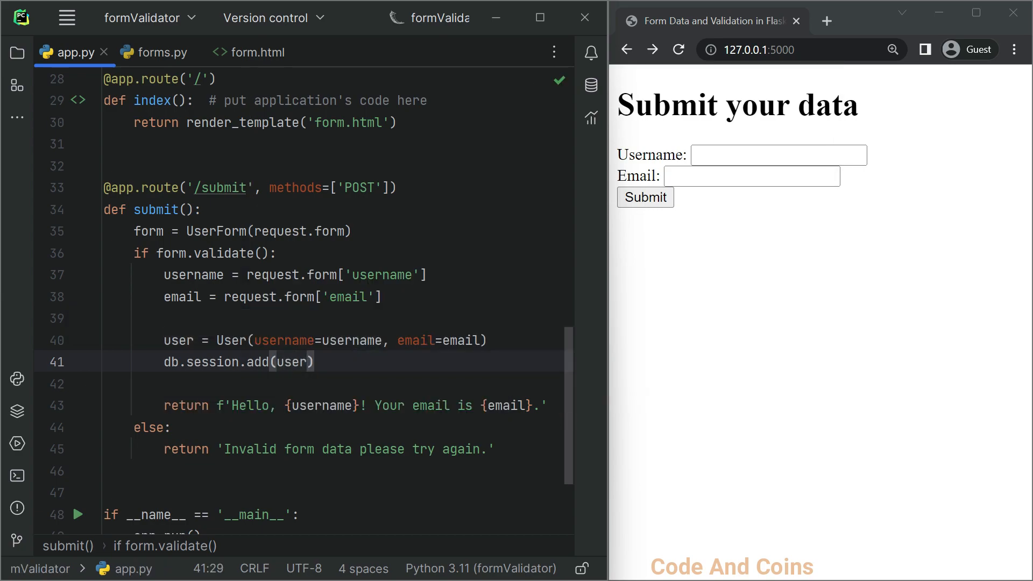
Commit the session in a try block, returning 'User added successfully'
type("try:")
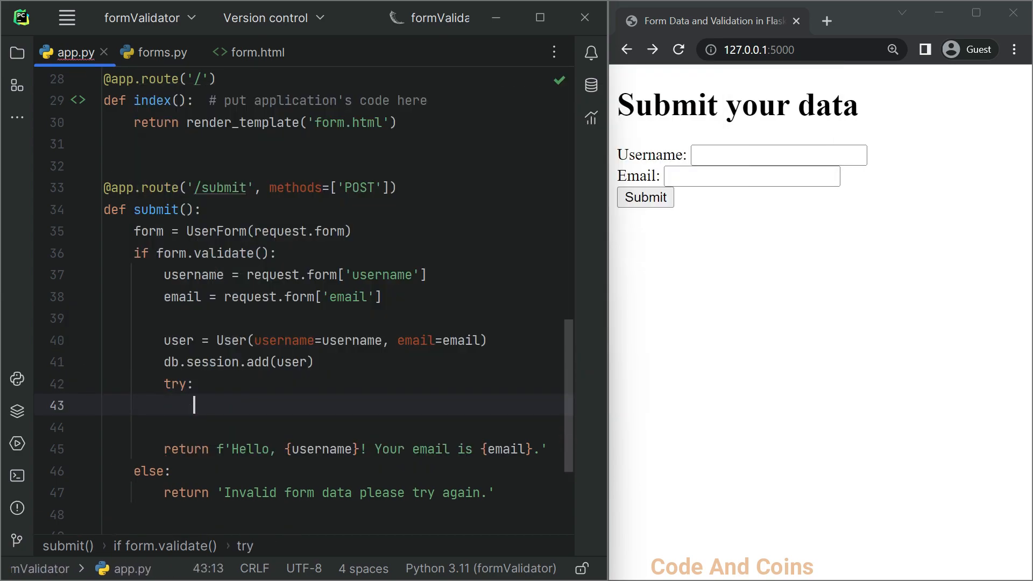
type("db.session")
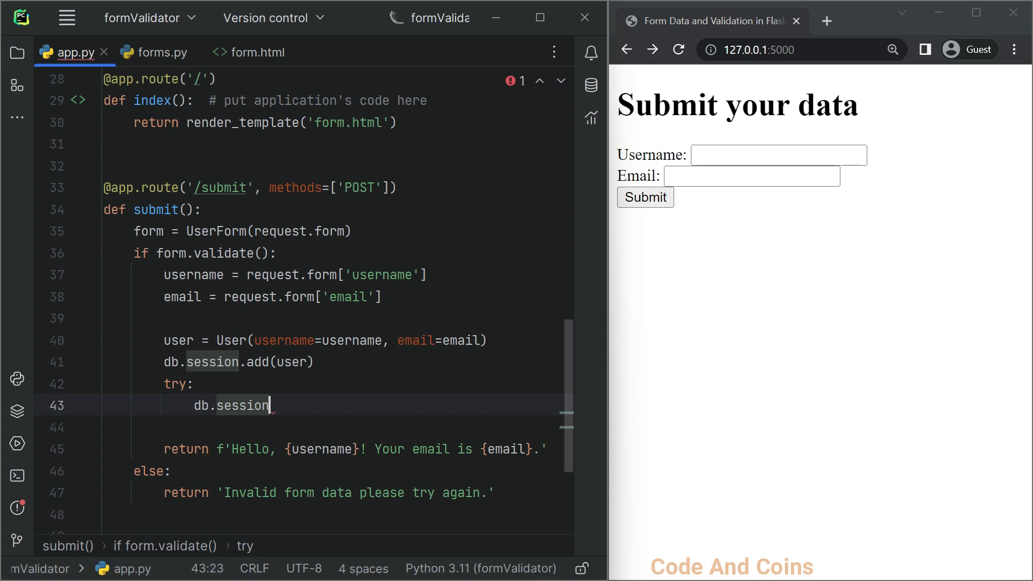
type(".commit()")
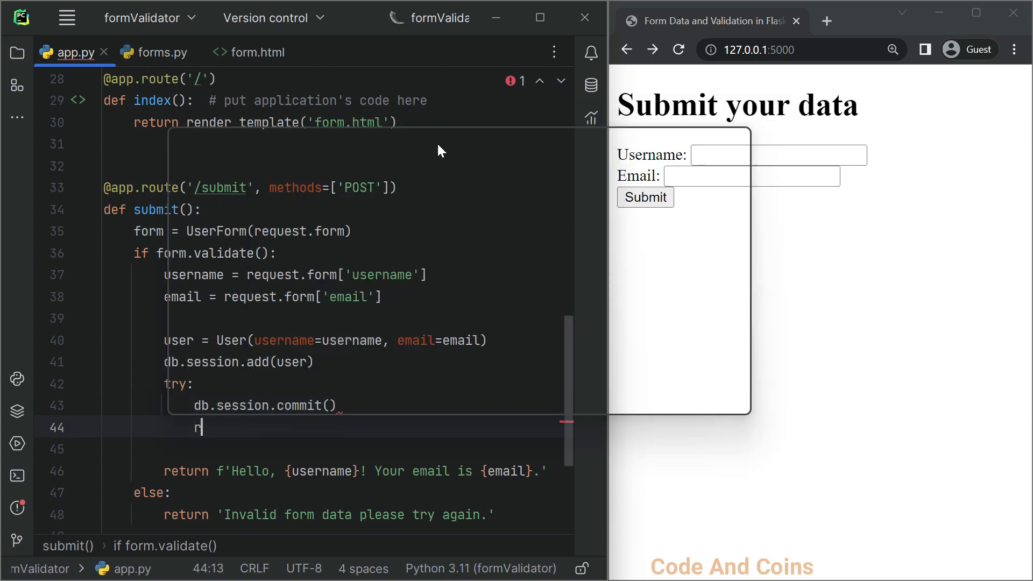
type("return \"Us")
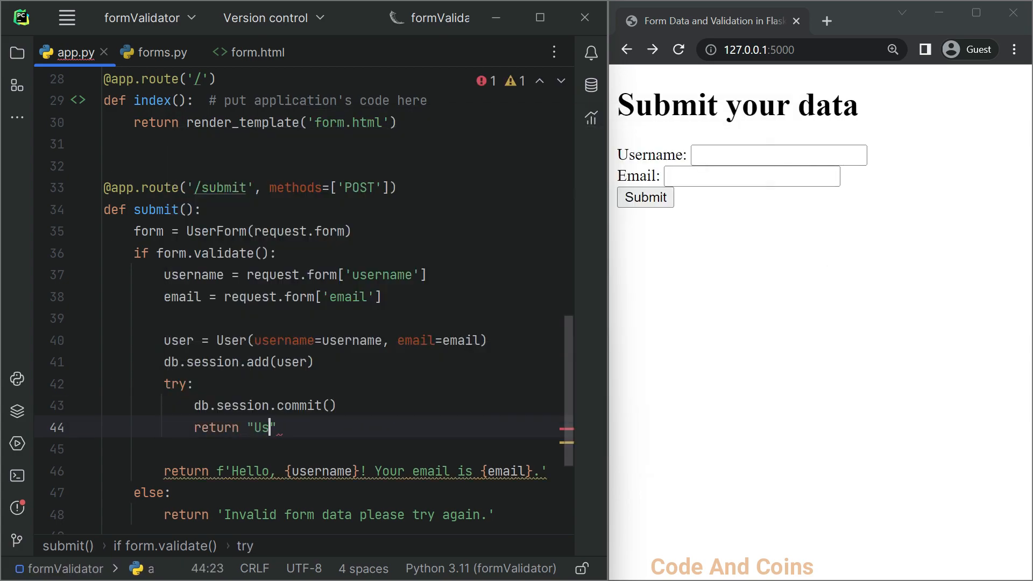
type("er added su")
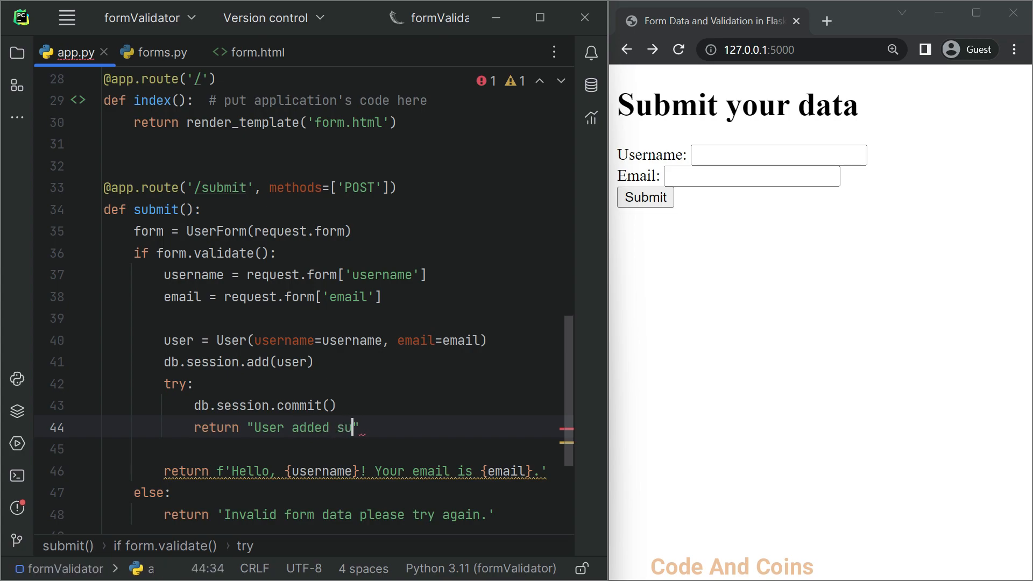
type("ccessfully!")
left_click(304, 449)
type("except")
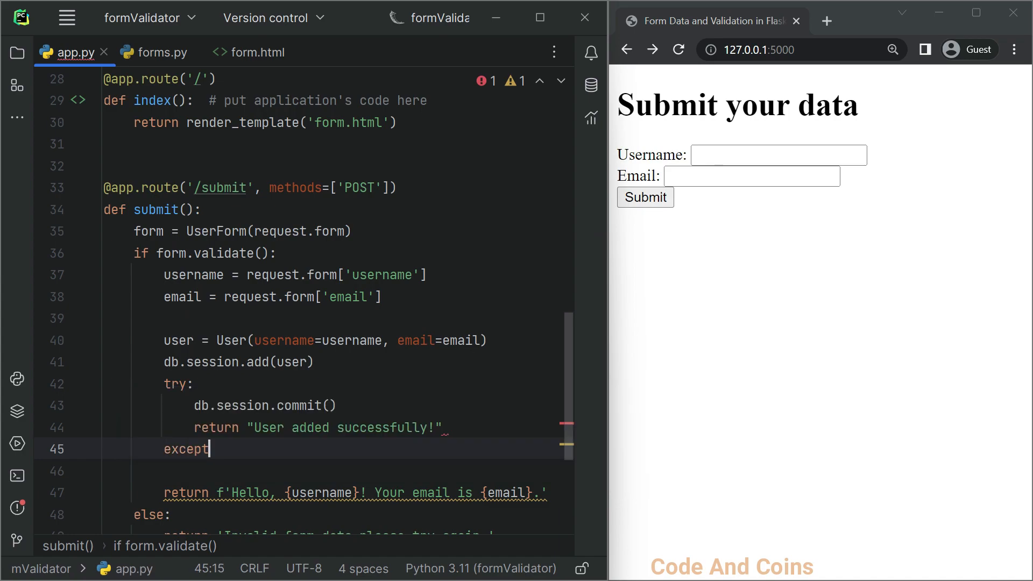
On exception, roll back and return a 'Commit failed. Error:' message
type("Exception as e:")
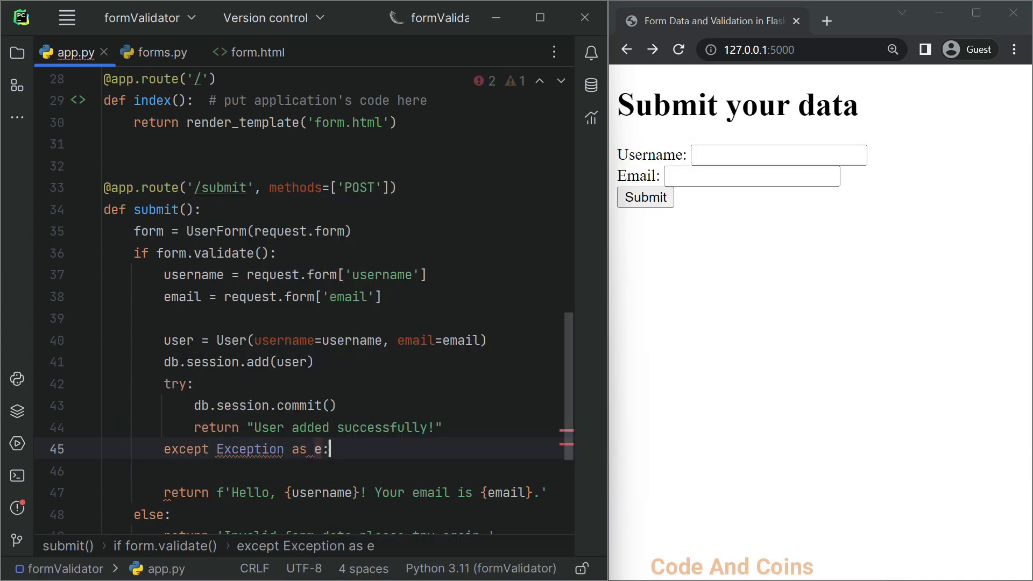
type("db.session.r")
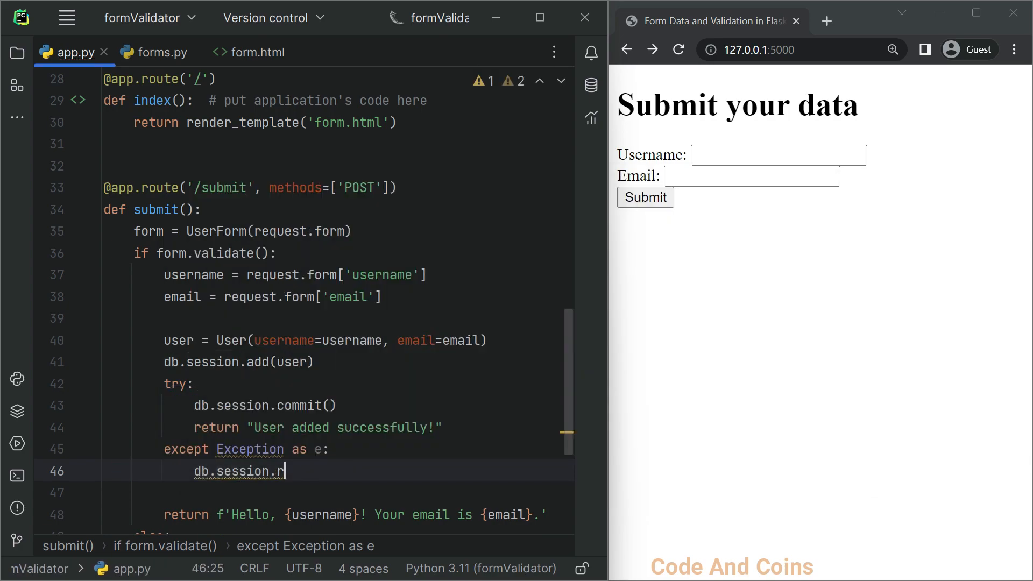
type("ollback()")
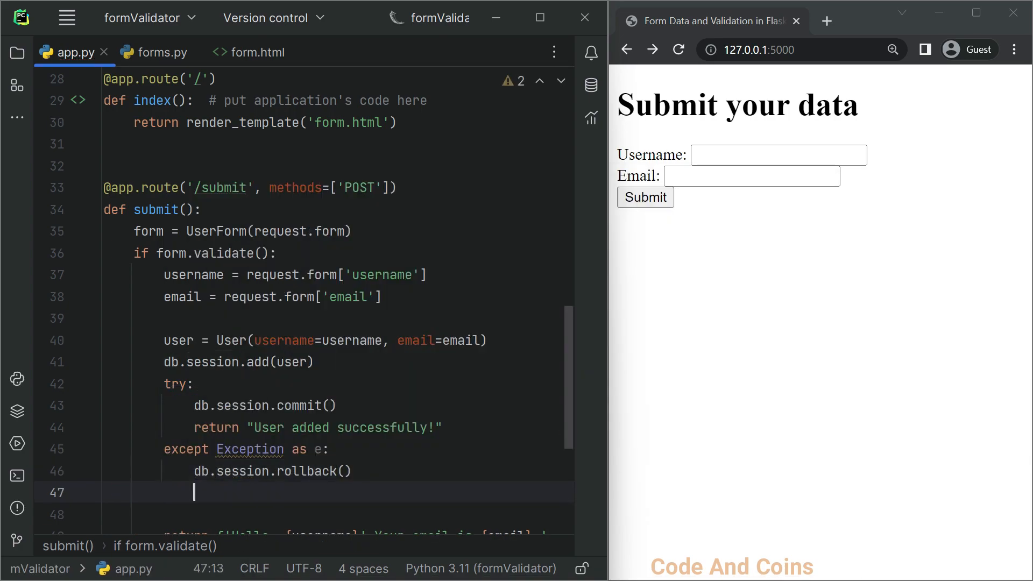
type("return f\"\"")
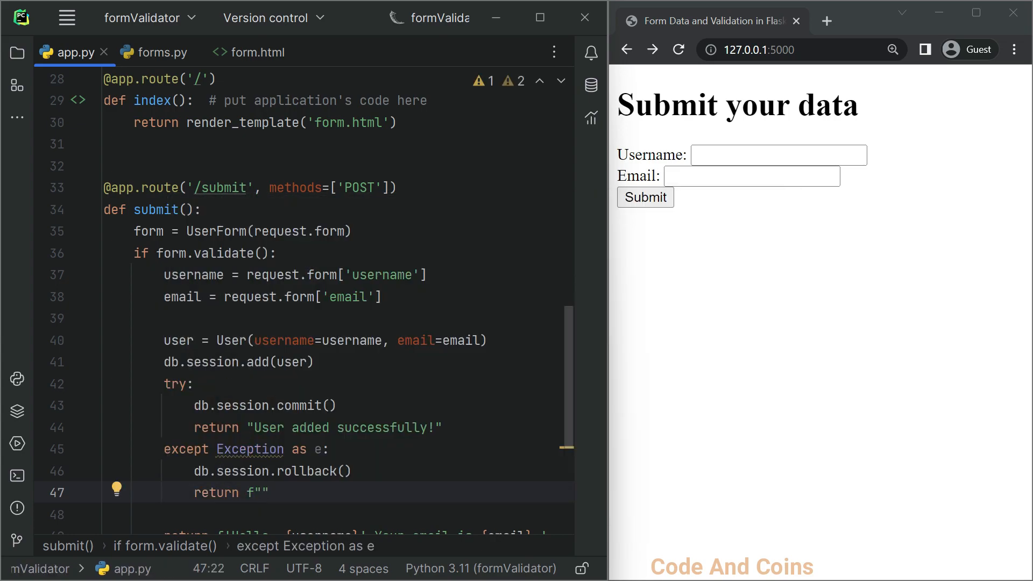
type("Commit faile")
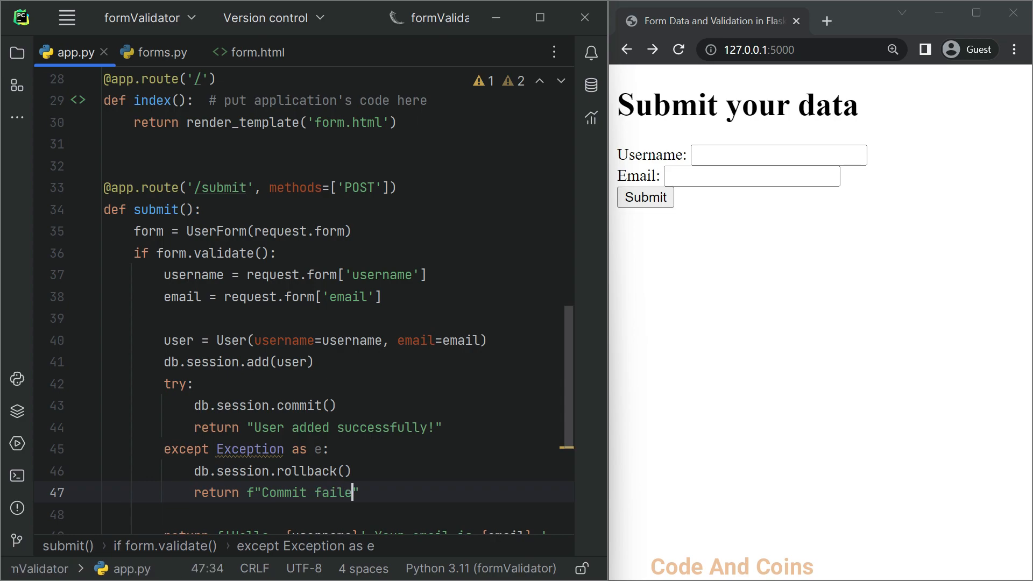
type(". Error: {e")
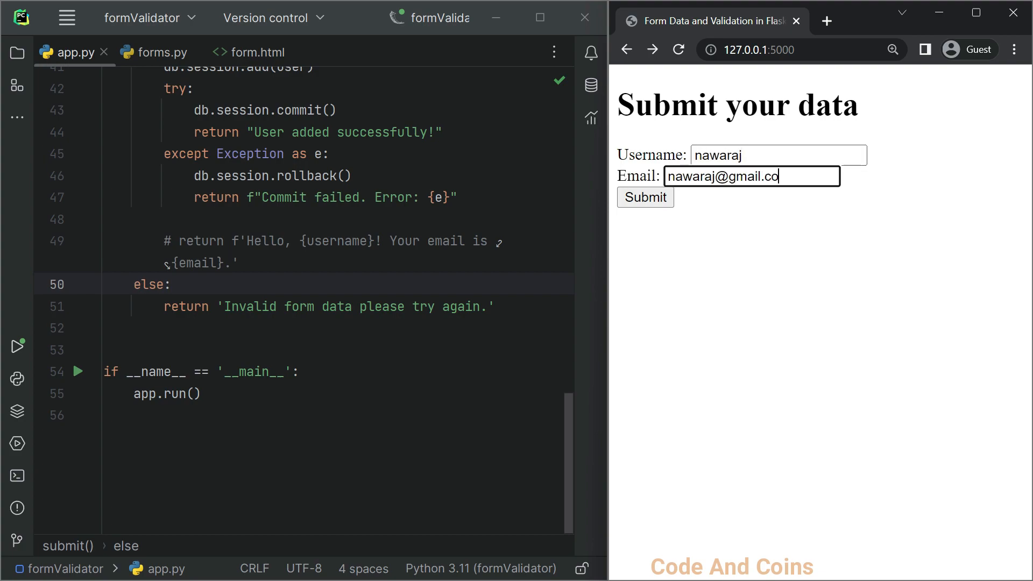
Submit two new usernames and emails through the form, going back after each
left_click(645, 197)
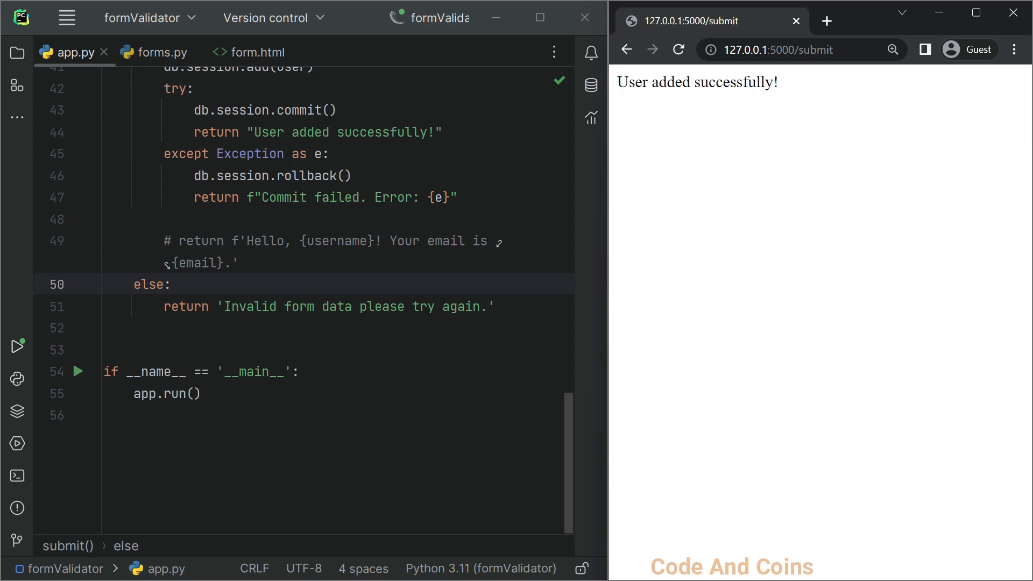
left_click(625, 50)
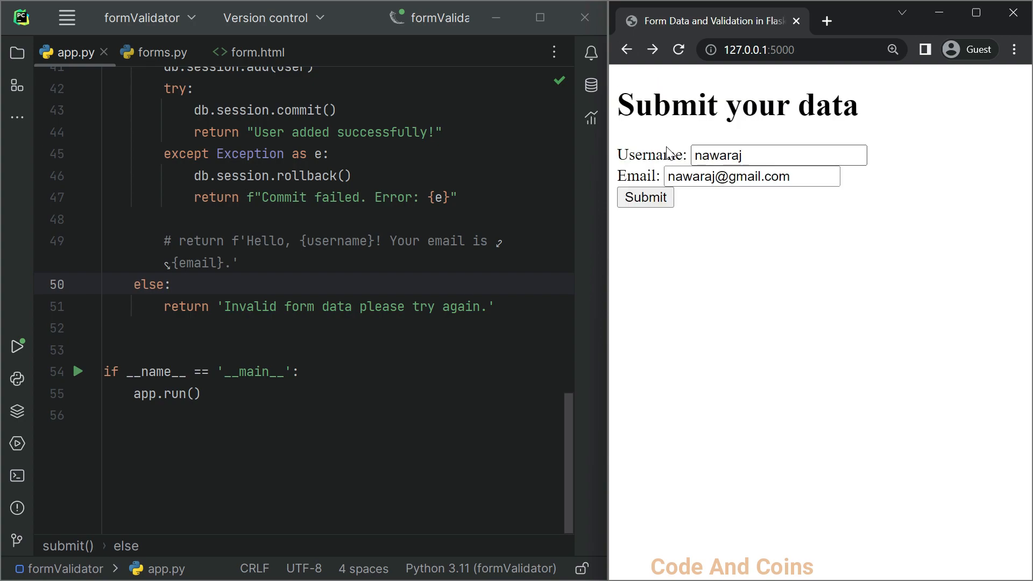
mouse_move(725, 201)
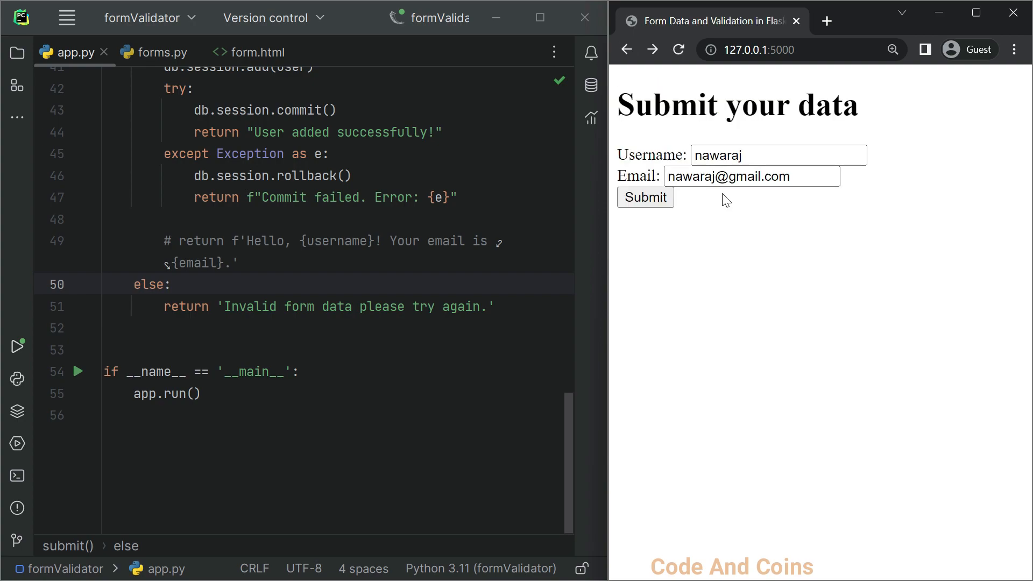
left_click(645, 197)
type("s")
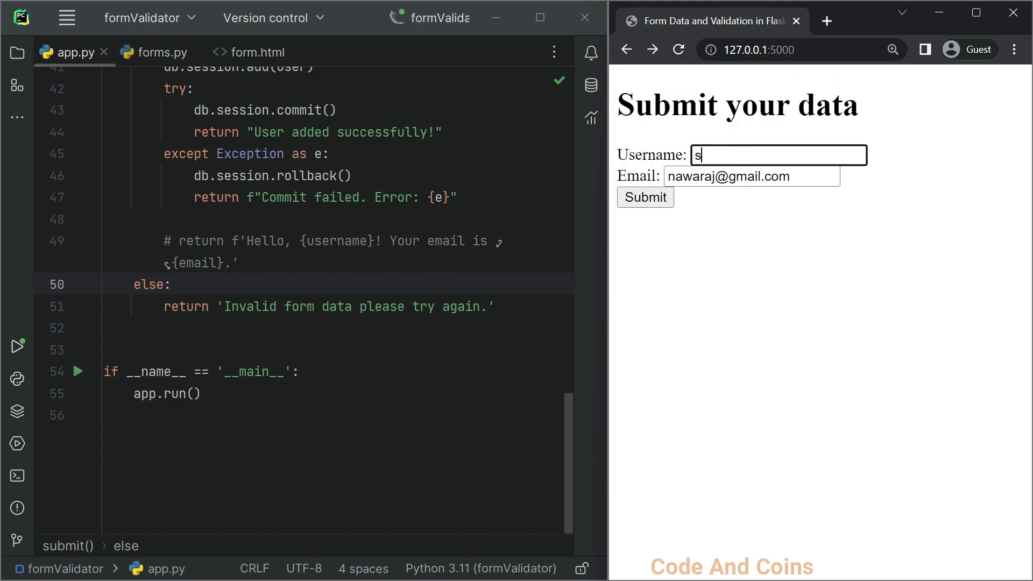
double_click(691, 176)
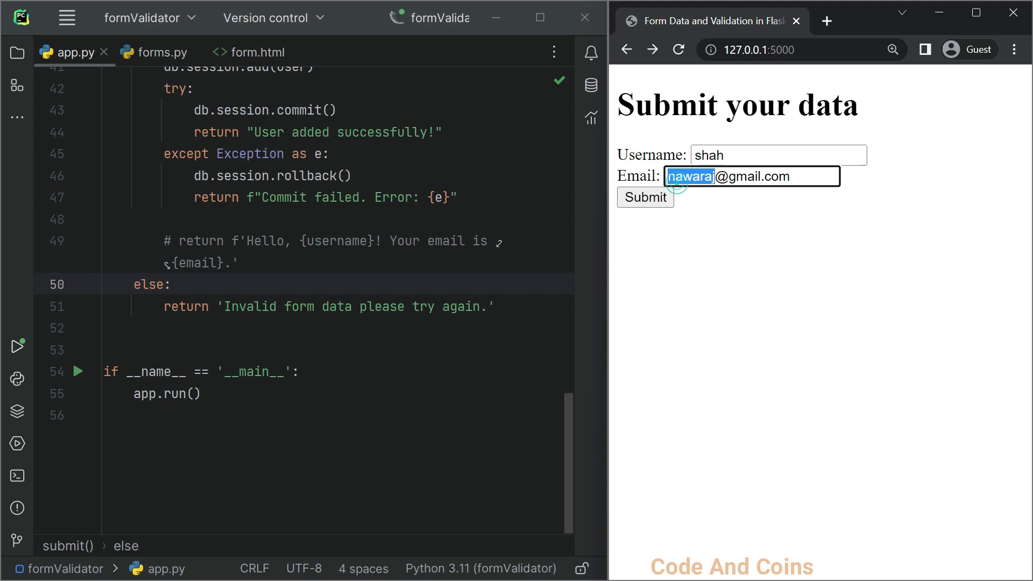
left_click(645, 197)
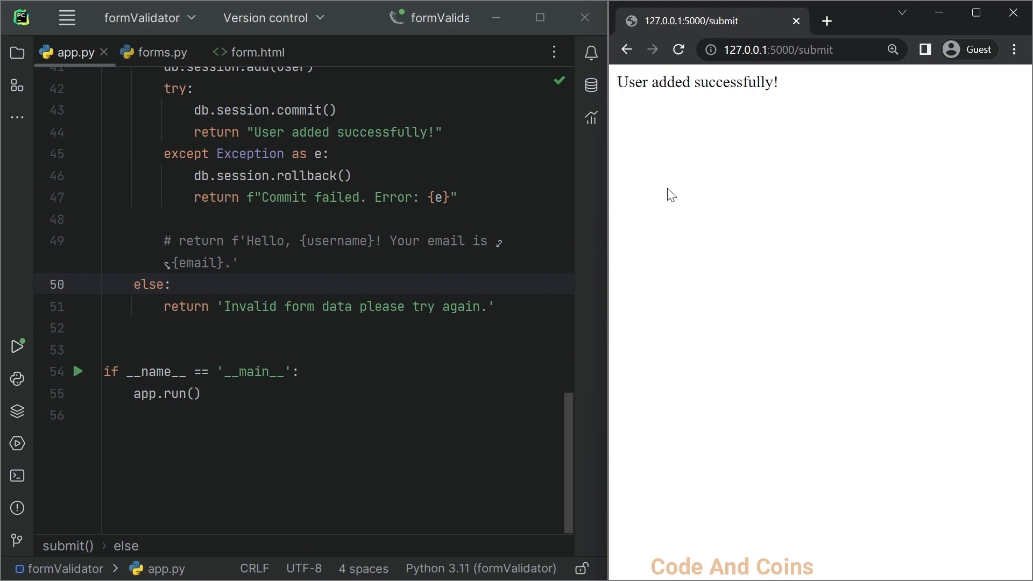
mouse_move(634, 74)
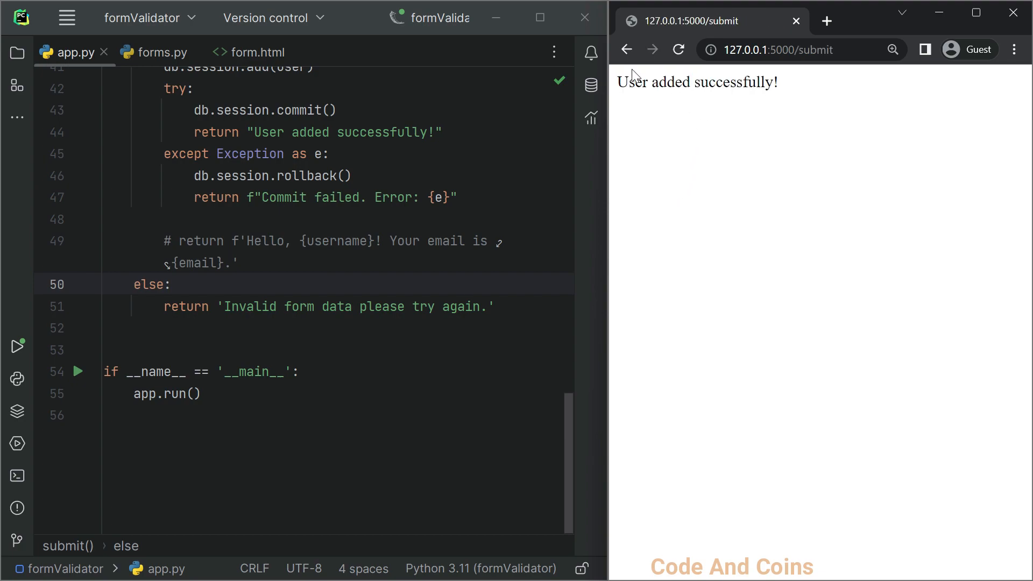
left_click(625, 49)
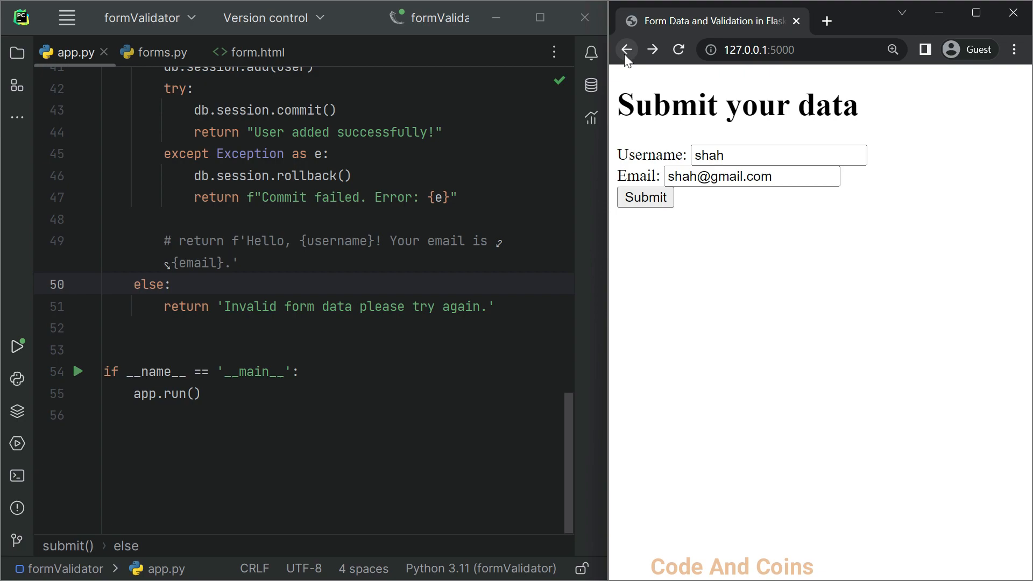
Show the Project tool window and select the templates folder
left_click(16, 52)
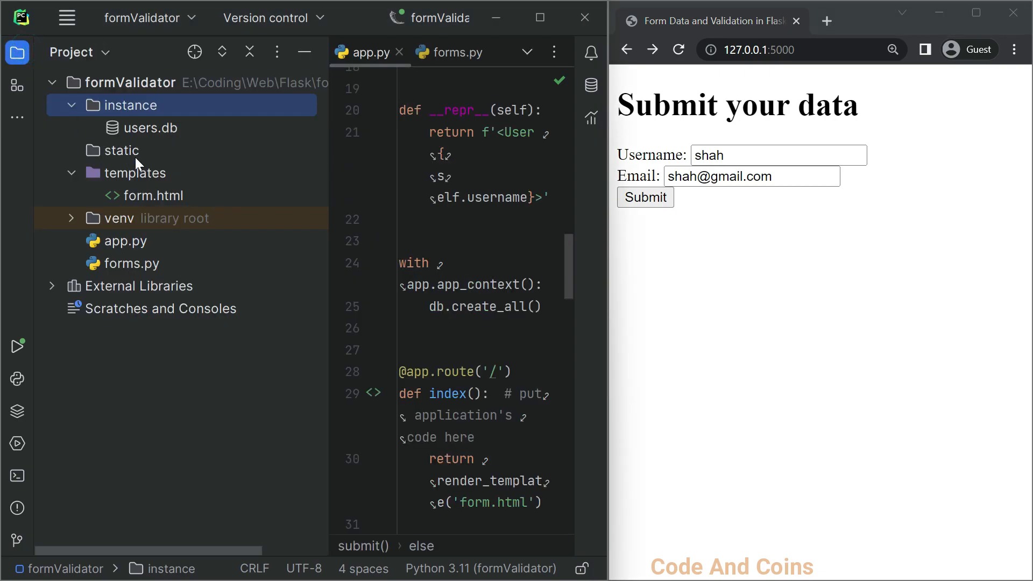
left_click(137, 172)
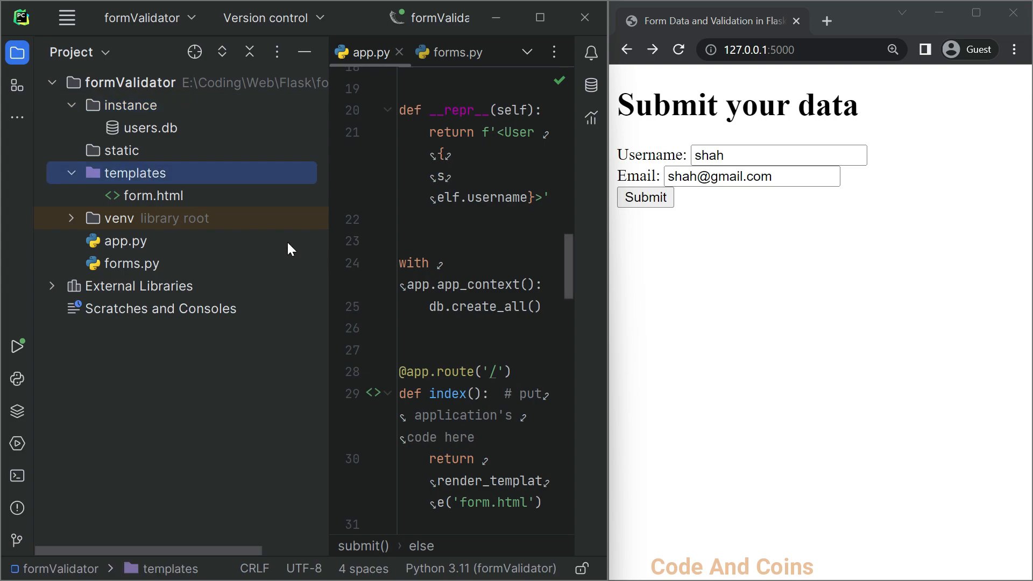
mouse_move(238, 153)
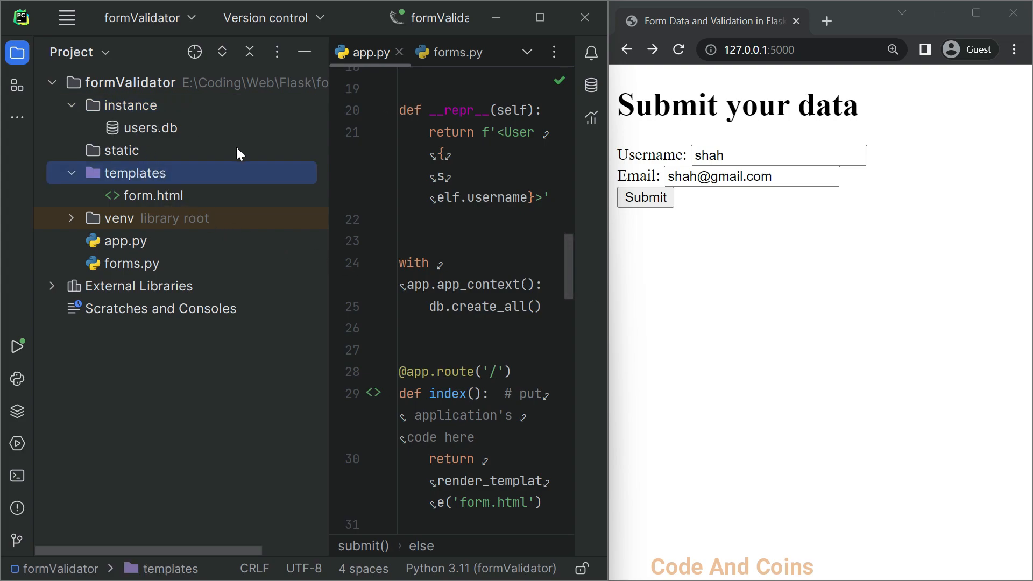
mouse_move(145, 140)
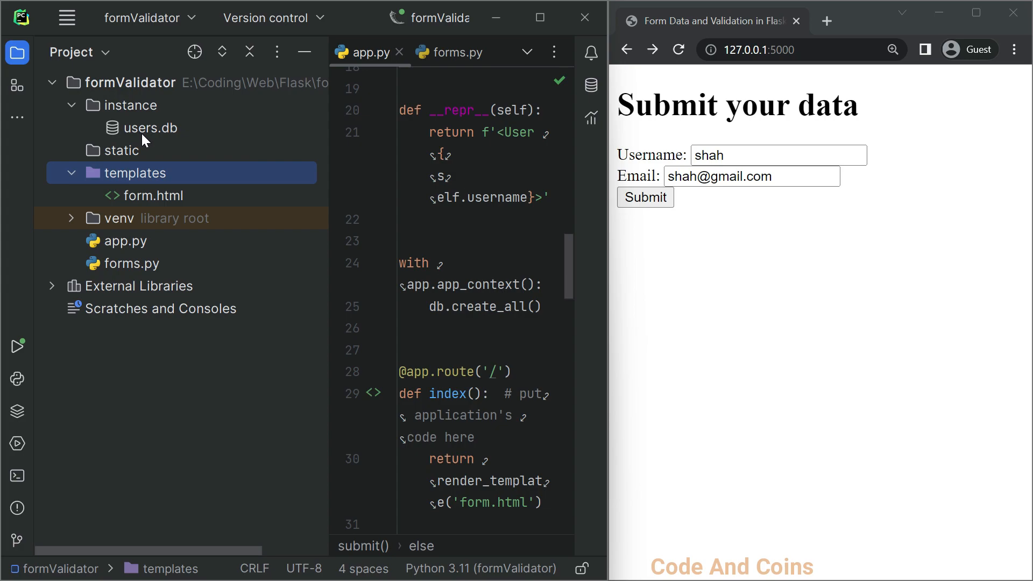
mouse_move(108, 111)
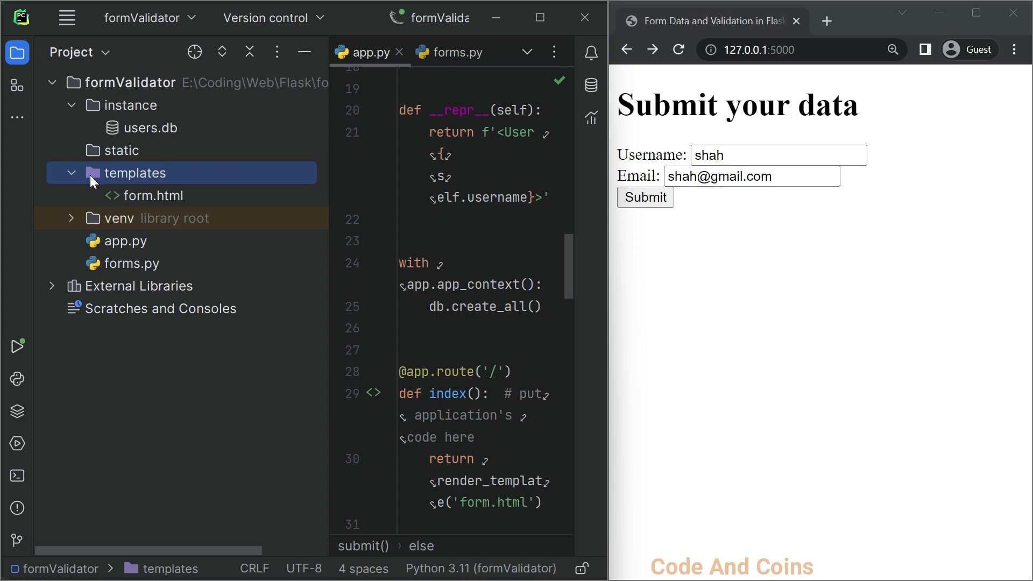
Create a new file named users.html in the templates folder
right_click(136, 173)
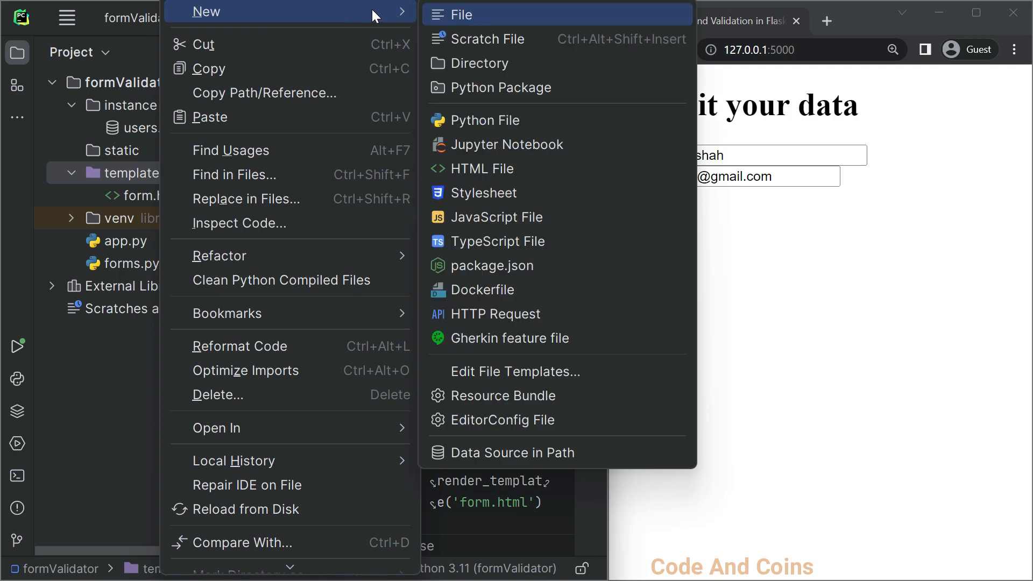
left_click(461, 14)
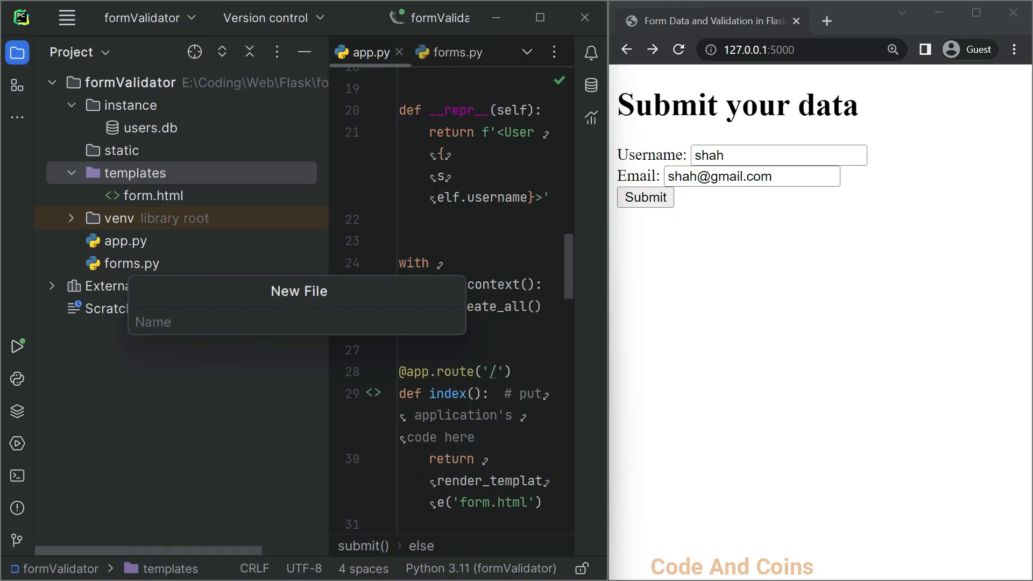
type("users.htm")
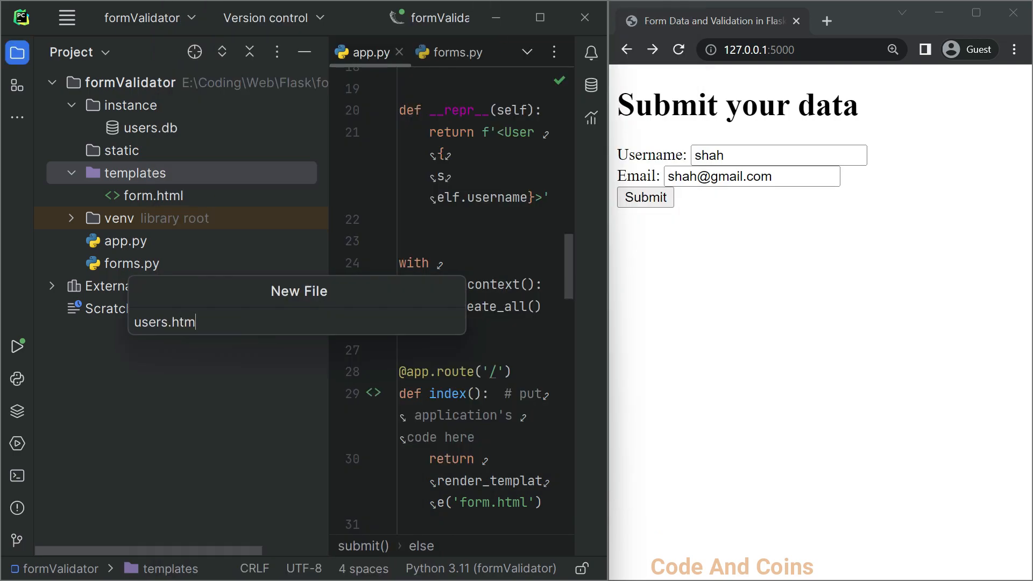
key("Enter")
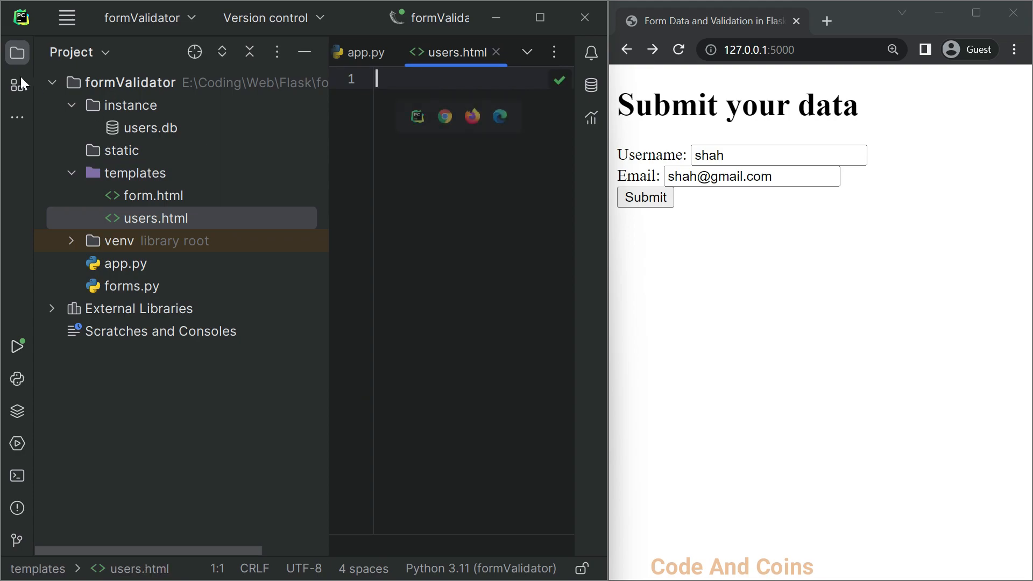
Write the HTML doctype, html tag and head with UTF-8 charset and title Users
type("<!DO")
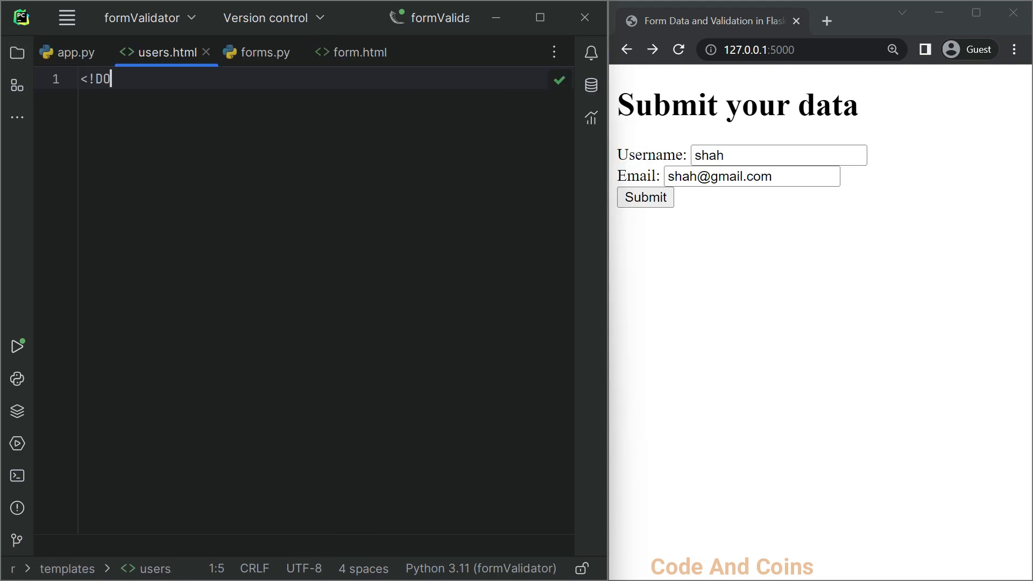
type("CTYPE ht")
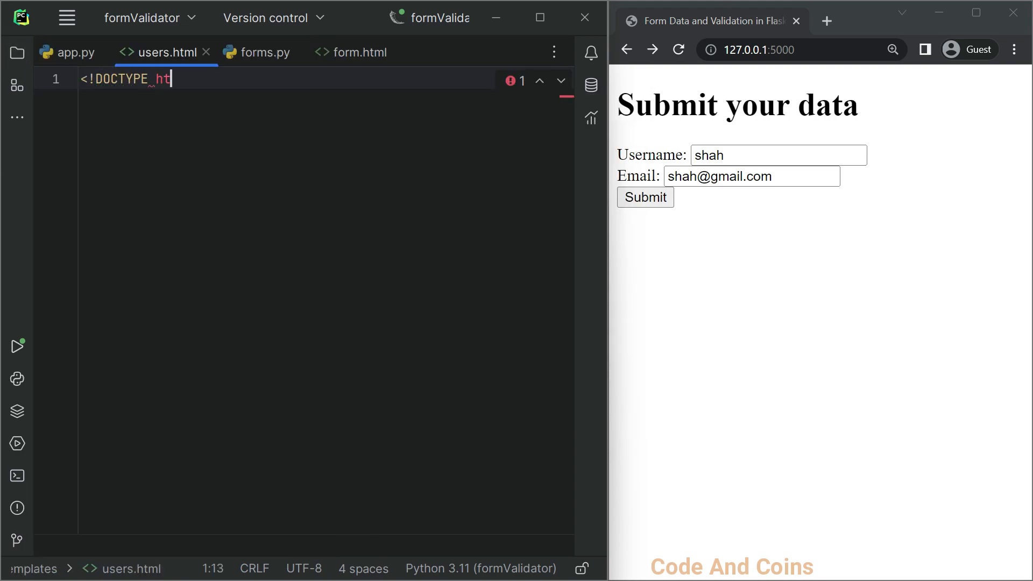
key("Enter")
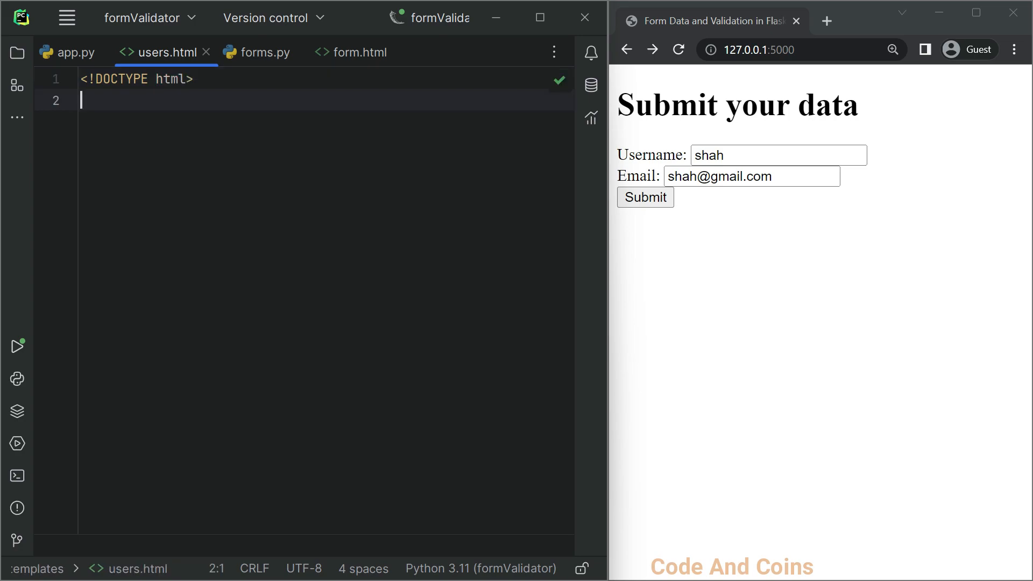
type("<html lang=\"en\">")
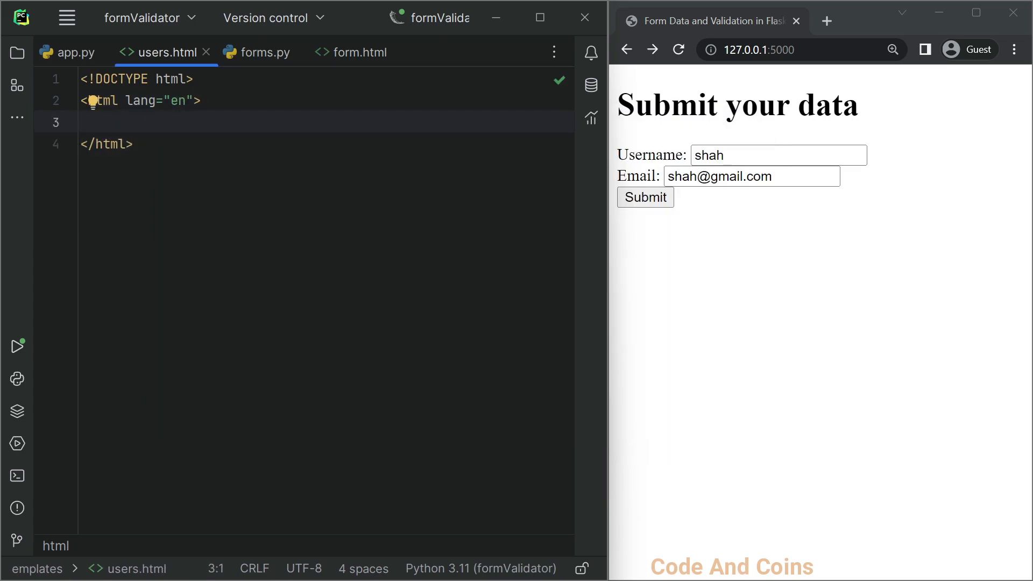
type("<head>")
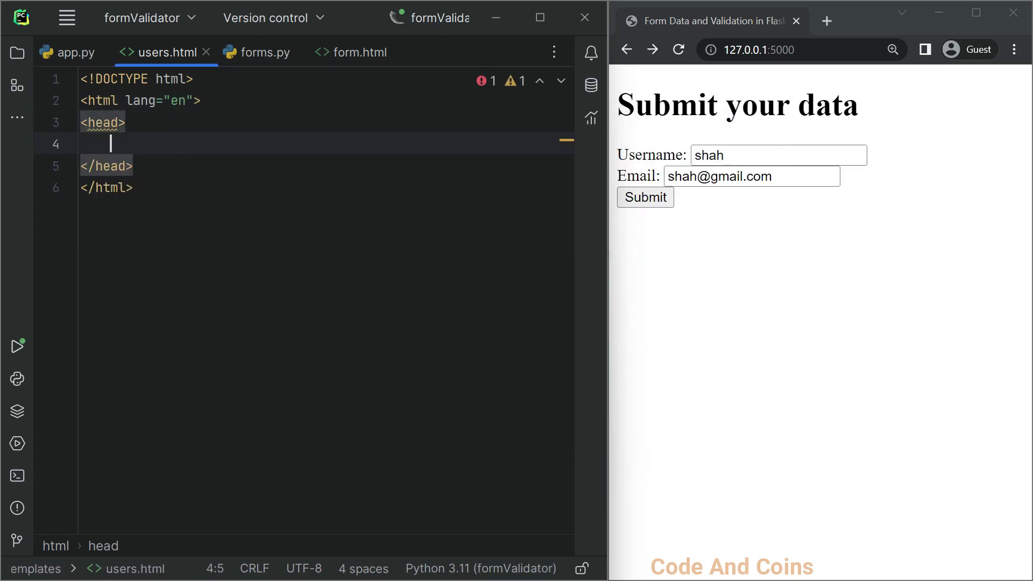
type("meta >")
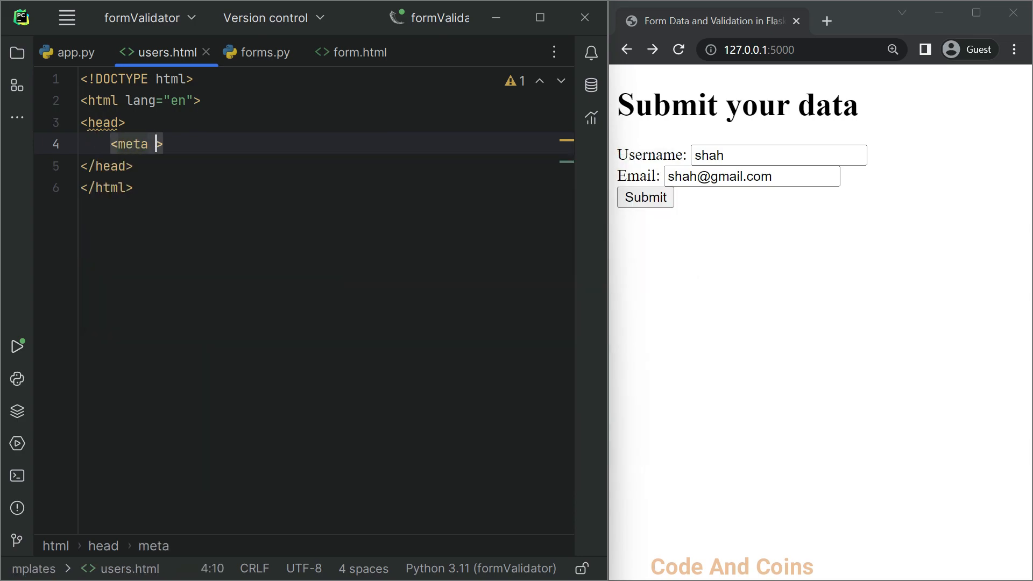
type("charset=\"UTF-8\"")
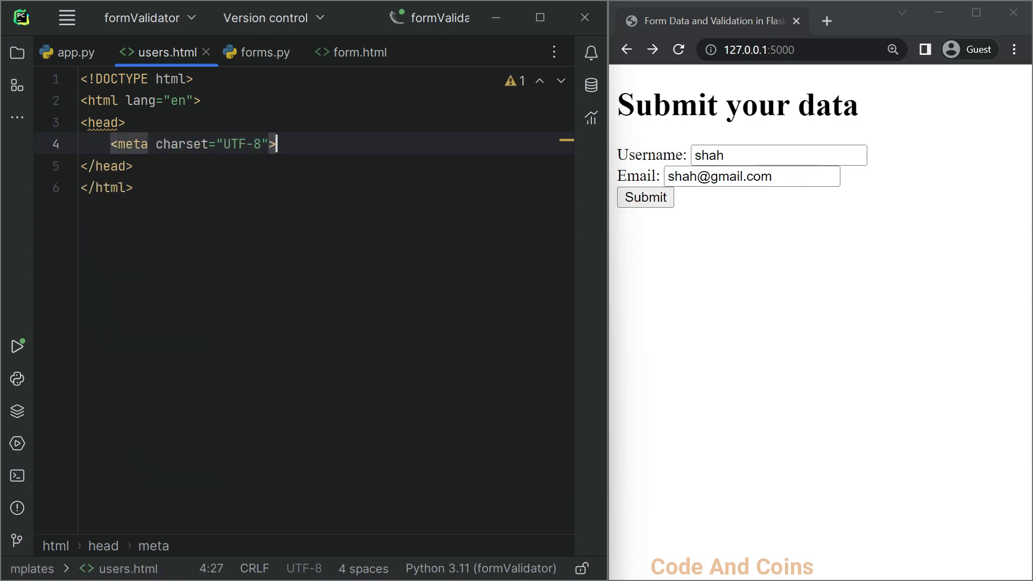
type("<title>Users</title>")
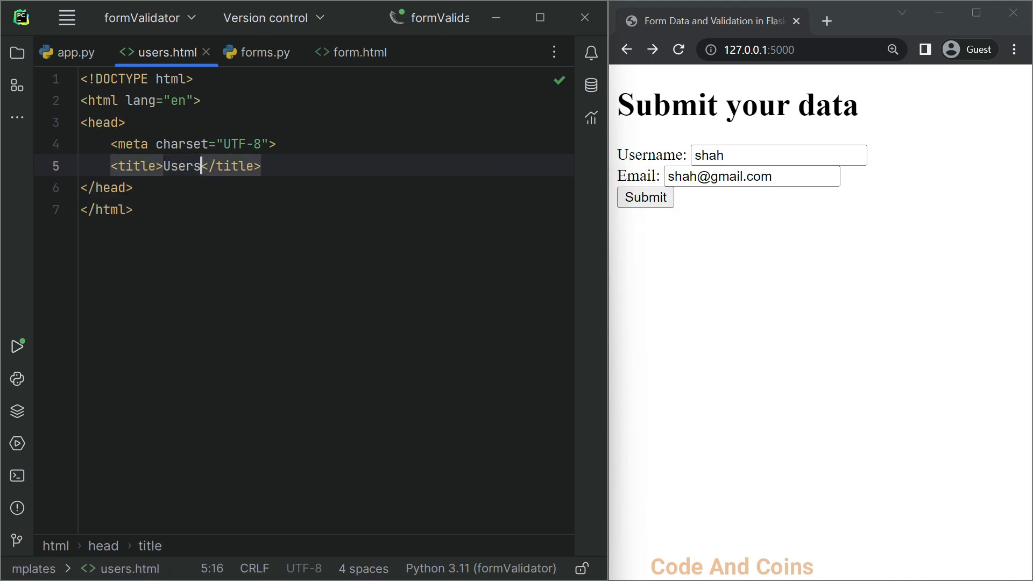
Add the body with an h1 Users and a table header row: ID, Username, Email
type("<body>")
type("<h1>Users</h1>")
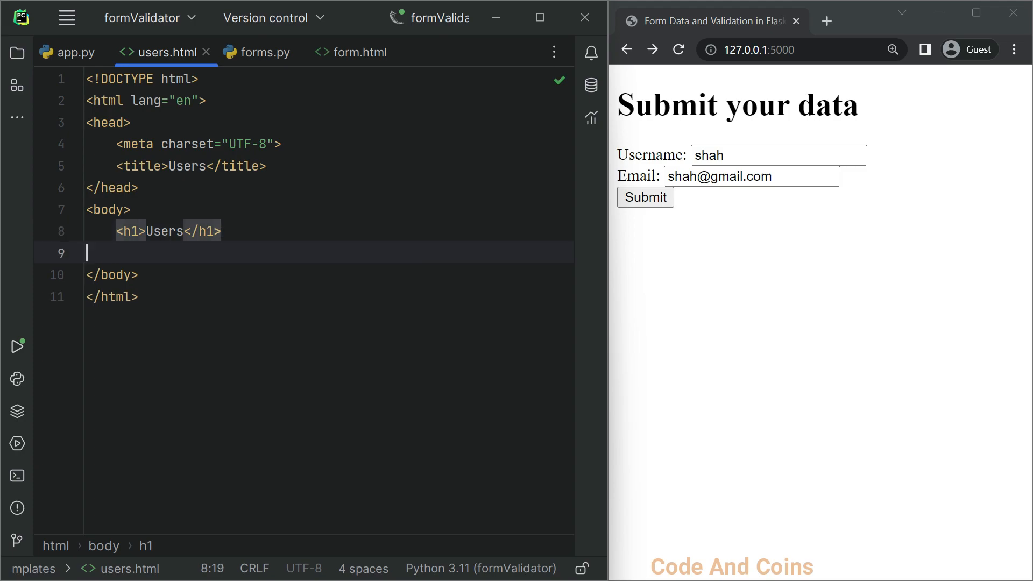
type("<table>")
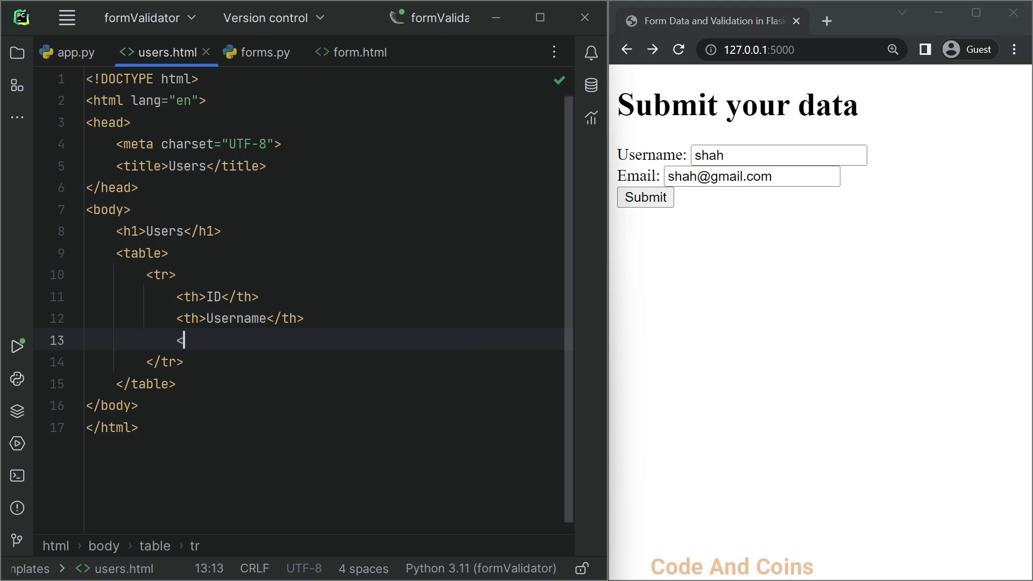
type("<th>E</th>")
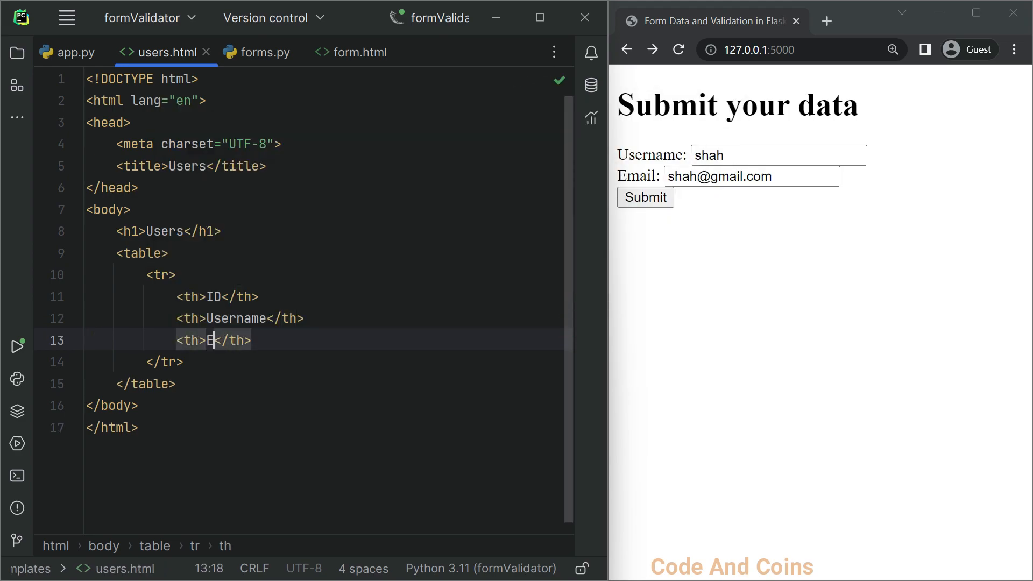
type("mail")
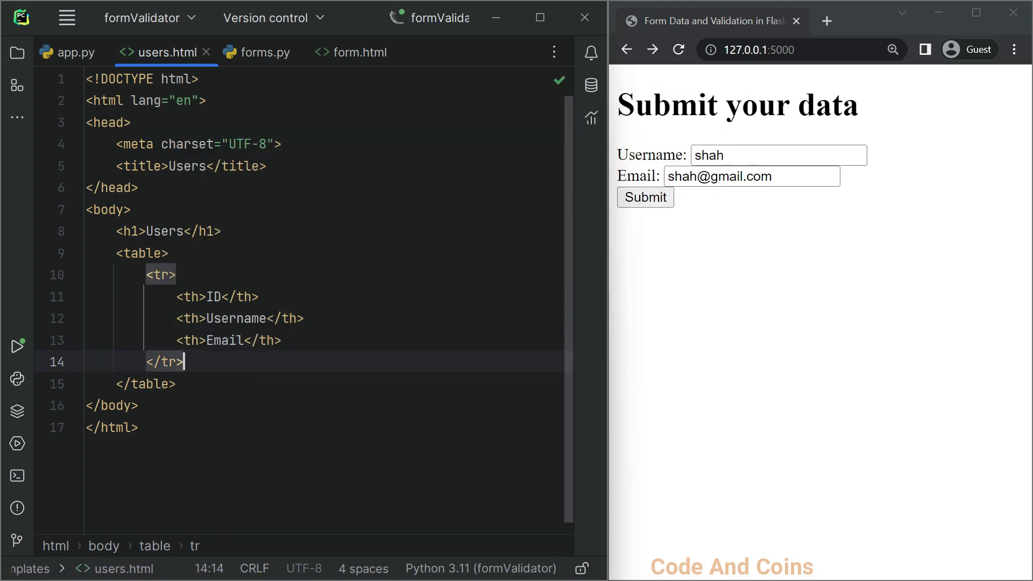
key("enter")
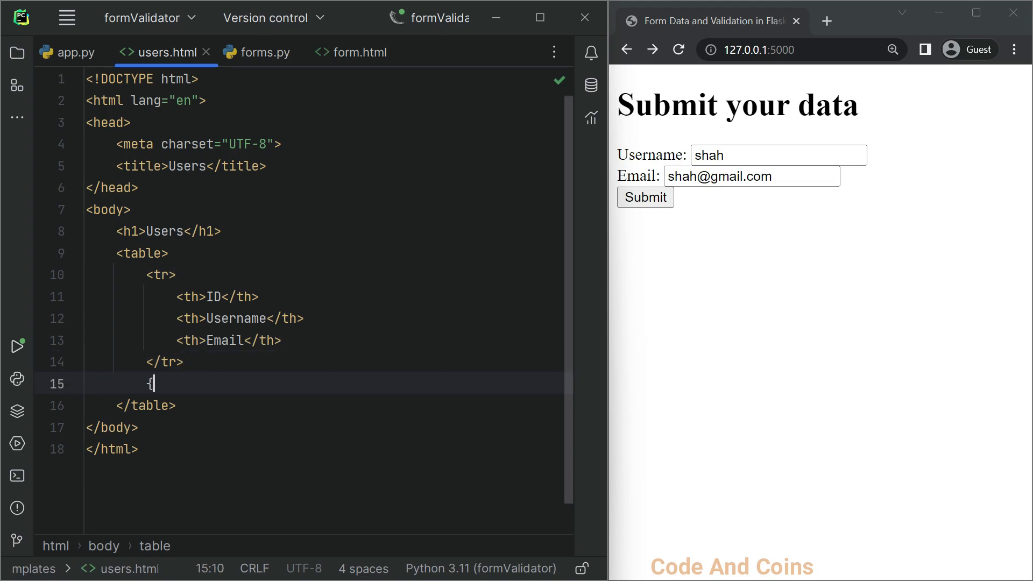
Add a for-user-in-users loop writing table rows of user.id, user.username and user.email
type("}")
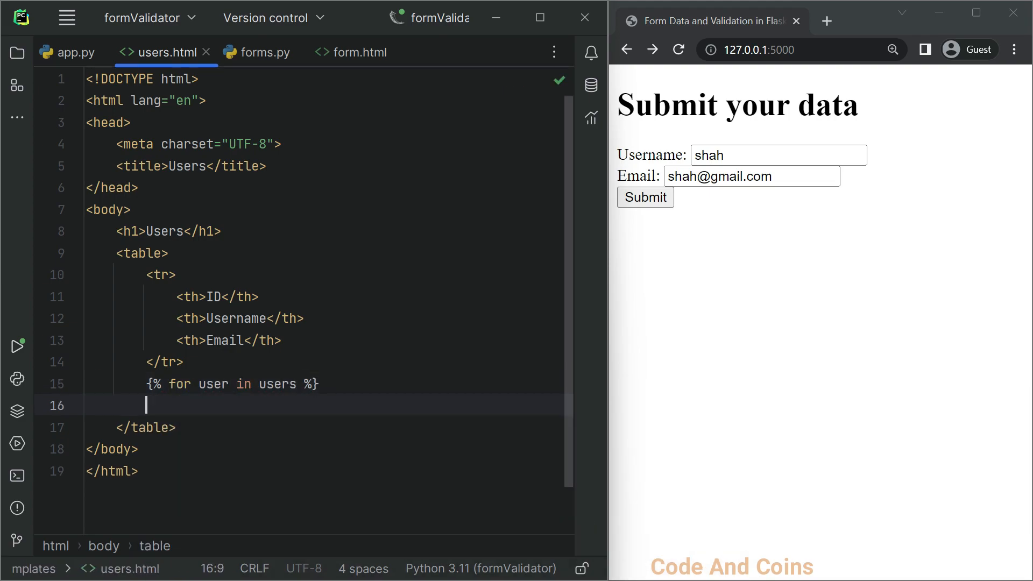
type("<tr>")
type("<td></td>")
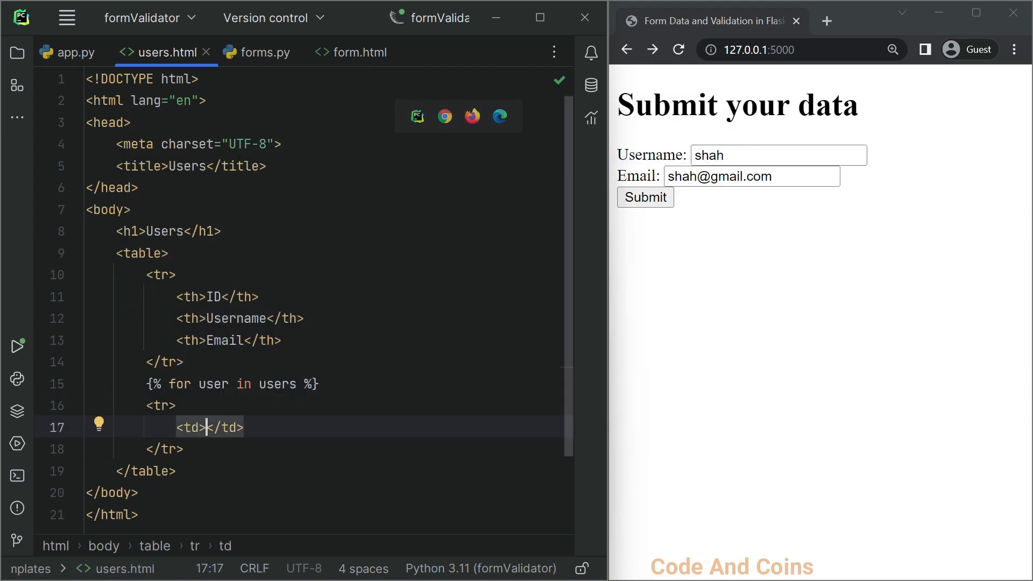
type("{{ user }}")
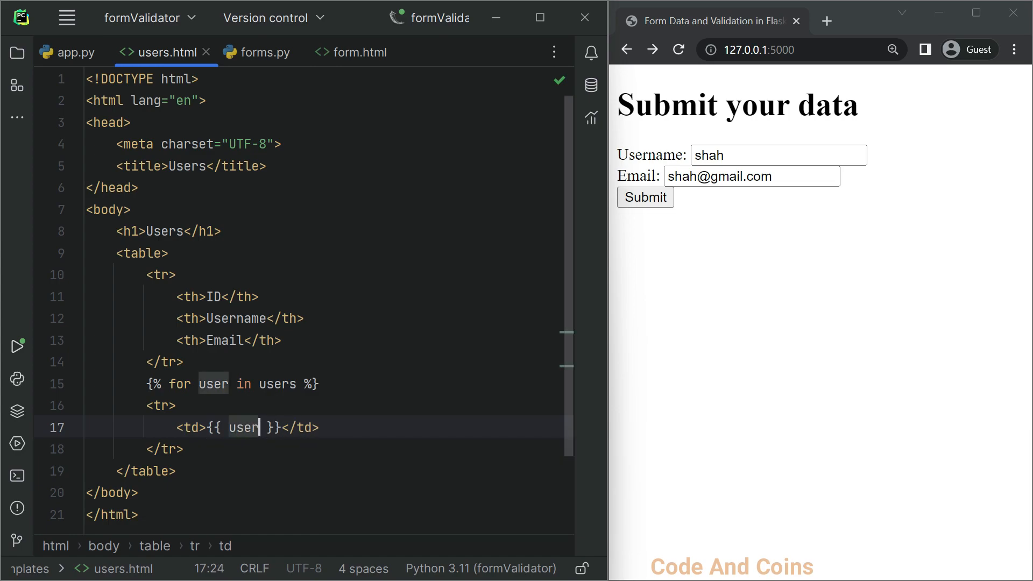
type(".id")
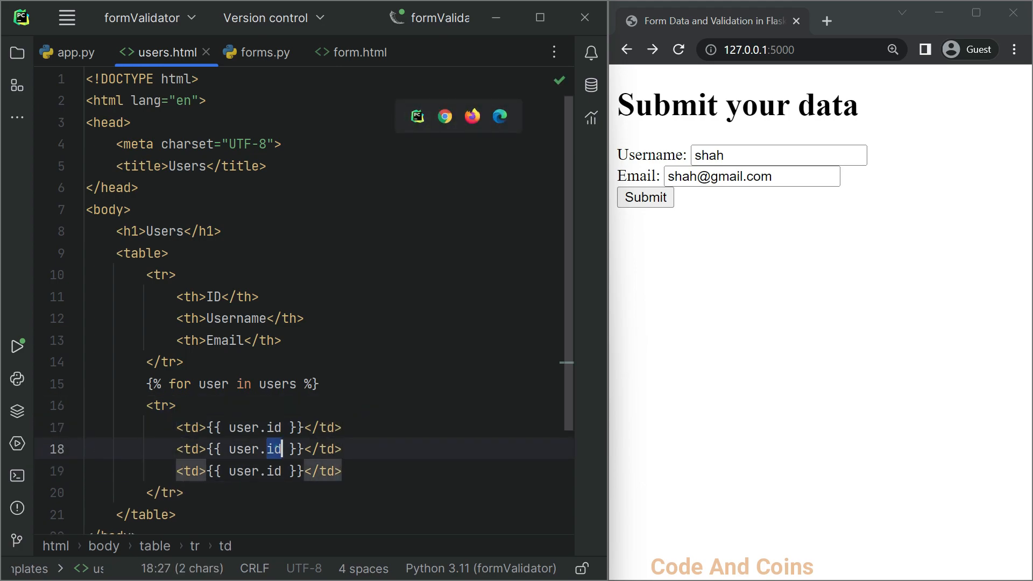
type("username")
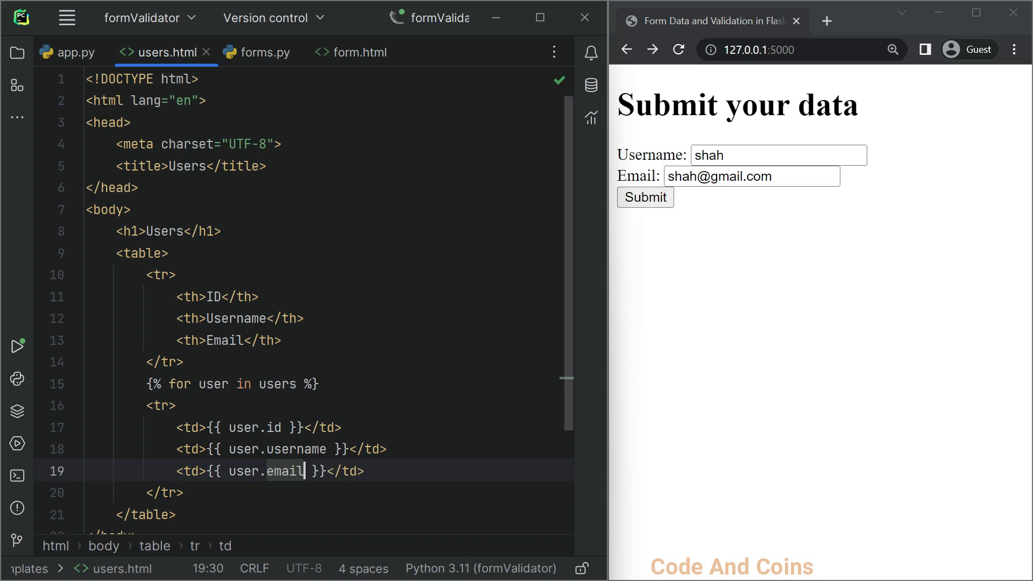
scroll("down", 3)
type("{% endfor %}")
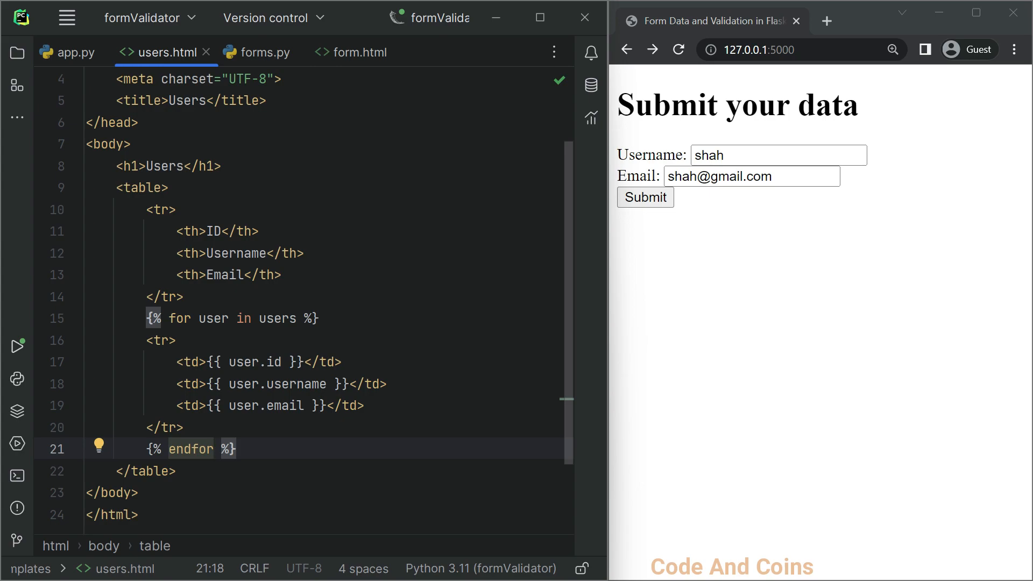
left_click(73, 52)
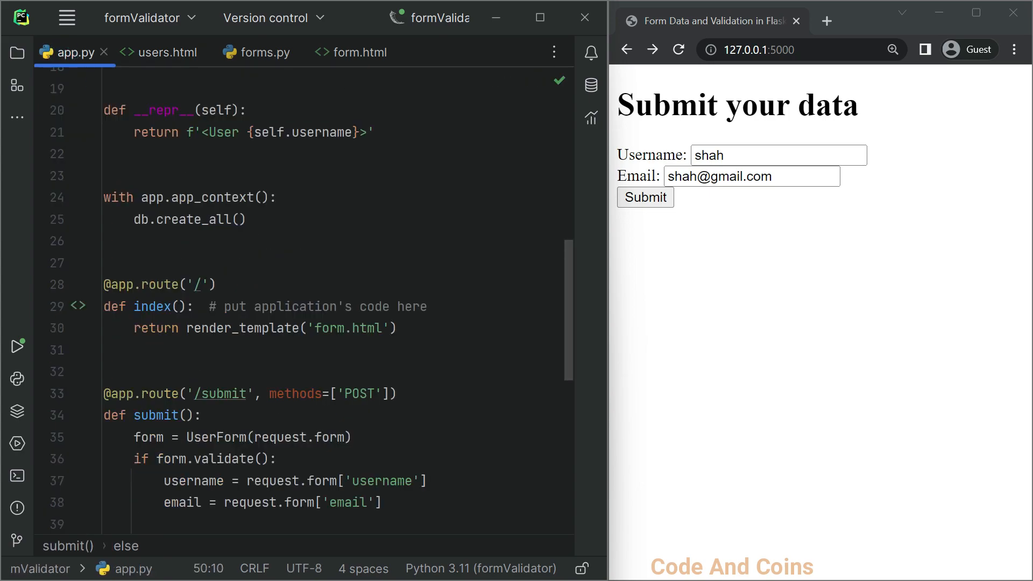
Define the /users route with a users() function that fetches User.query.all()
scroll("down", 3)
type("@app.route")
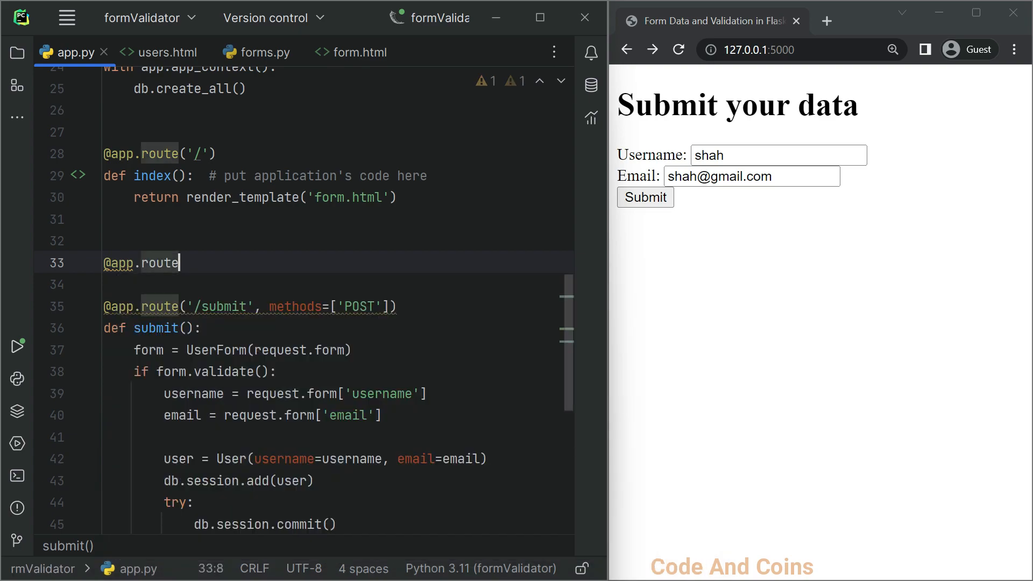
type("('/u')")
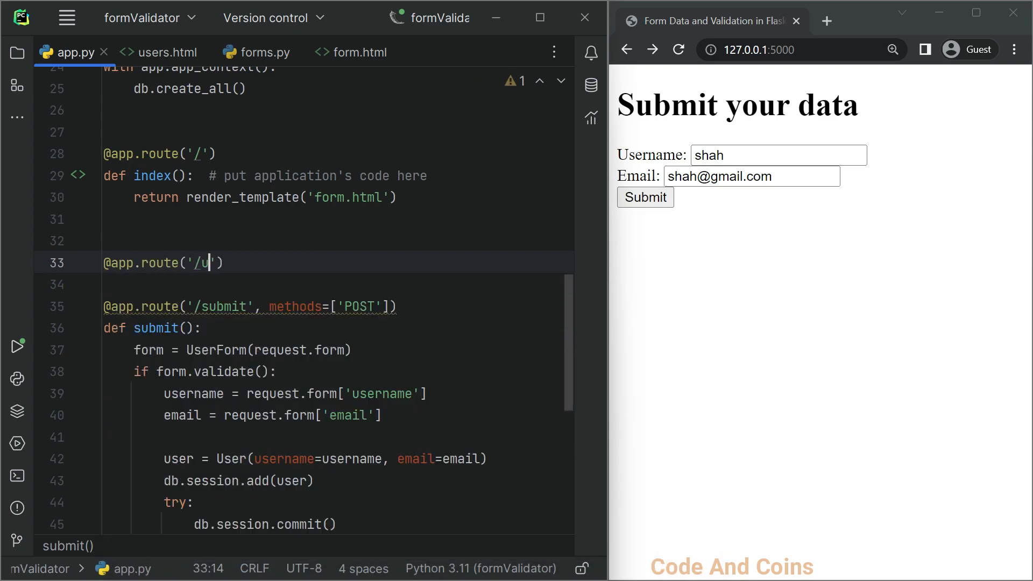
type("sers")
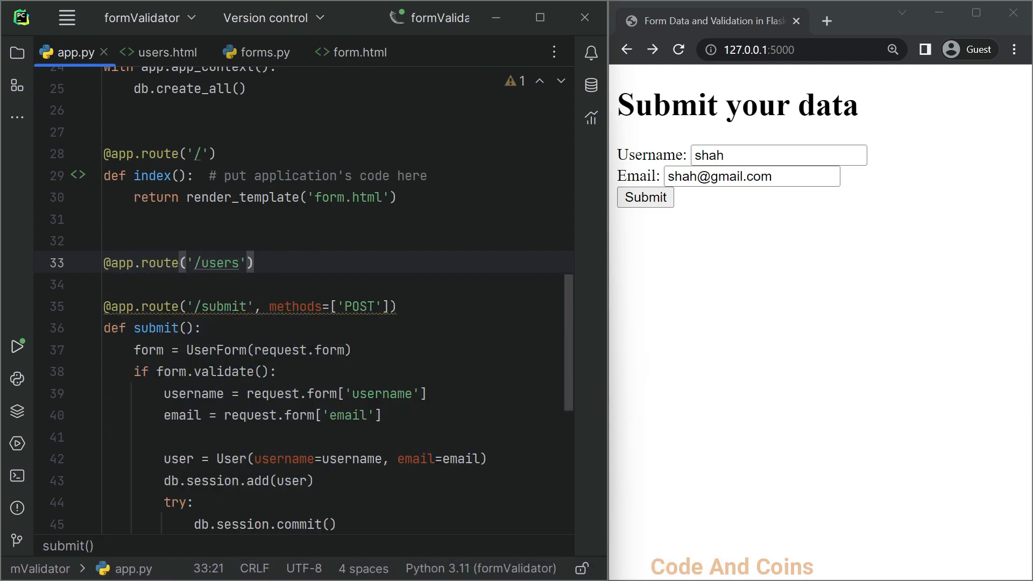
type("def")
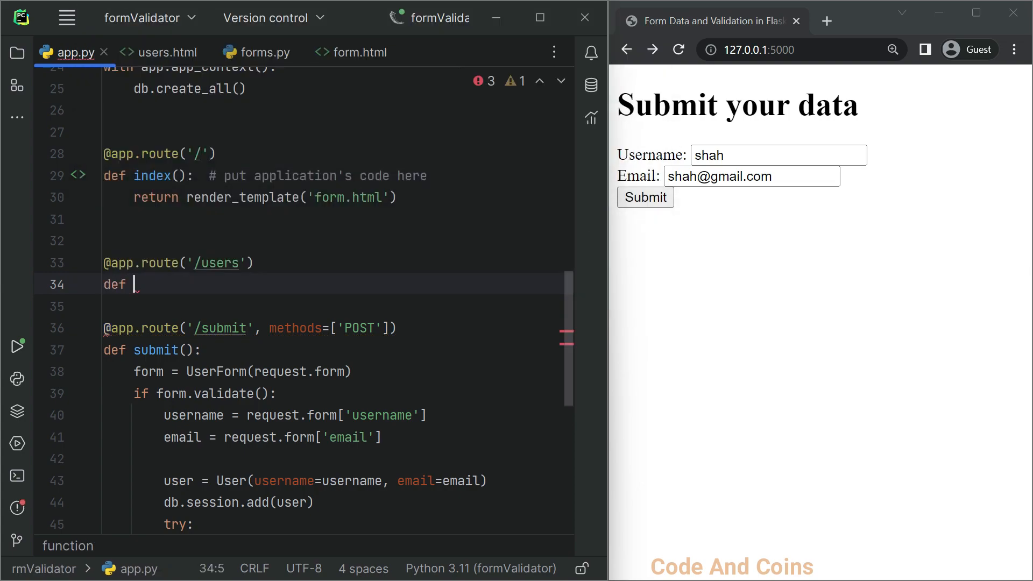
type("users()")
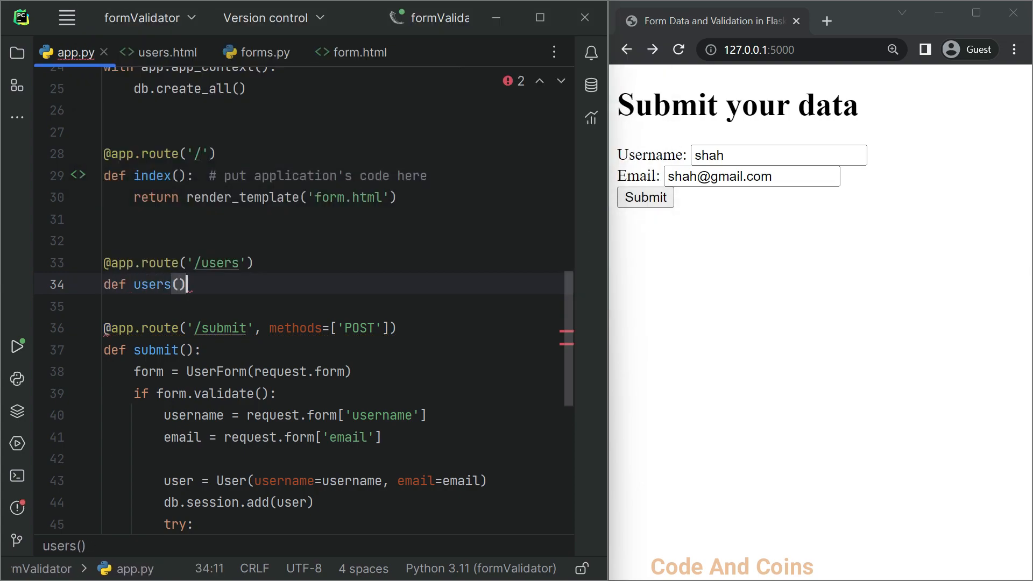
type("all_users =")
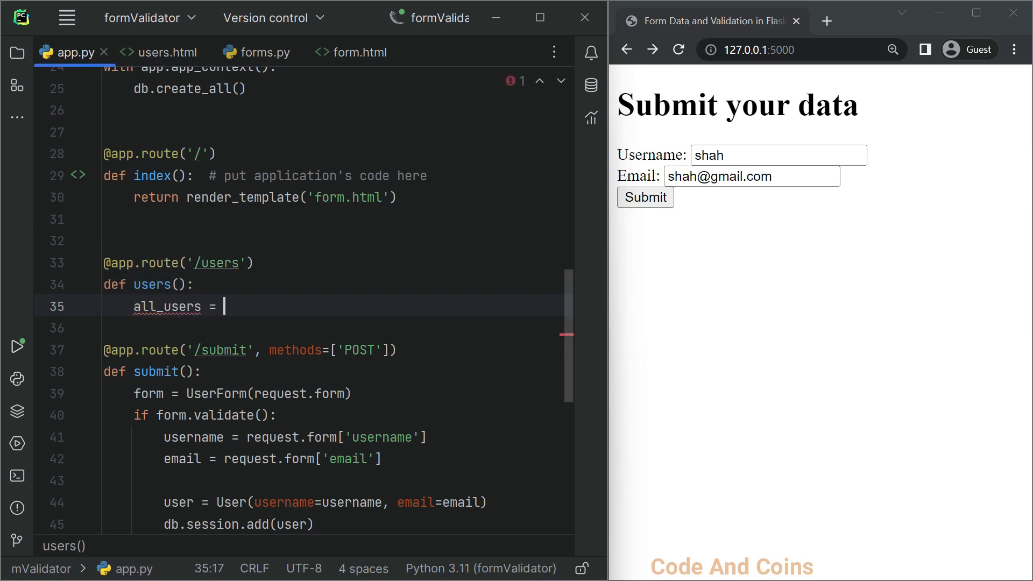
type("User.")
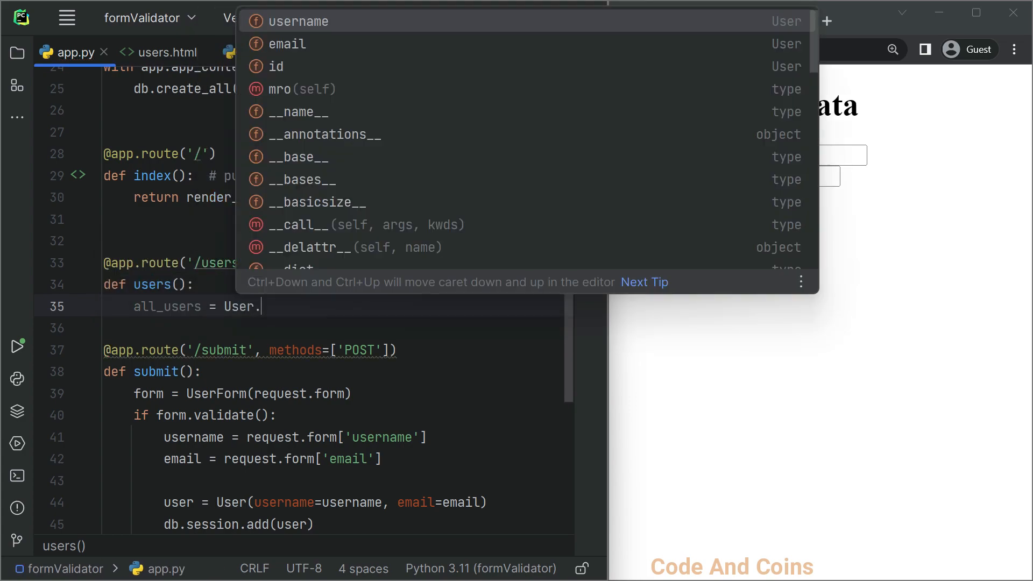
type("query")
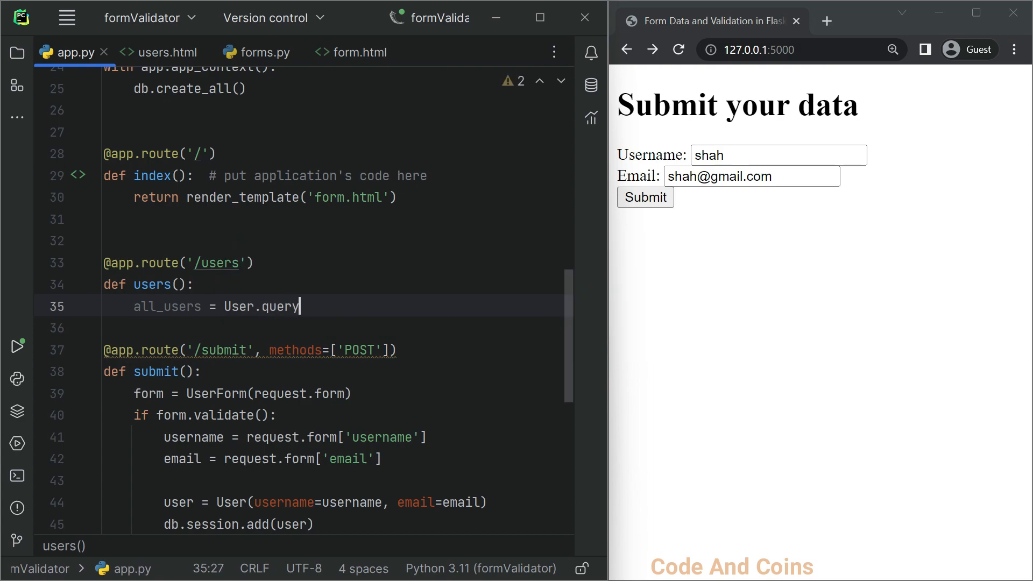
type(".all()")
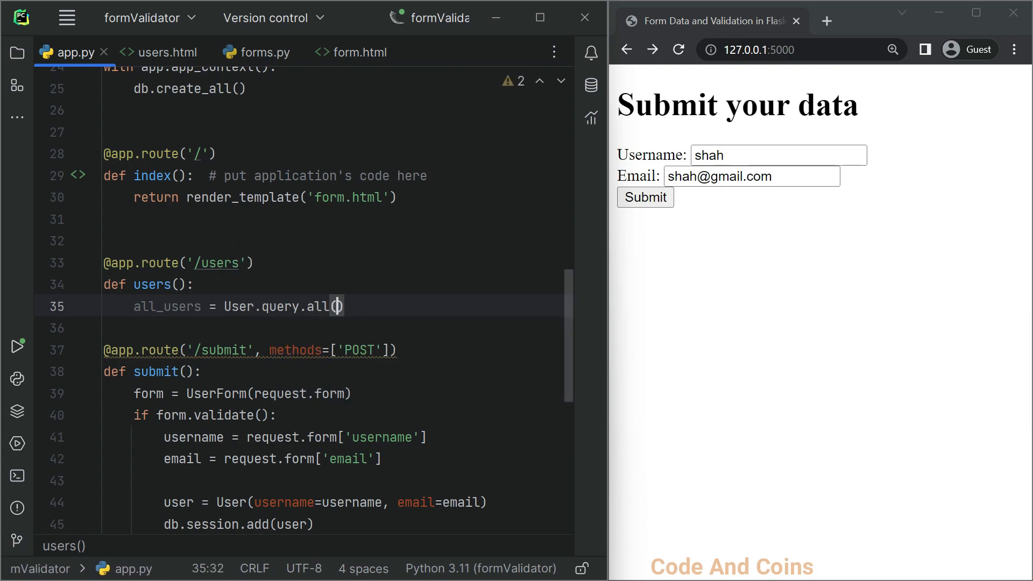
Return render_template('users.html') with the fetched users, then highlight the query and User model
type("return")
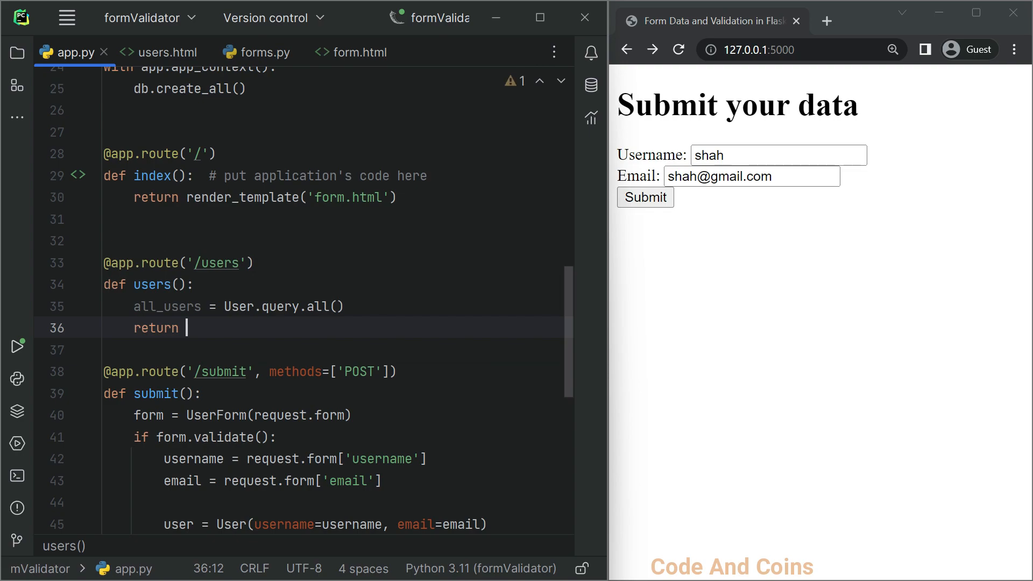
type("render_template()")
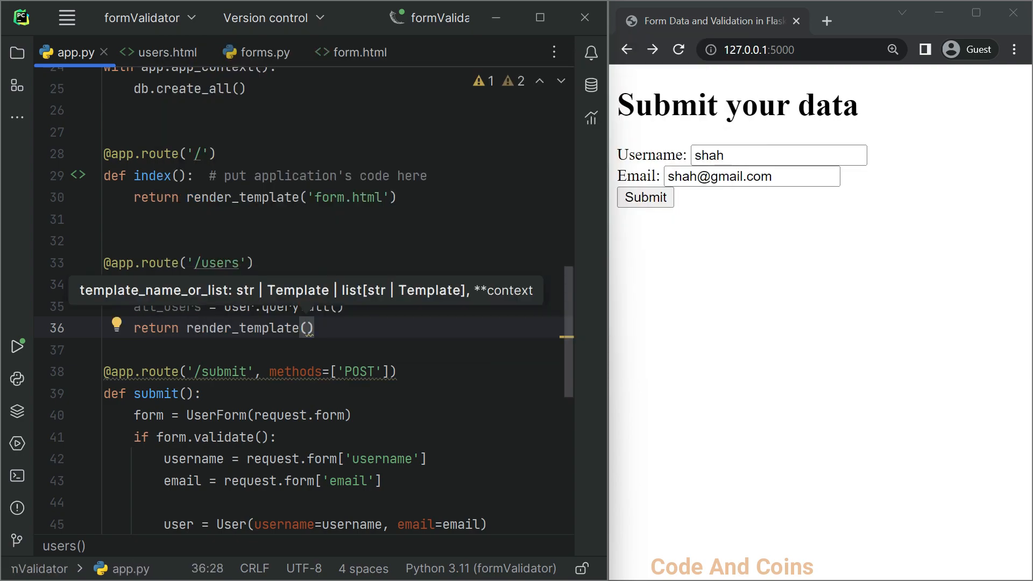
type("'user'")
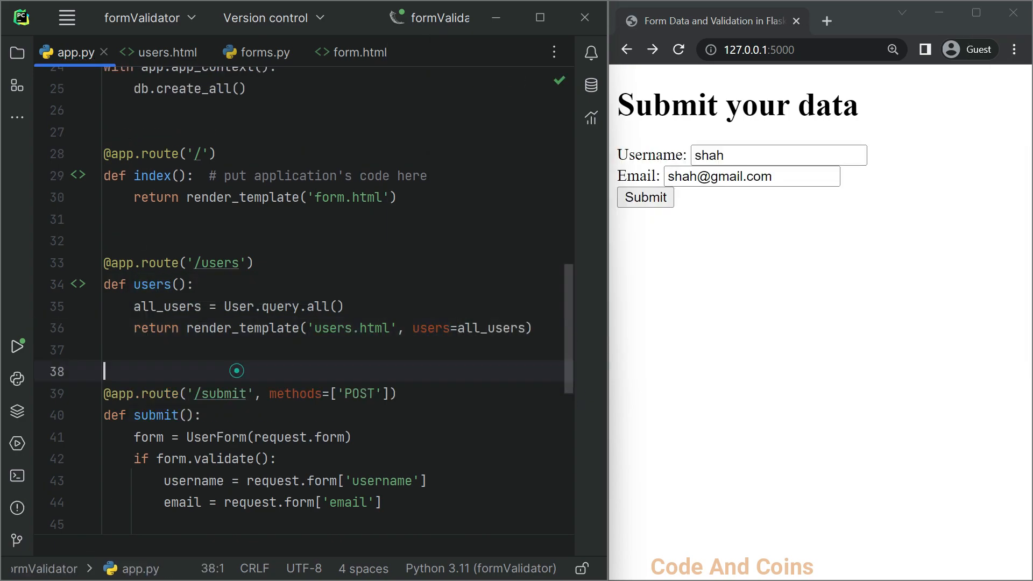
double_click(300, 306)
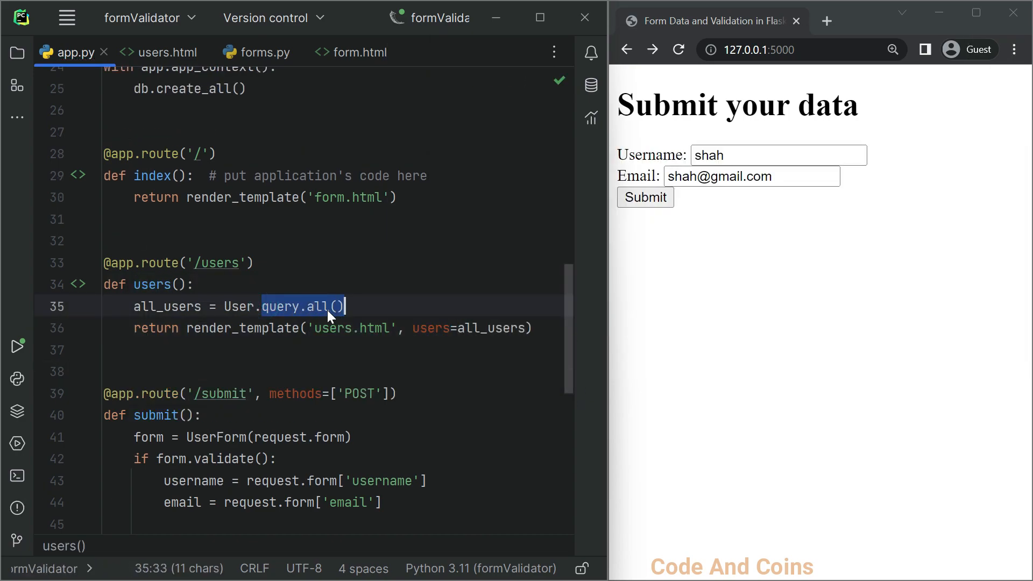
double_click(238, 305)
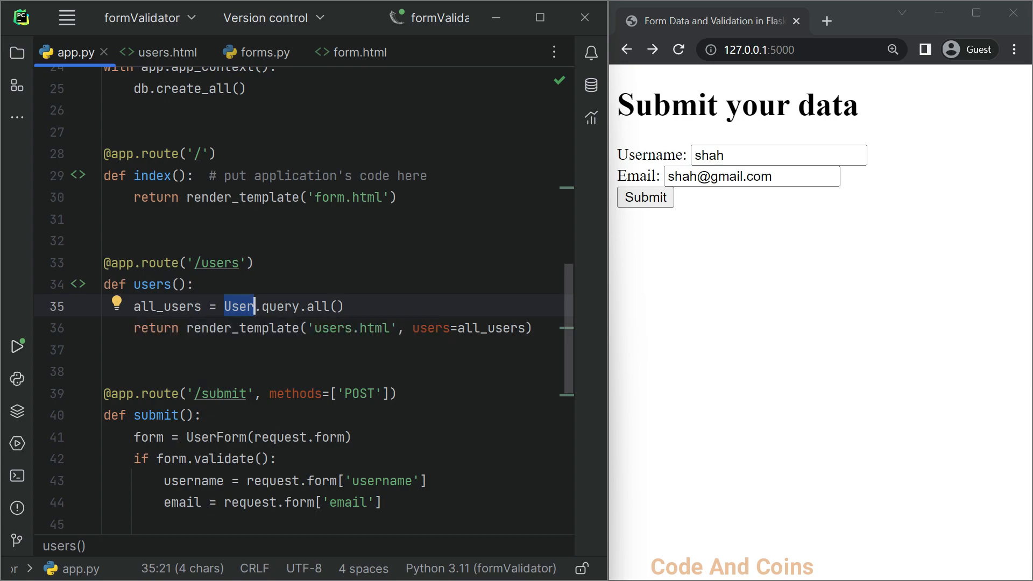
mouse_move(200, 70)
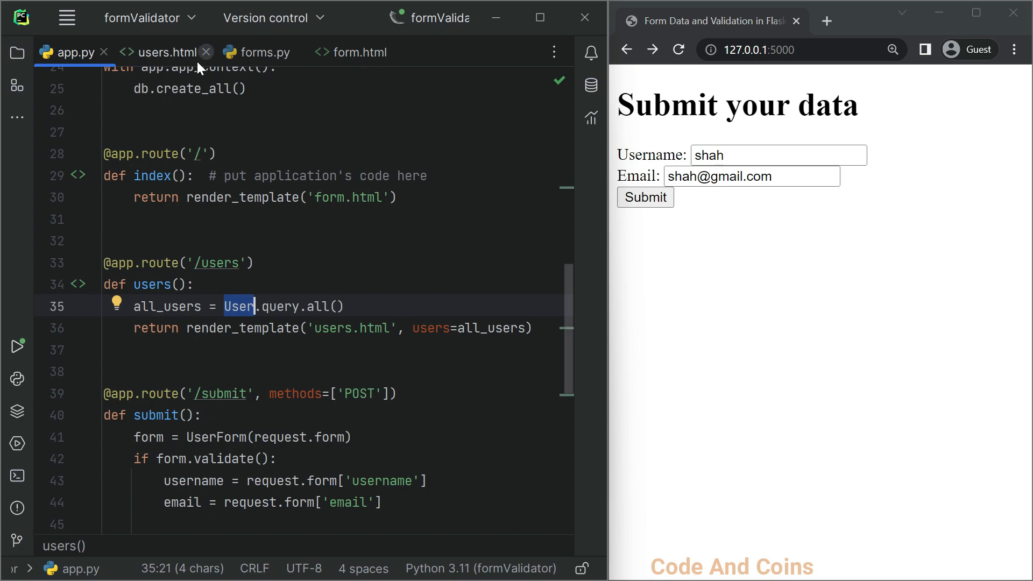
Review users.html and the /users route in app.py, then run the Flask app
left_click(166, 52)
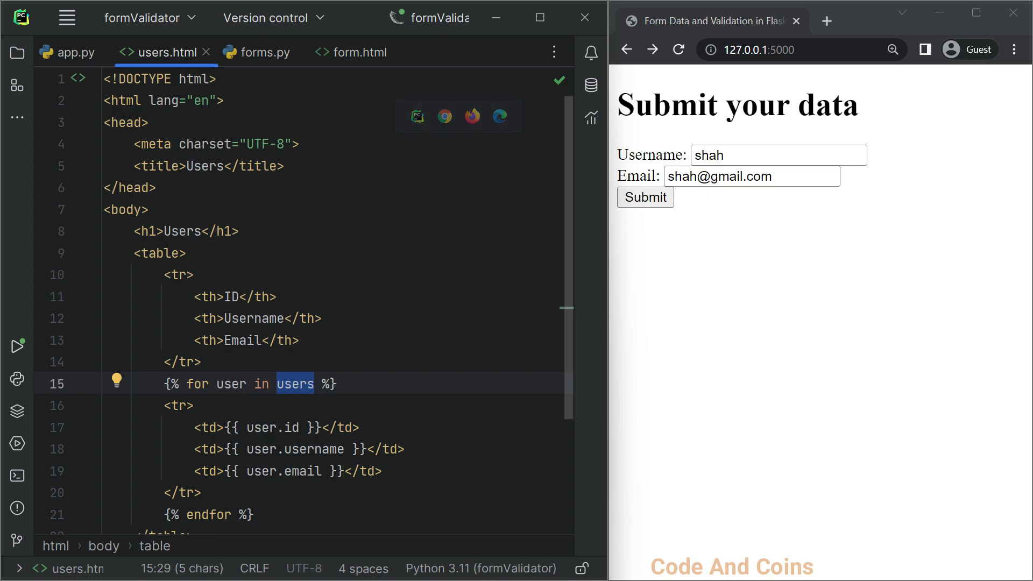
left_click(74, 52)
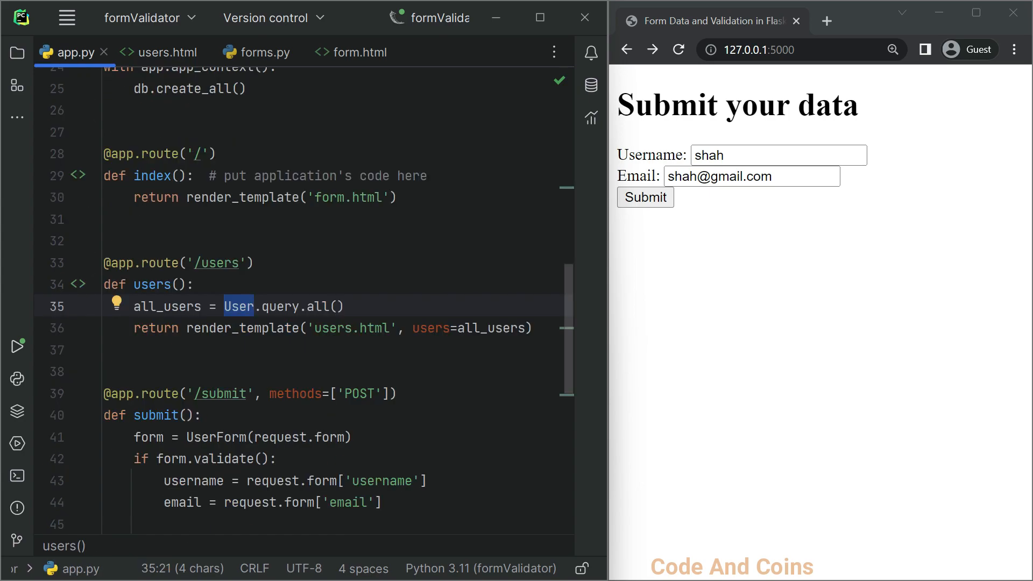
left_click(252, 262)
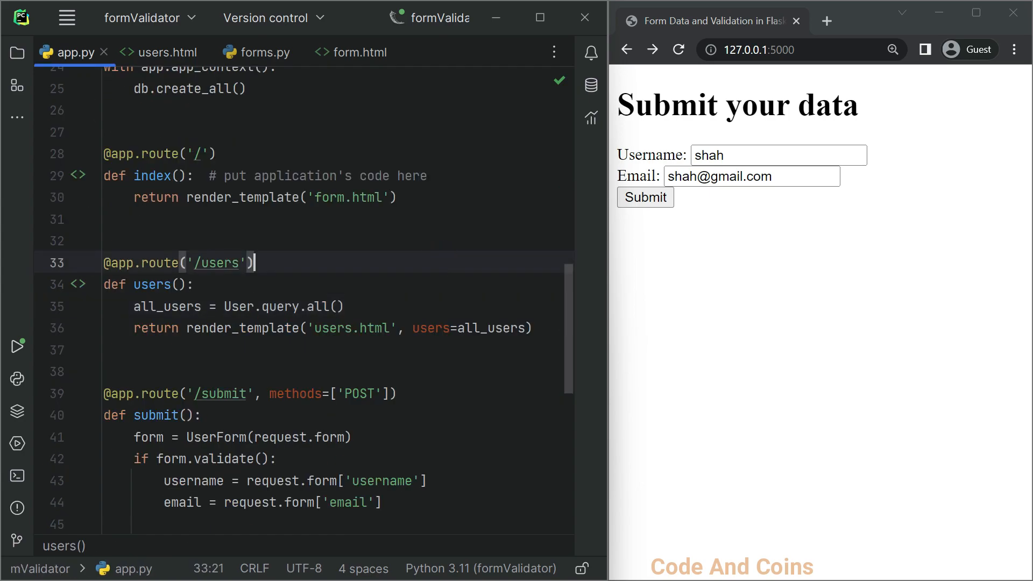
left_click(17, 346)
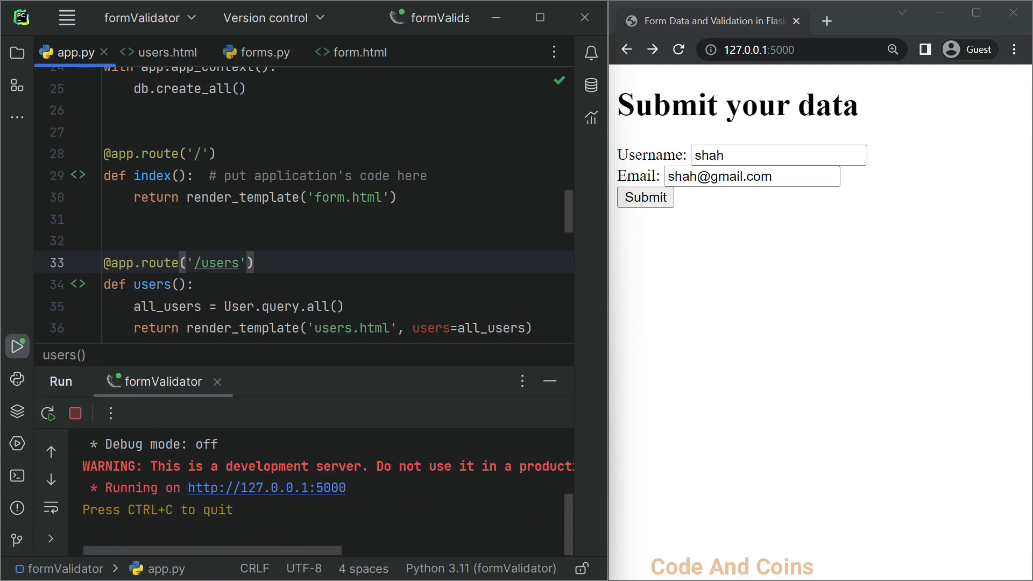
left_click(825, 21)
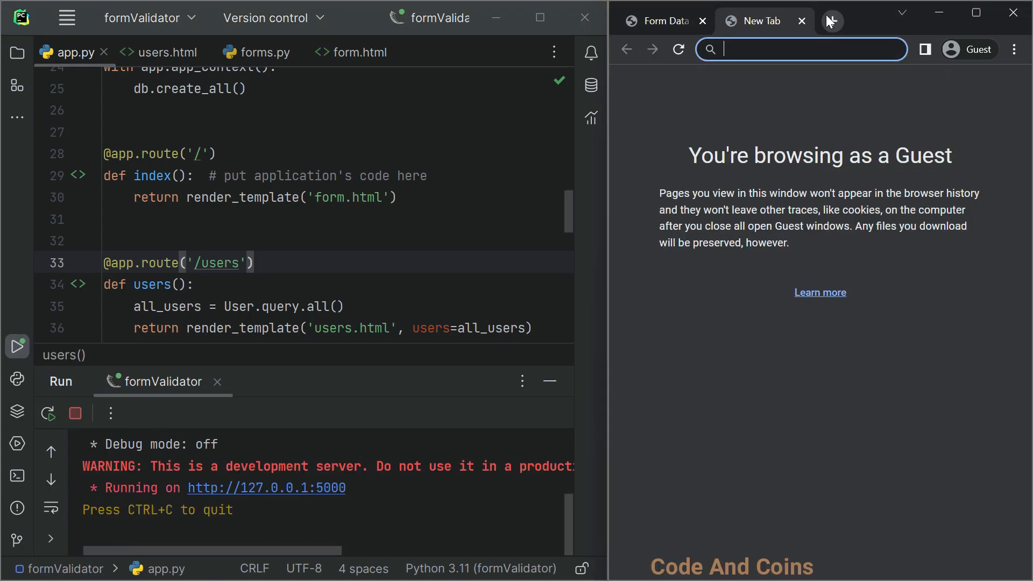
type("http://127.0.0.1:5000/")
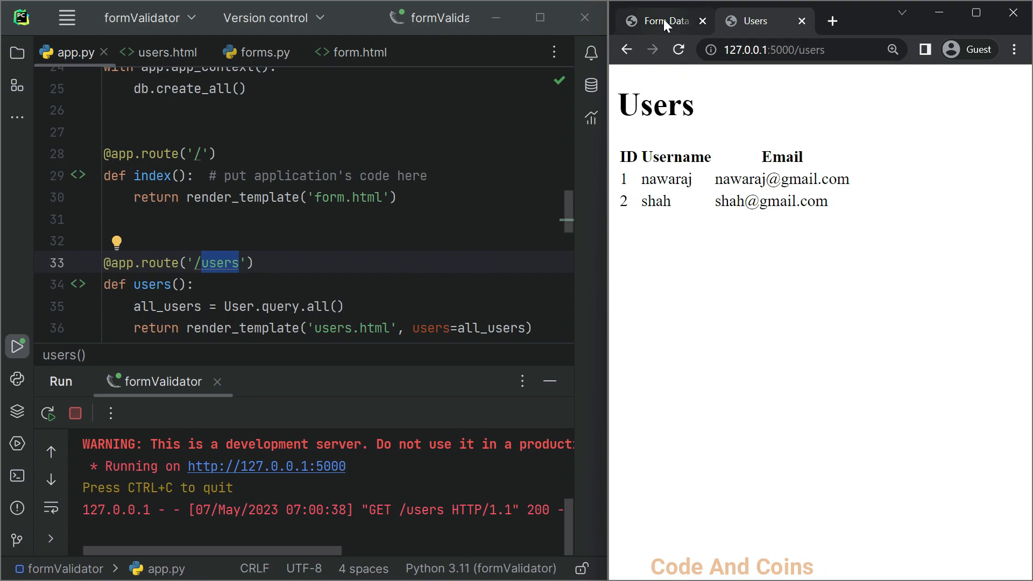
left_click(663, 20)
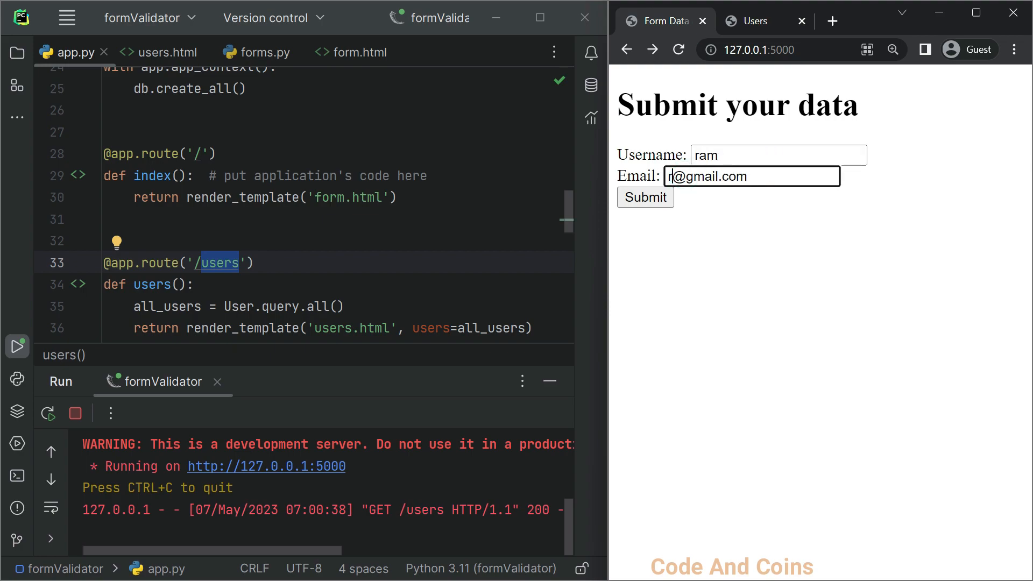
Edit the email entry to submit sita as a new user, then switch to the Users tab
left_click(646, 197)
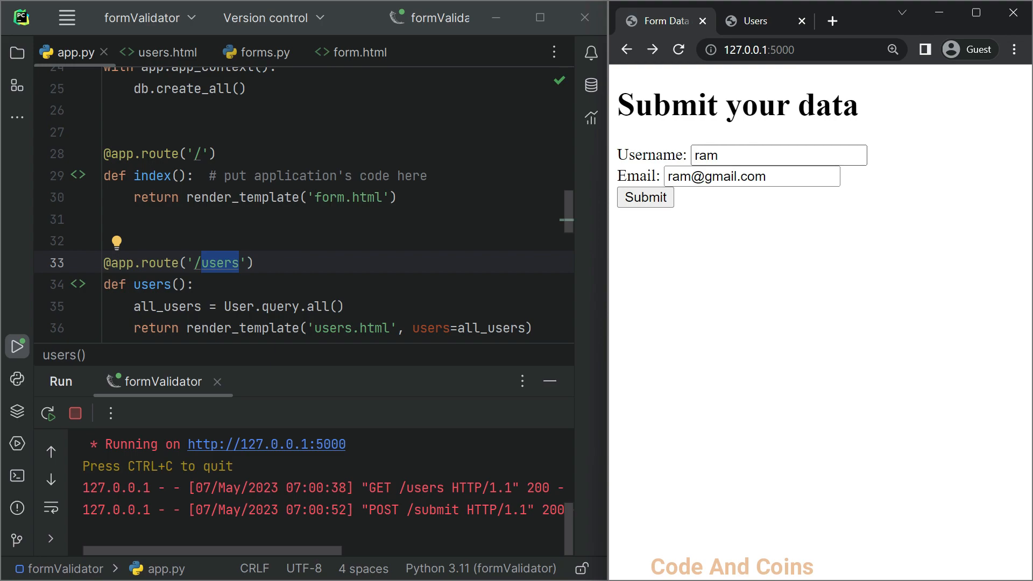
key("Backspace")
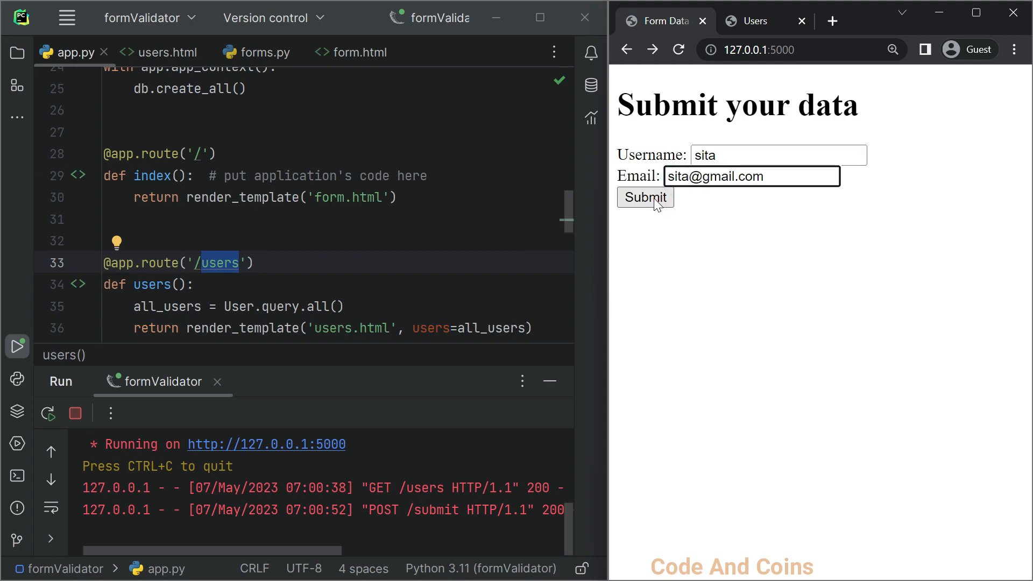
left_click(754, 20)
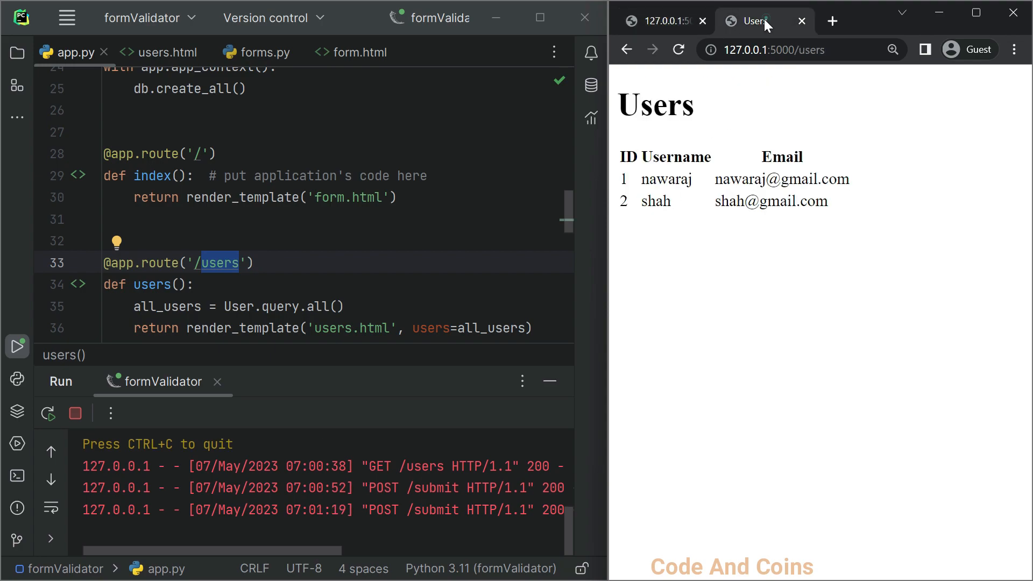
Reload the Users page so sita appears after nawaraj and shah
left_click(679, 50)
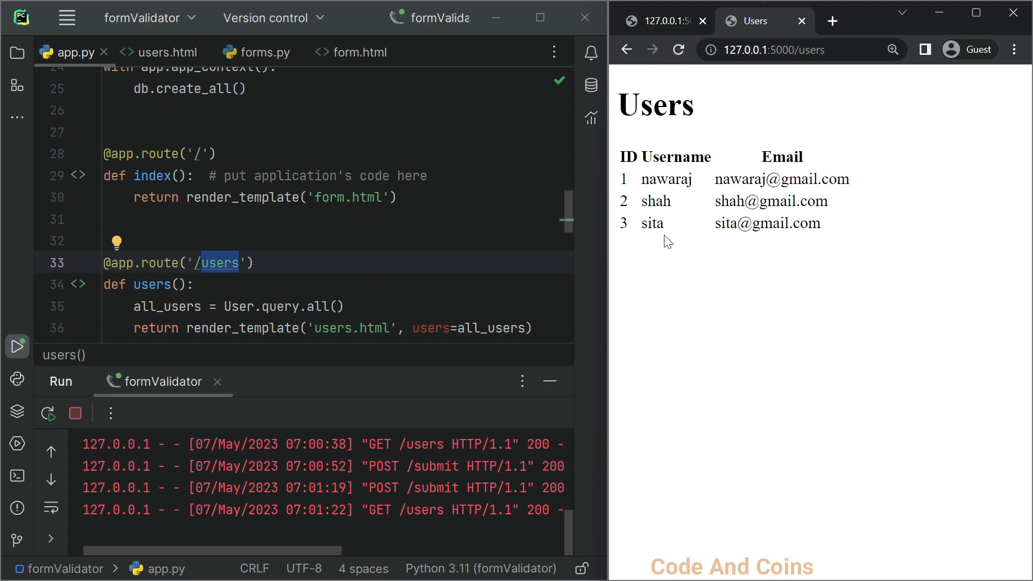
mouse_move(715, 241)
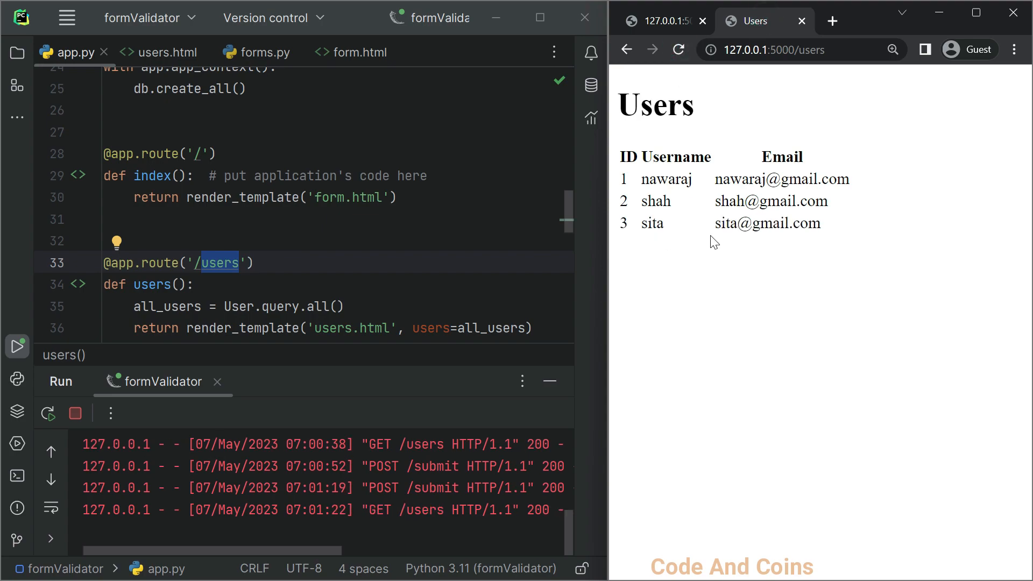